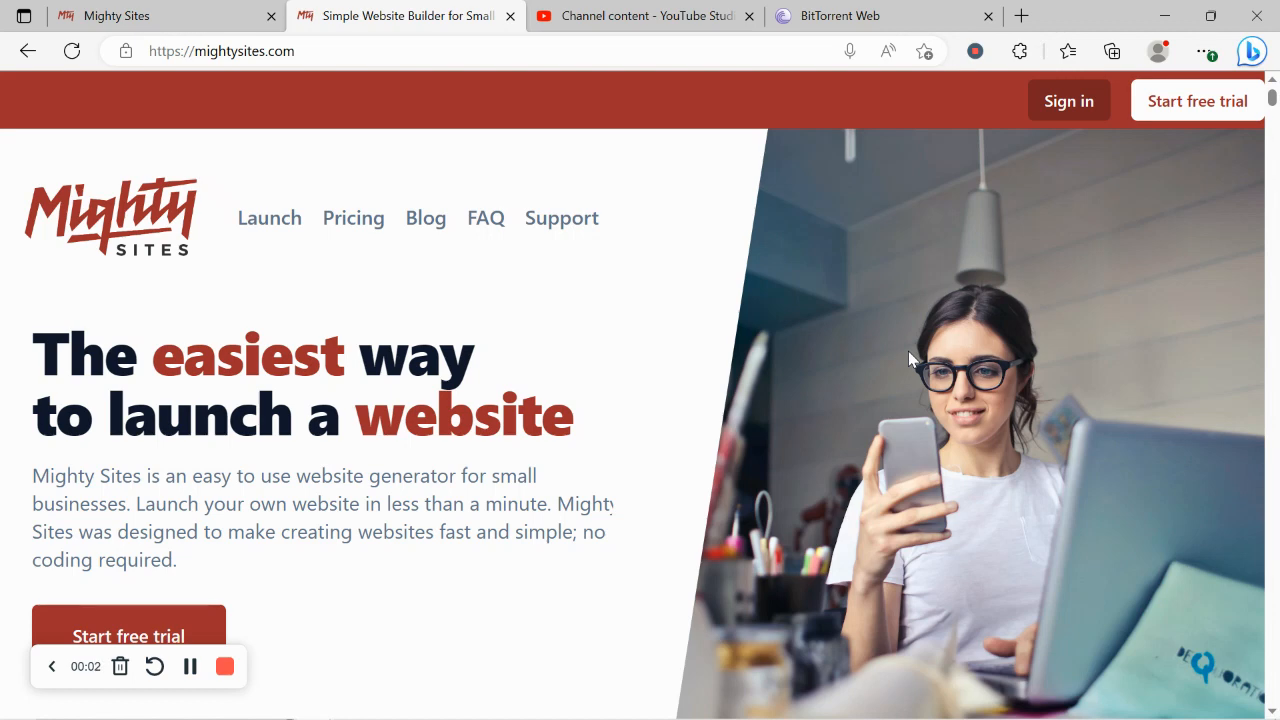
- Scroll the new-site market grid through the A categories down to Baby Store
scroll(down, 3)
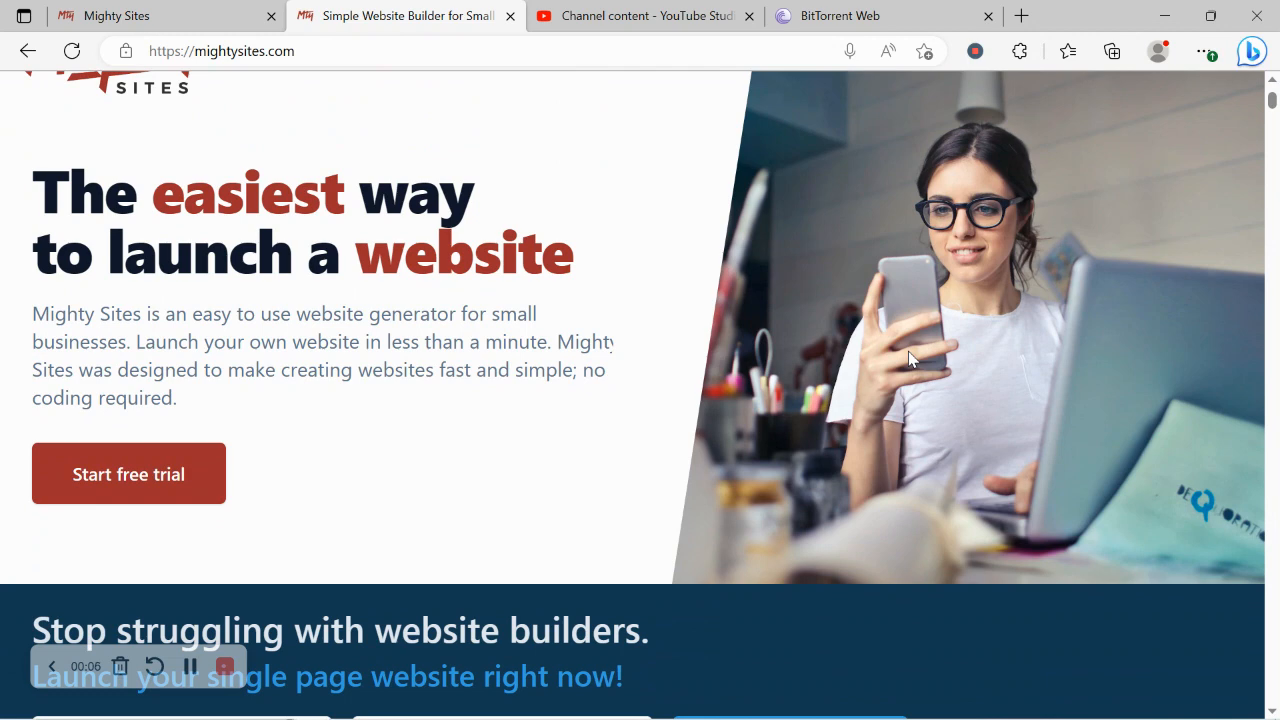
scroll(down, 3)
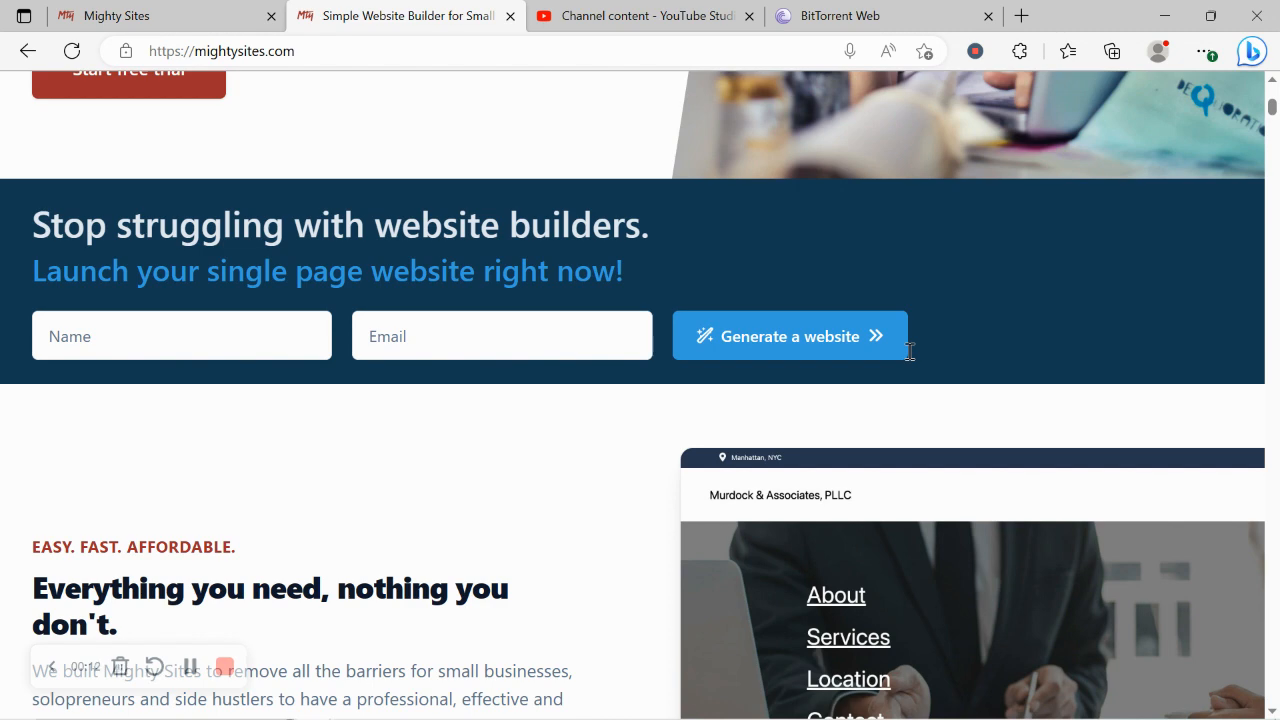
scroll(down, 3)
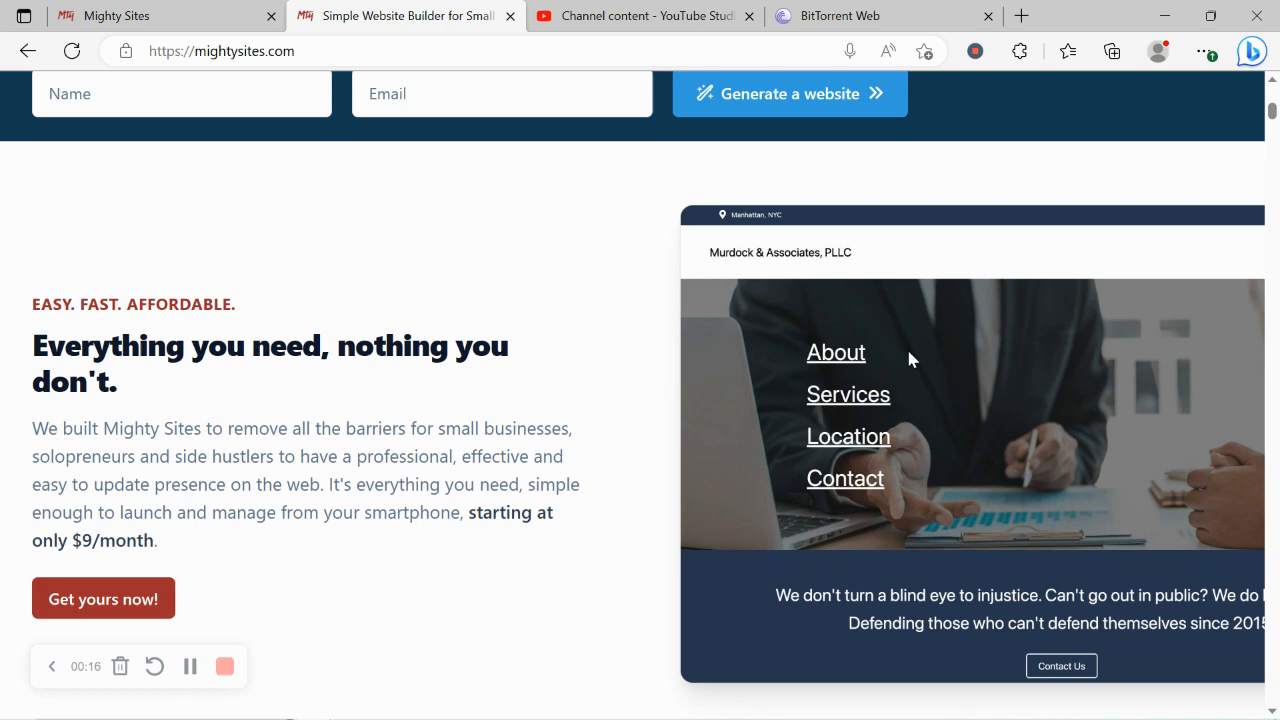
scroll(down, 3)
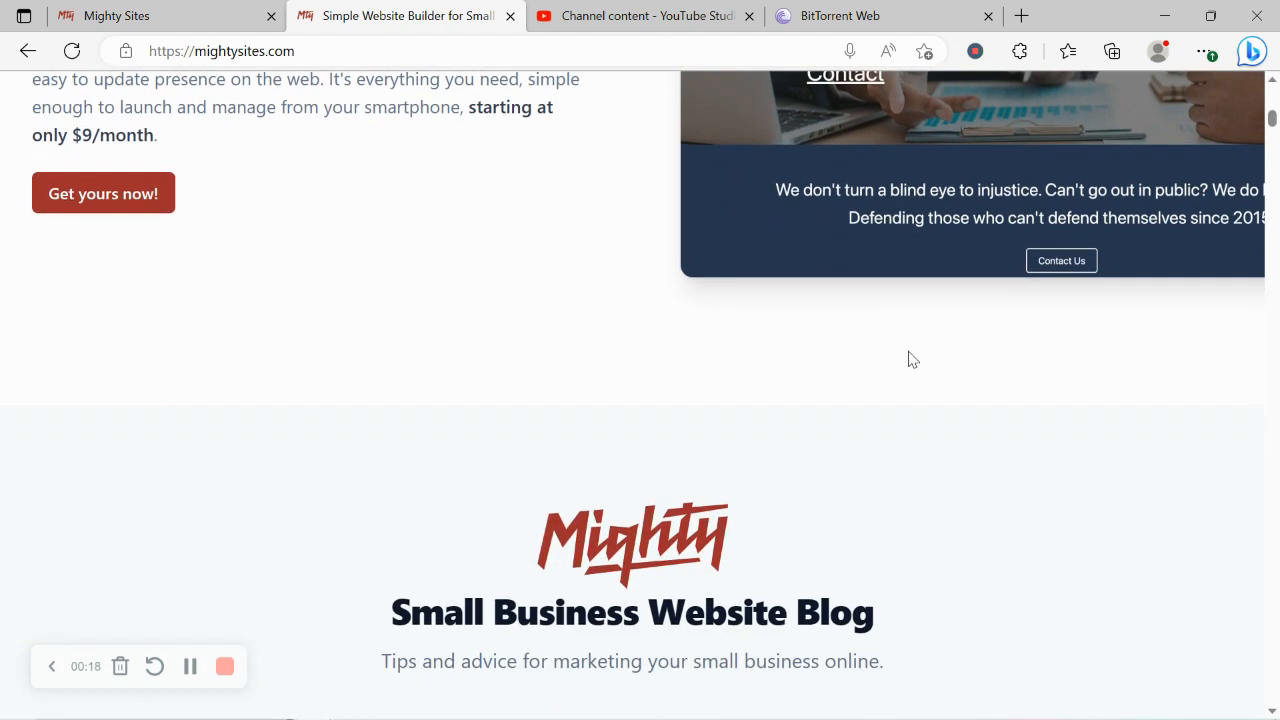
scroll(down, 3)
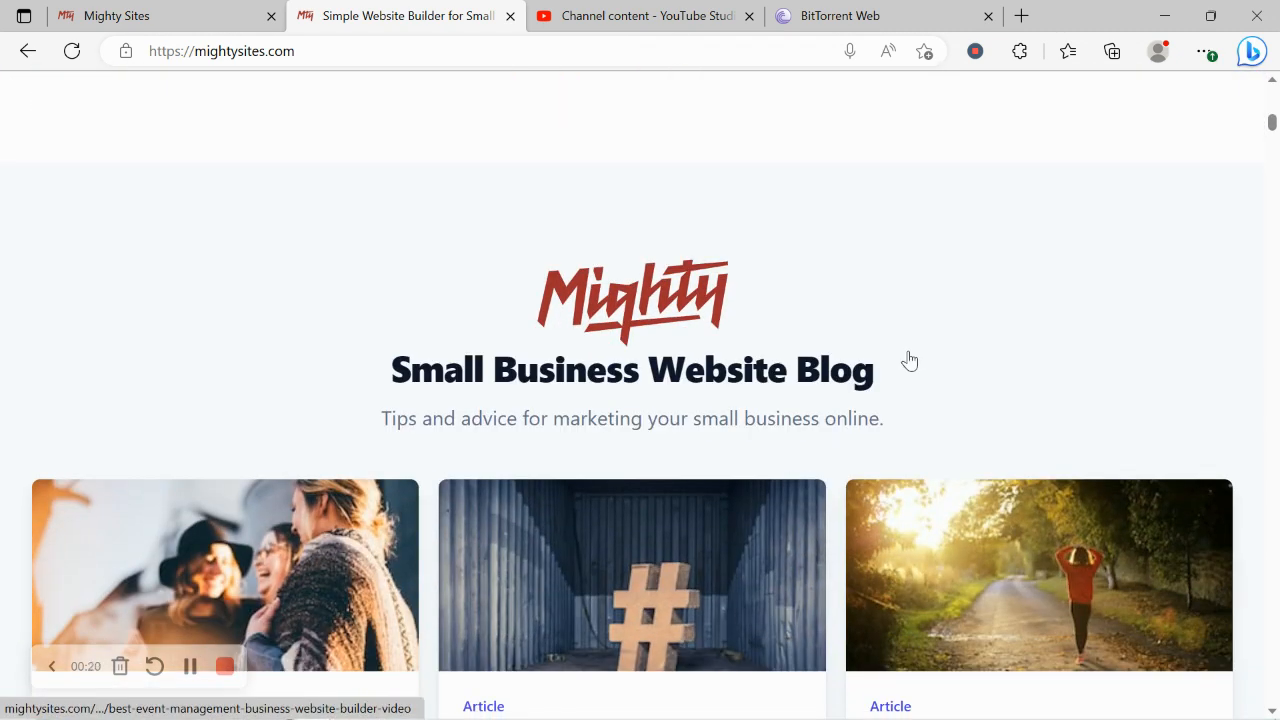
scroll(down, 3)
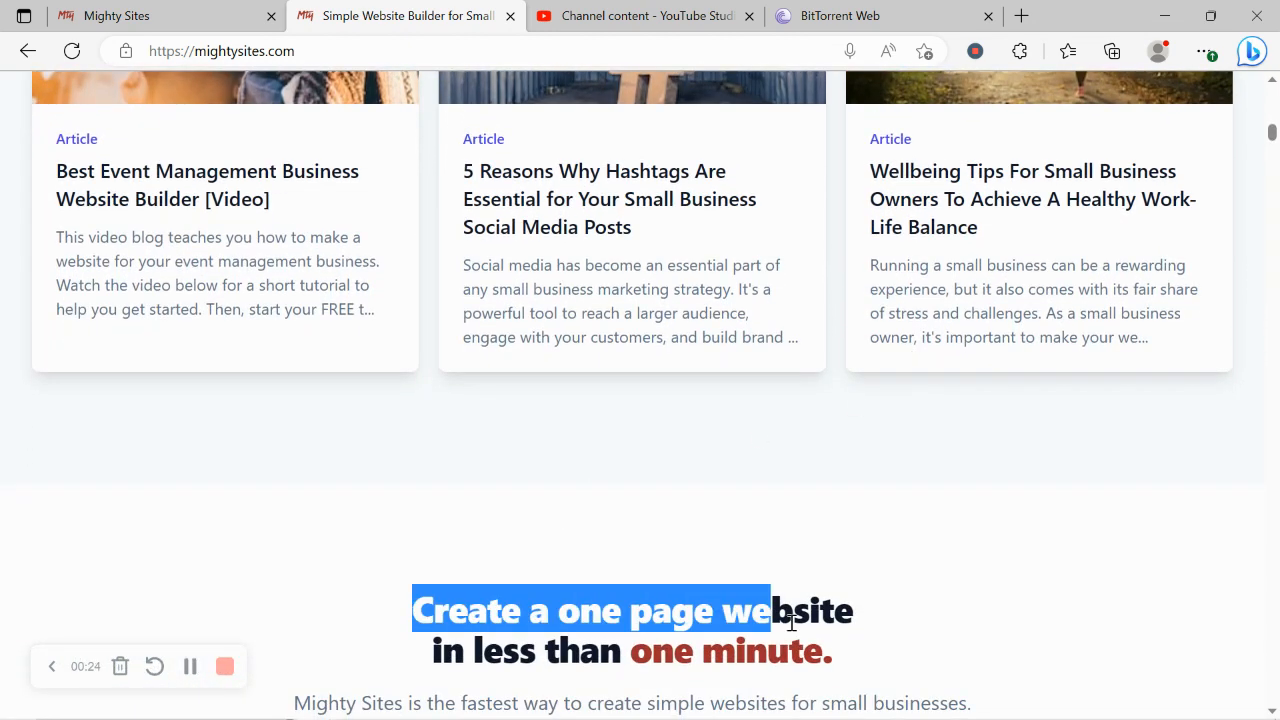
scroll(down, 3)
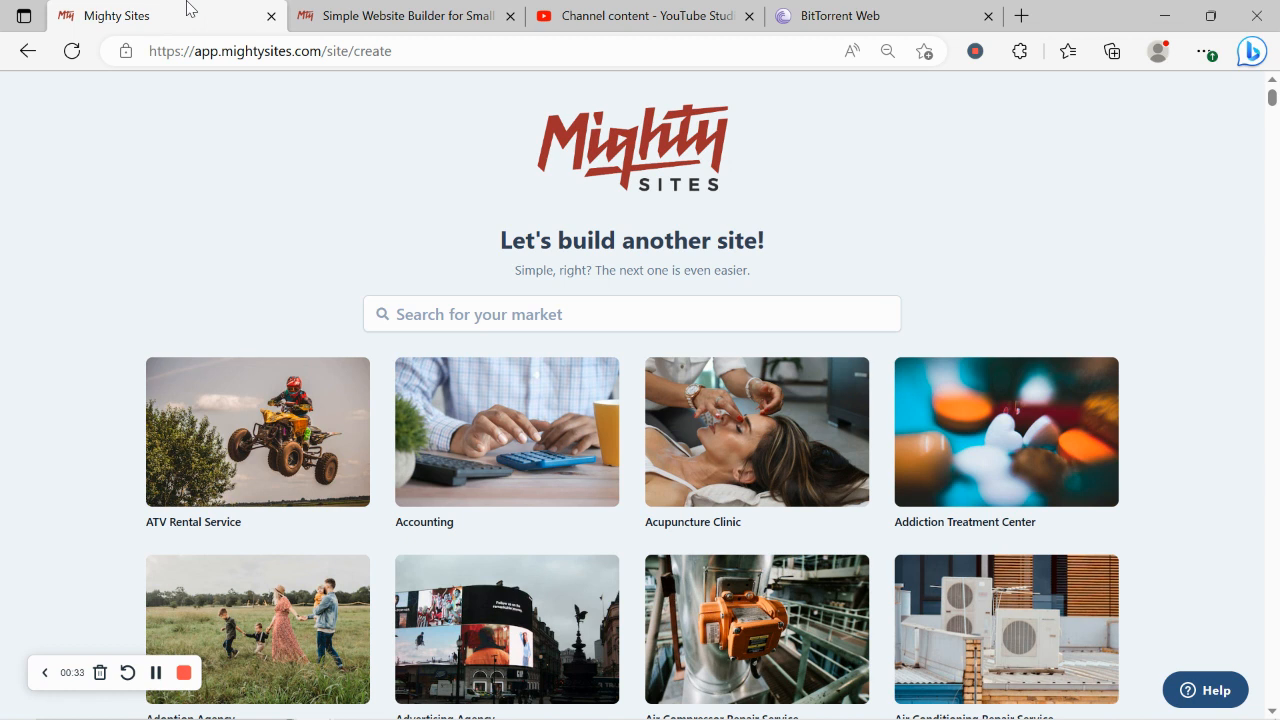
mouse_move(391, 75)
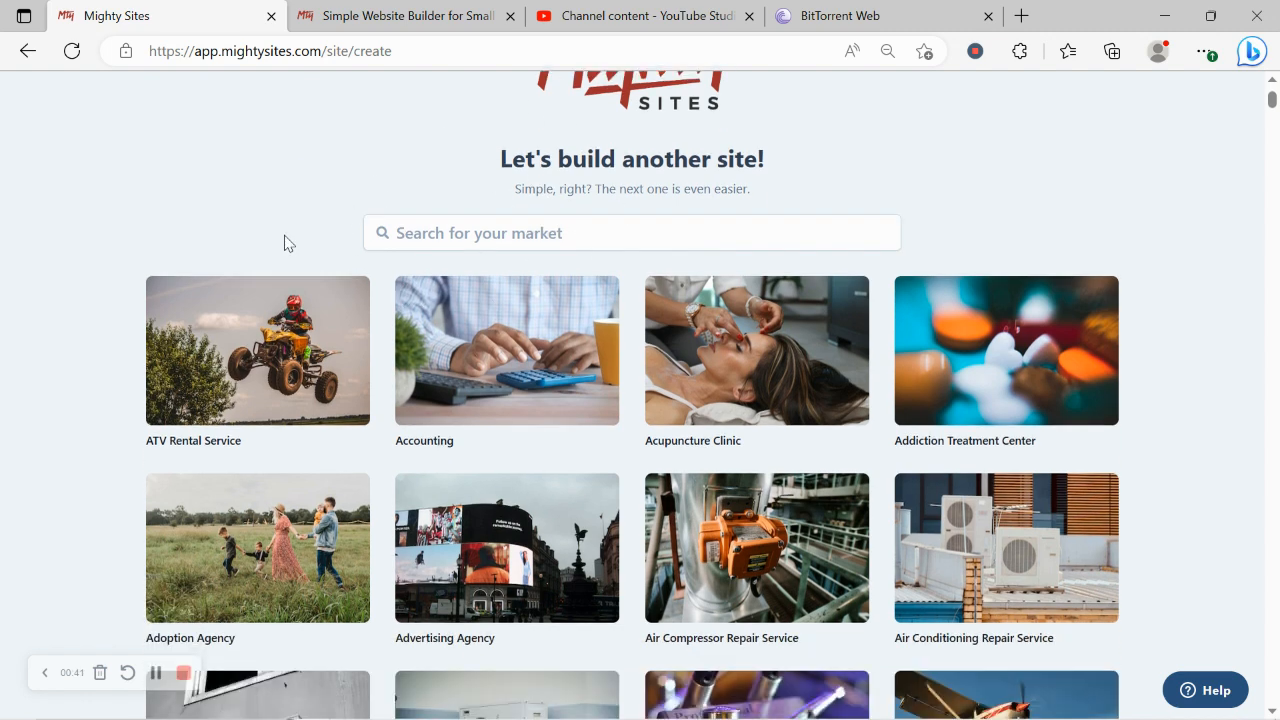
scroll(down, 3)
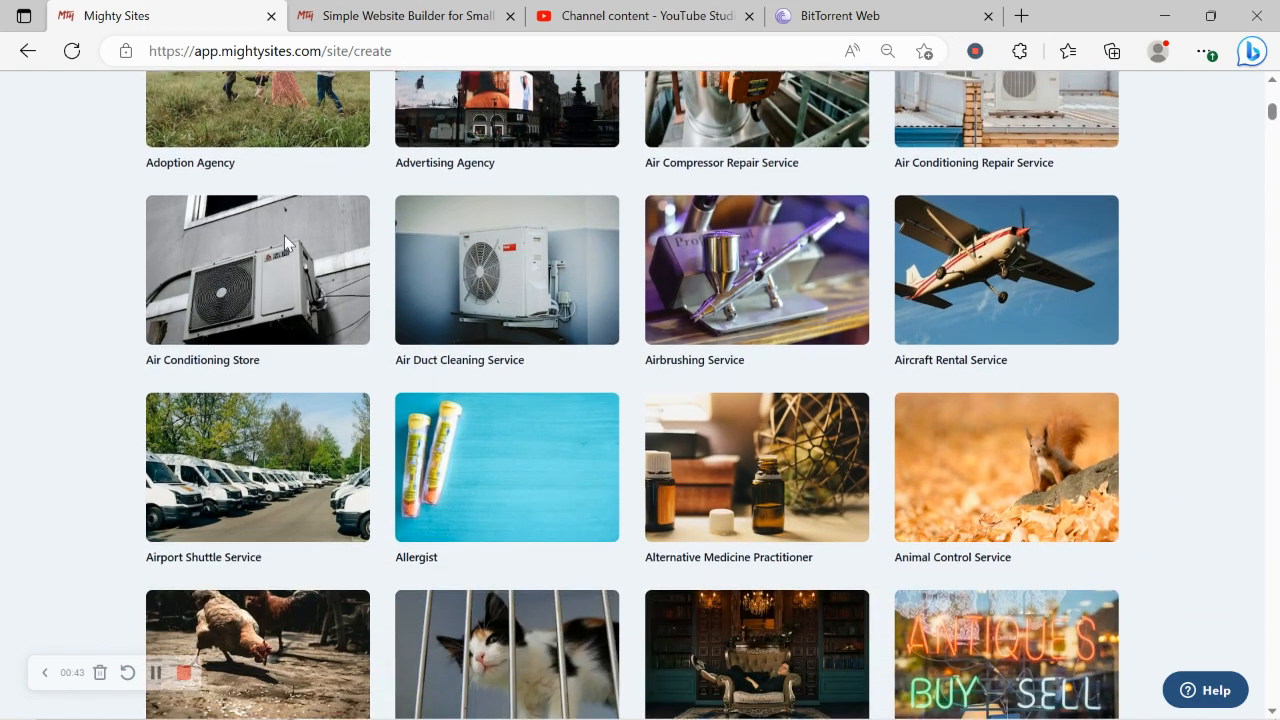
scroll(down, 3)
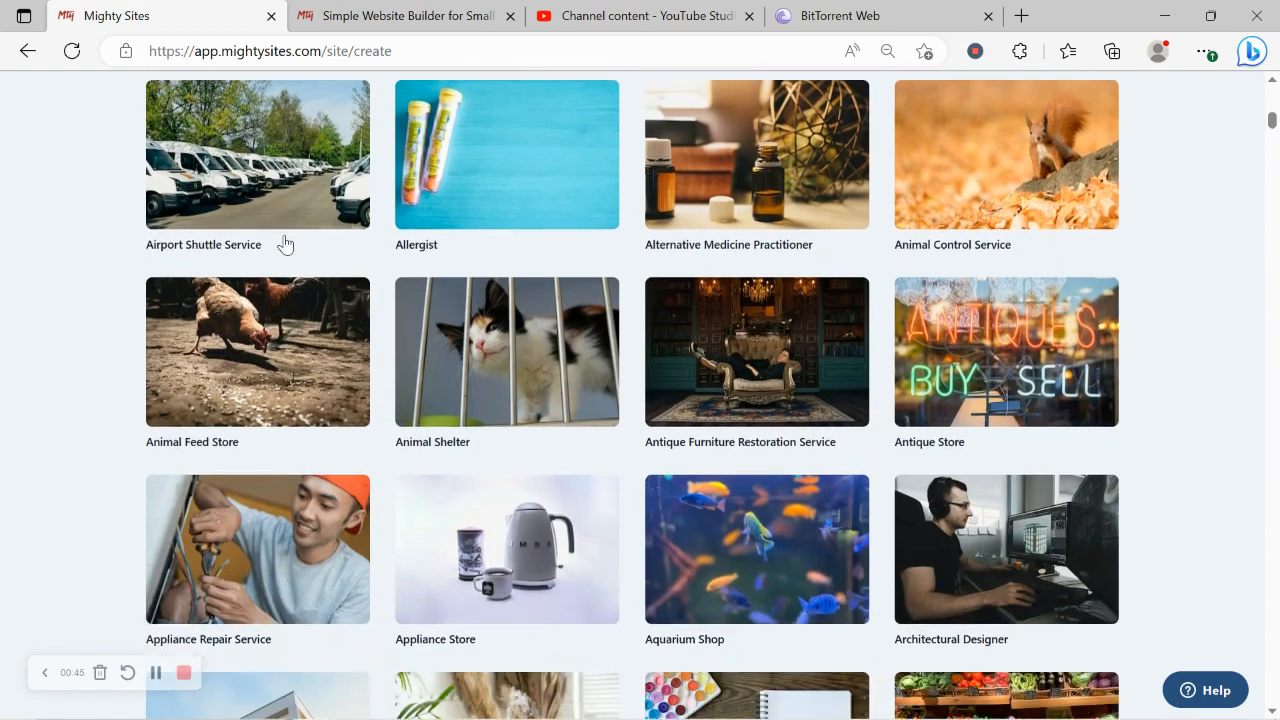
scroll(down, 3)
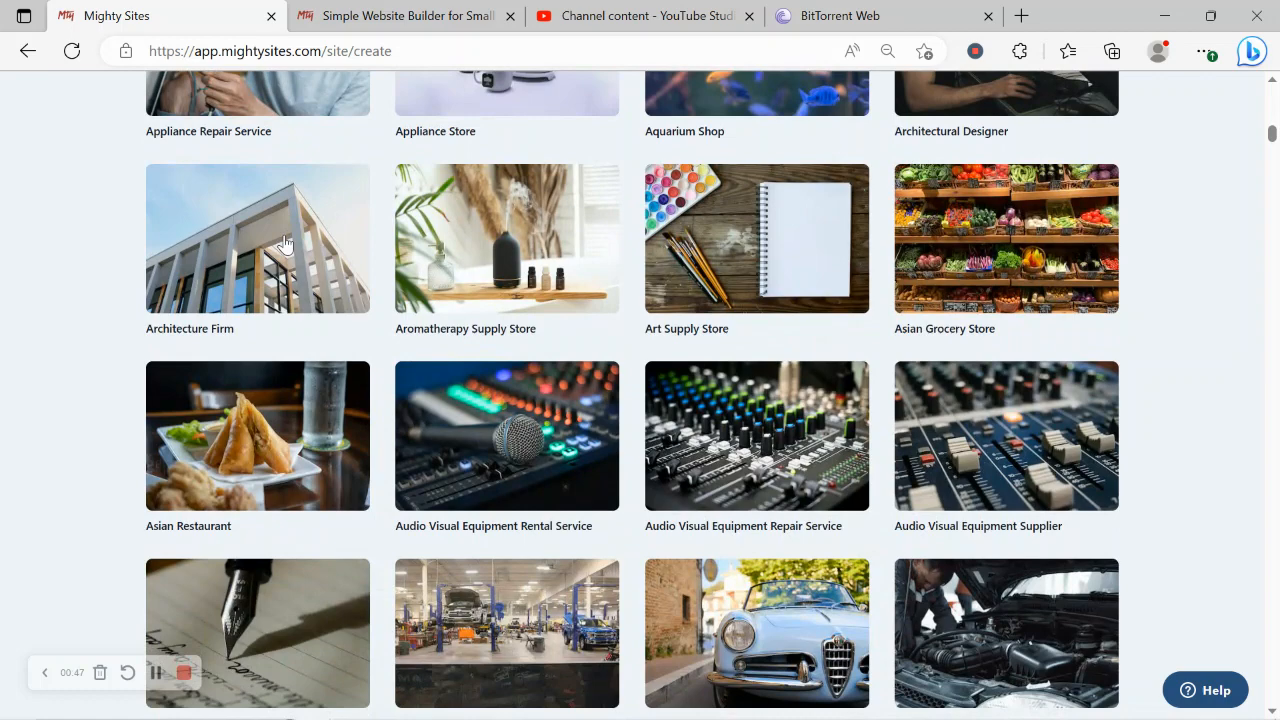
scroll(down, 3)
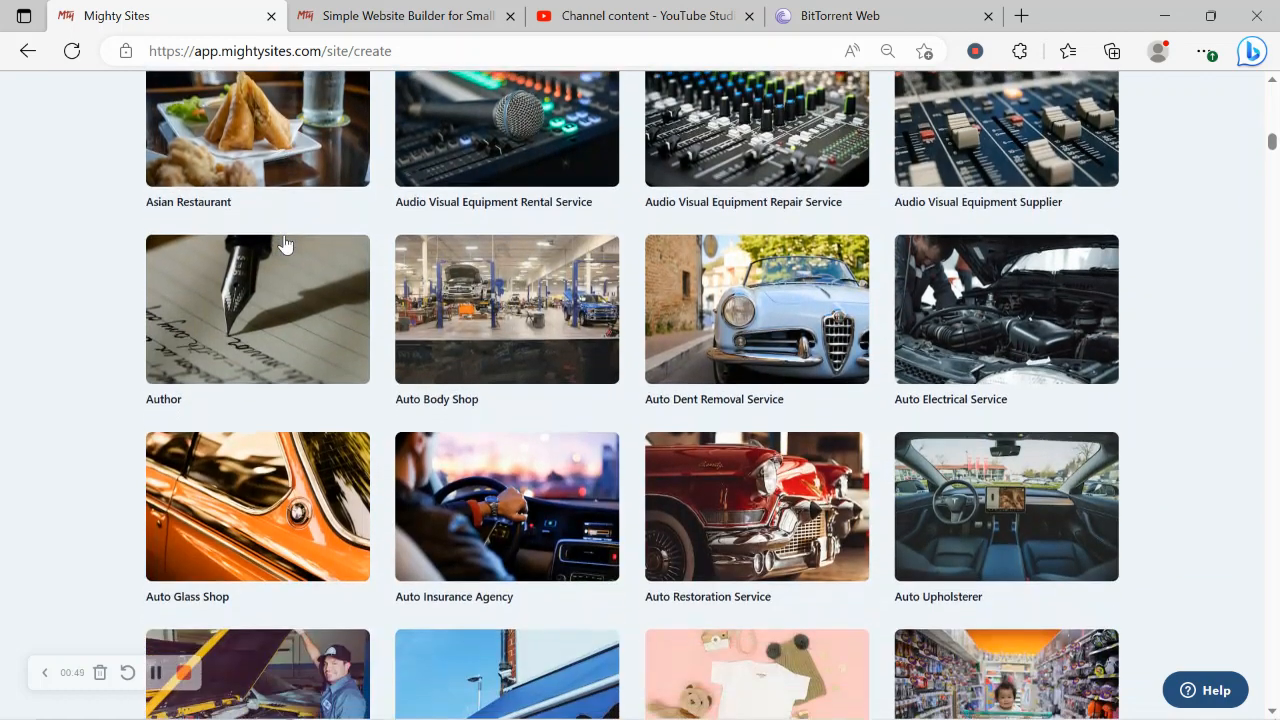
scroll(down, 3)
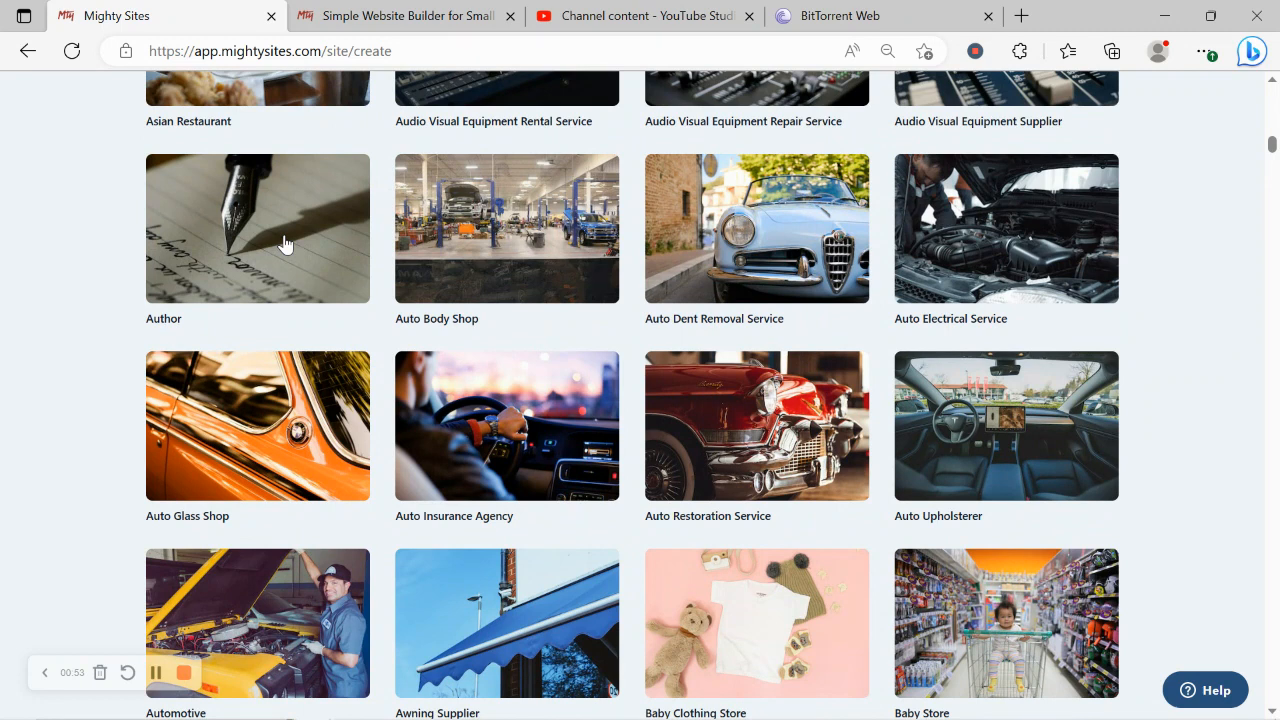
mouse_move(248, 291)
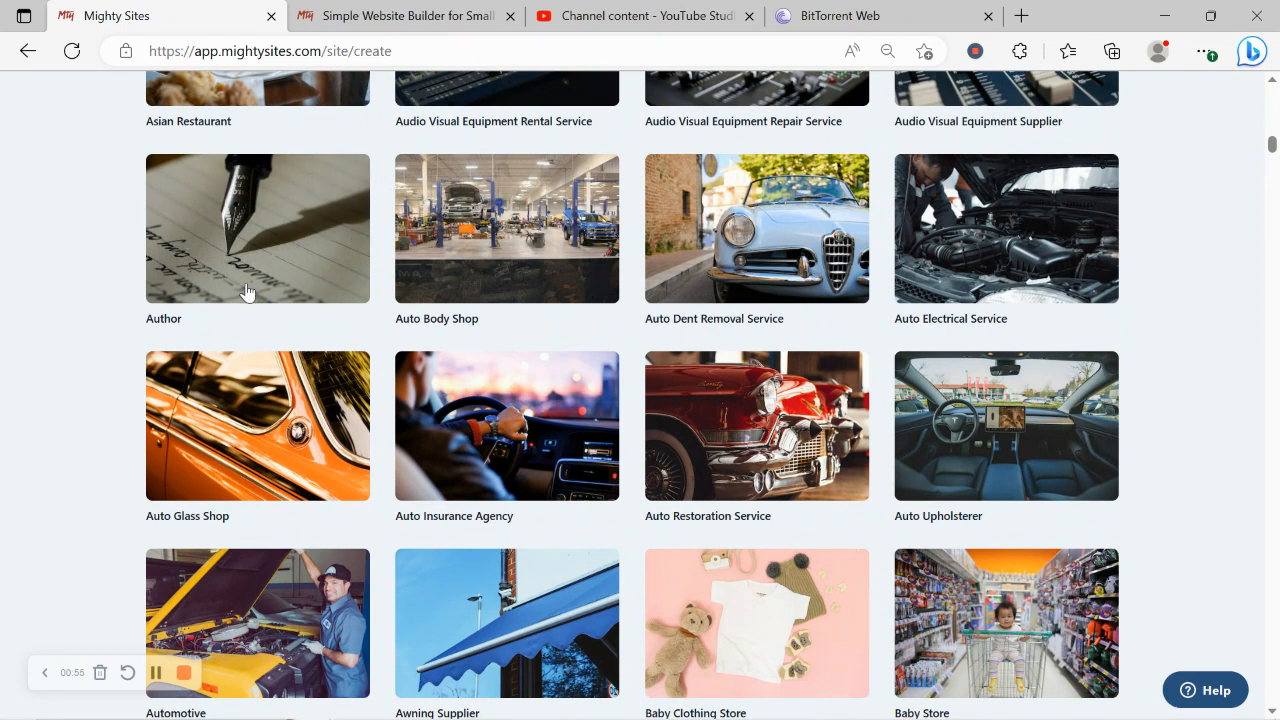
mouse_move(258, 252)
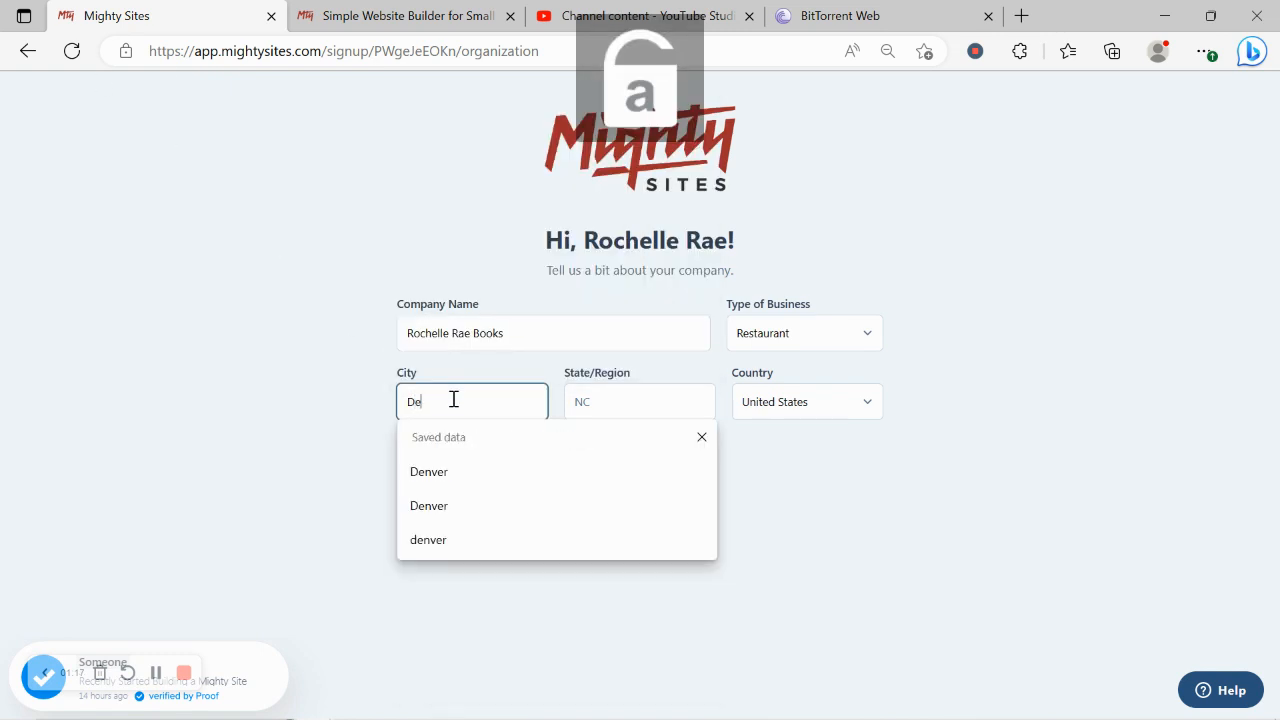
- Enter Colorado as the state, set business type to Service, and submit the details
click(639, 401)
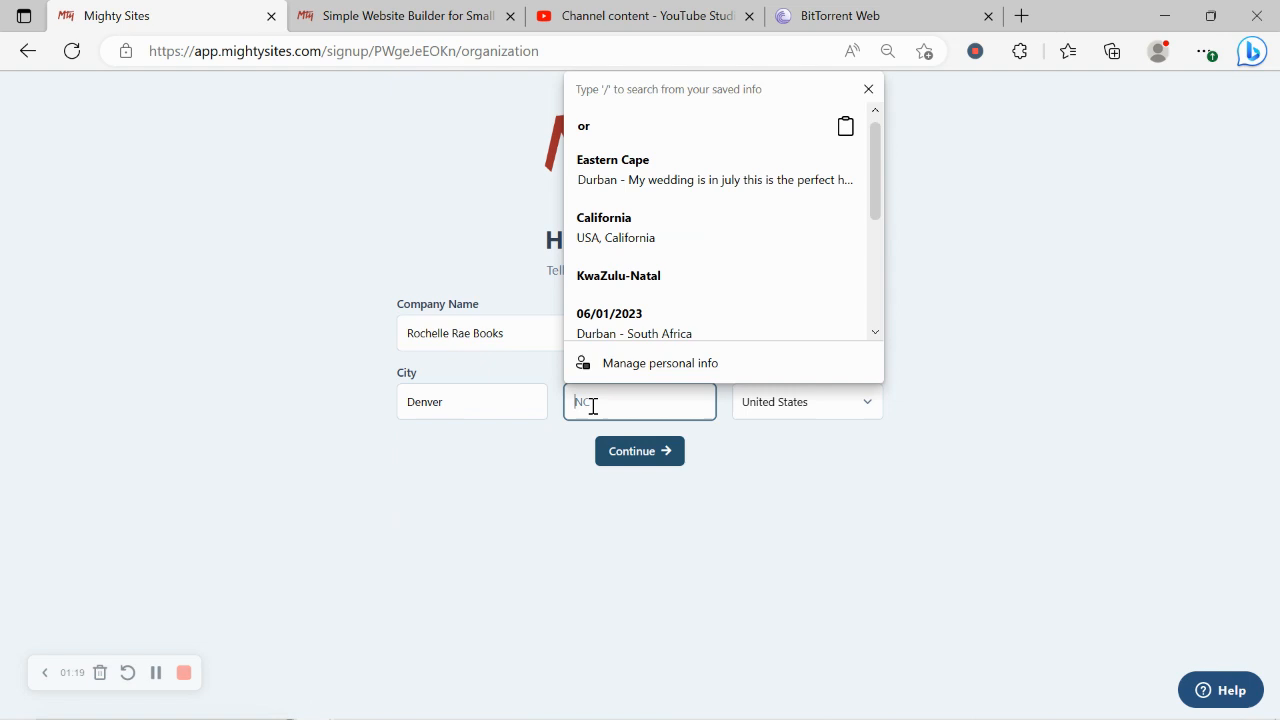
text(Colorado)
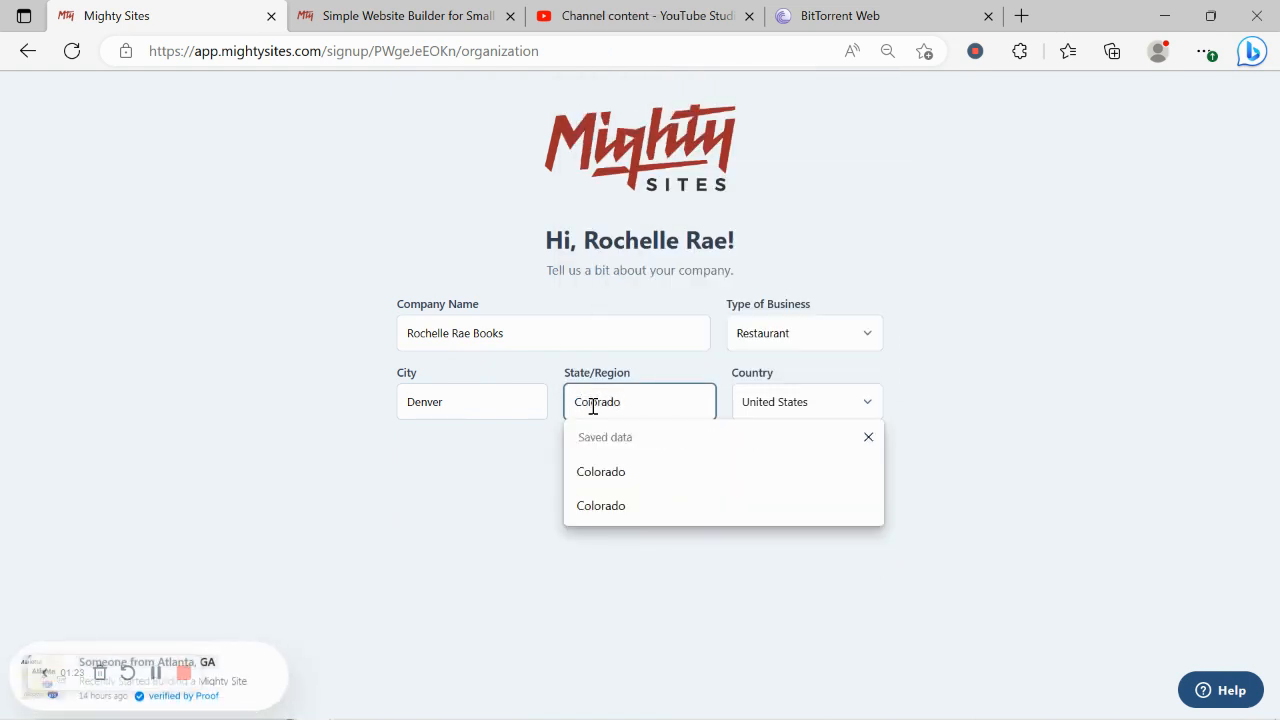
mouse_move(855, 273)
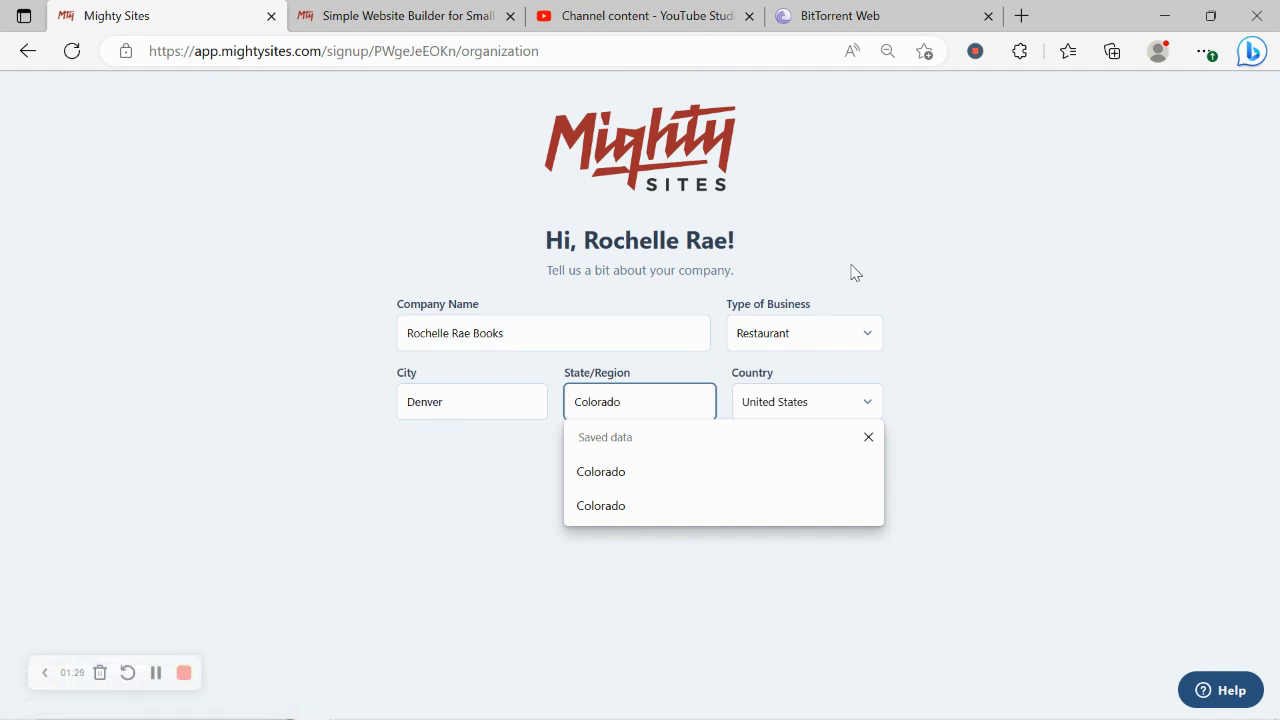
click(804, 333)
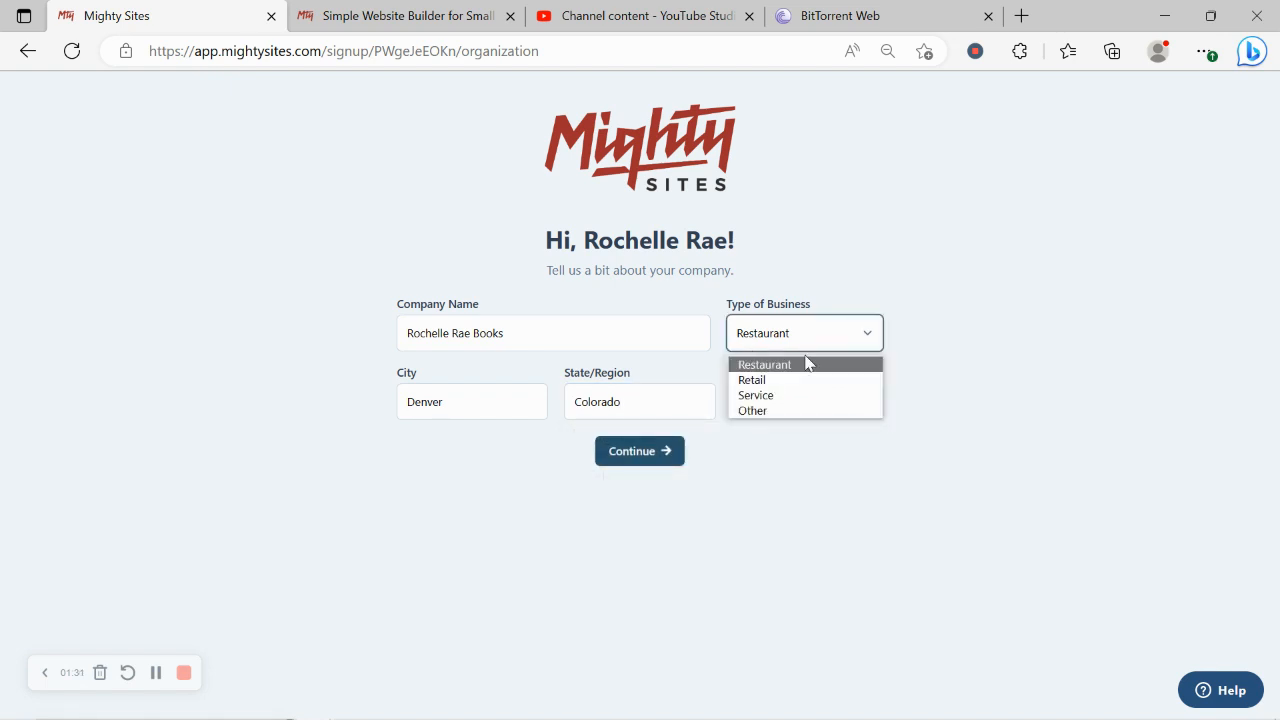
click(755, 395)
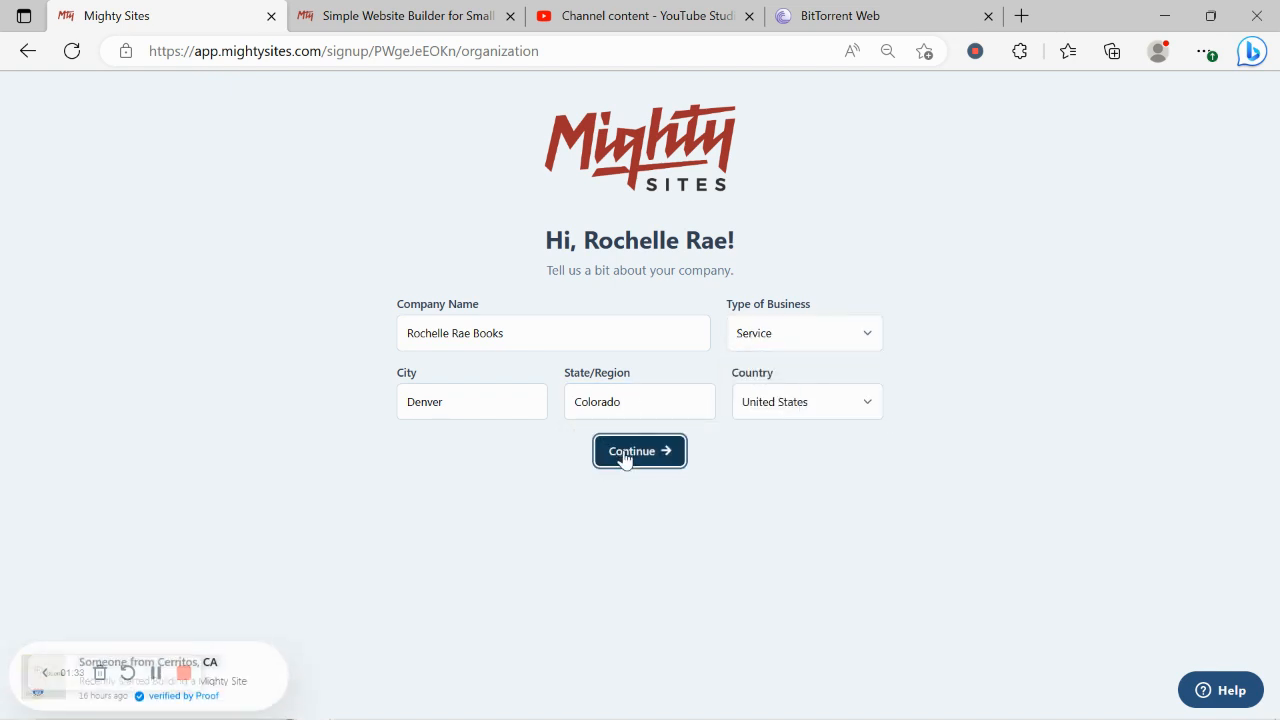
click(639, 451)
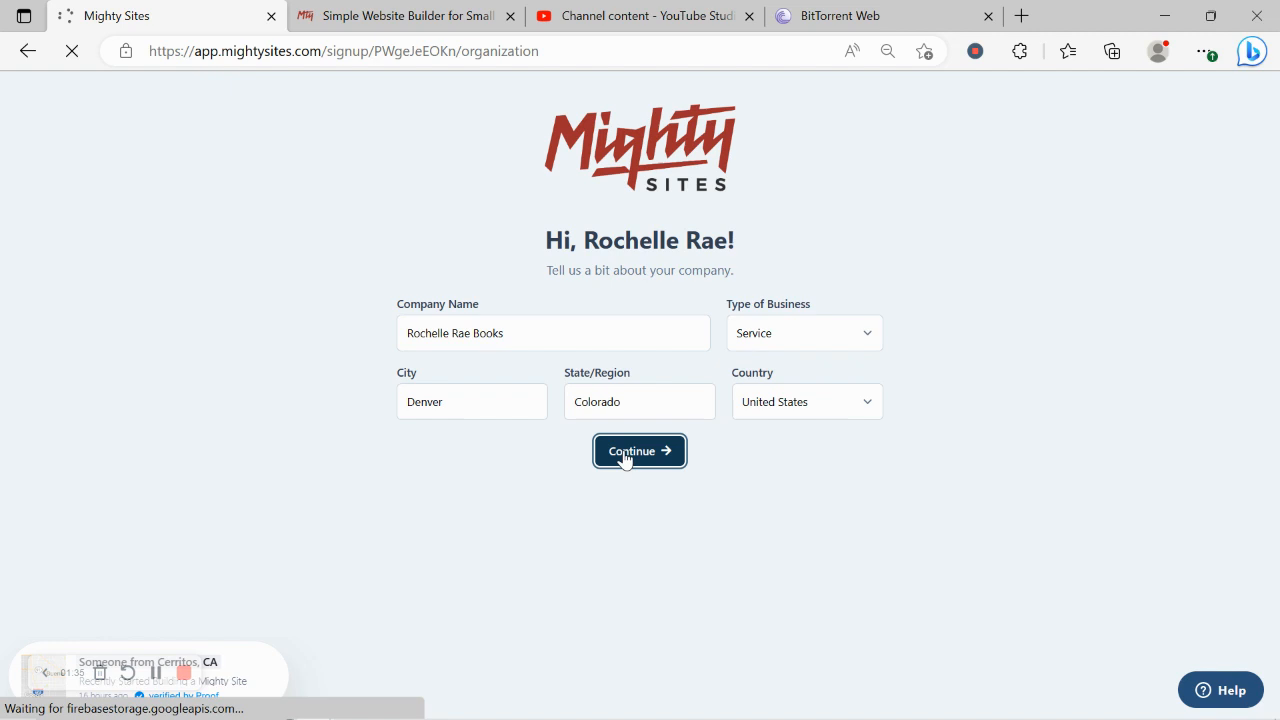
mouse_move(255, 291)
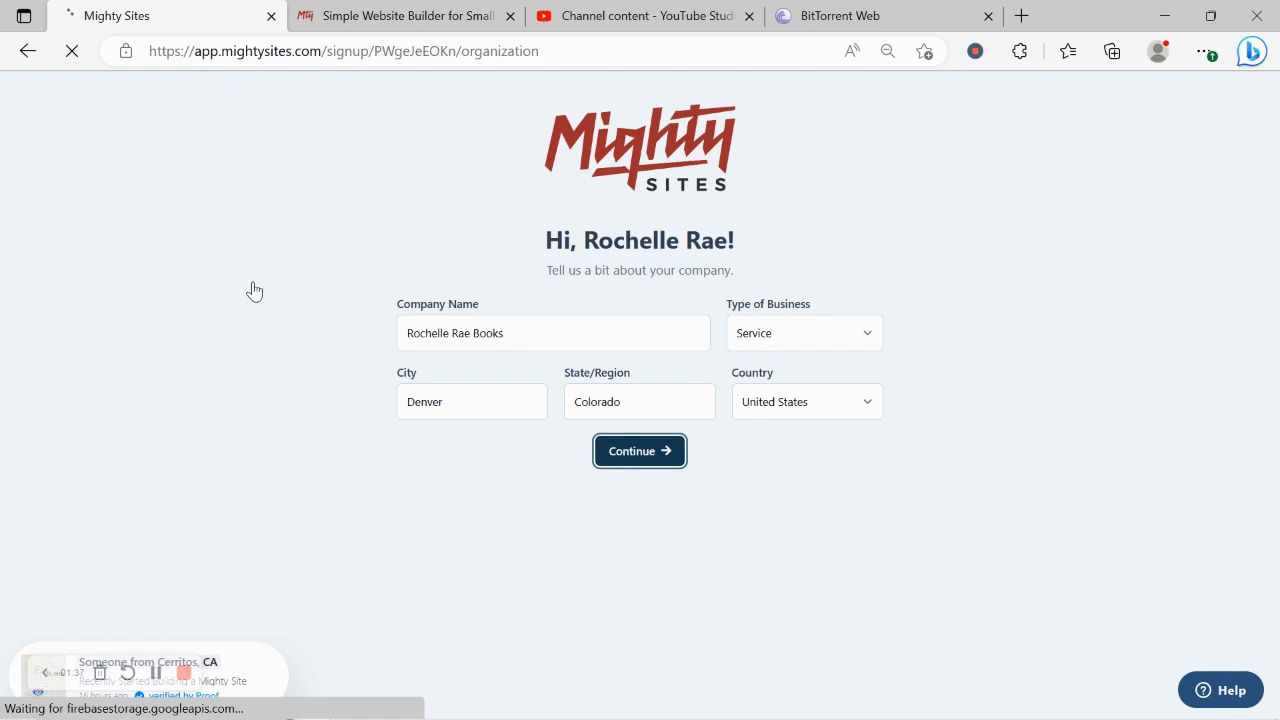
click(639, 451)
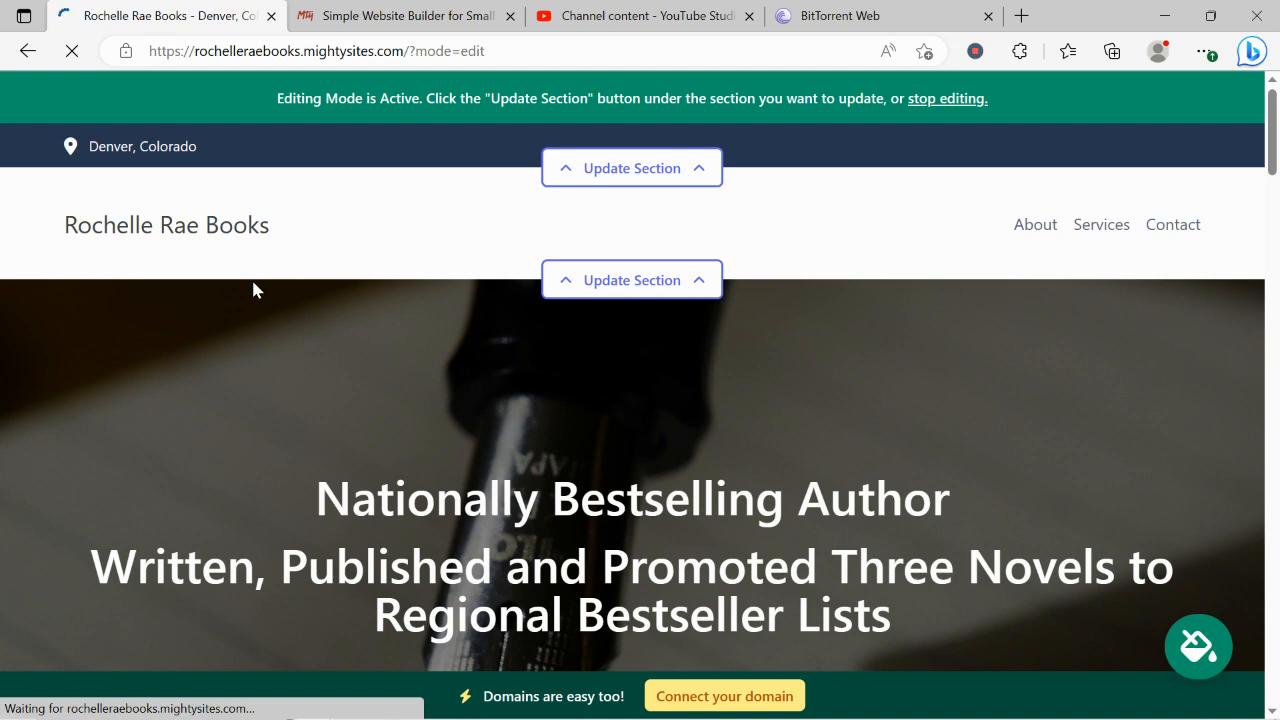
scroll(down, 3)
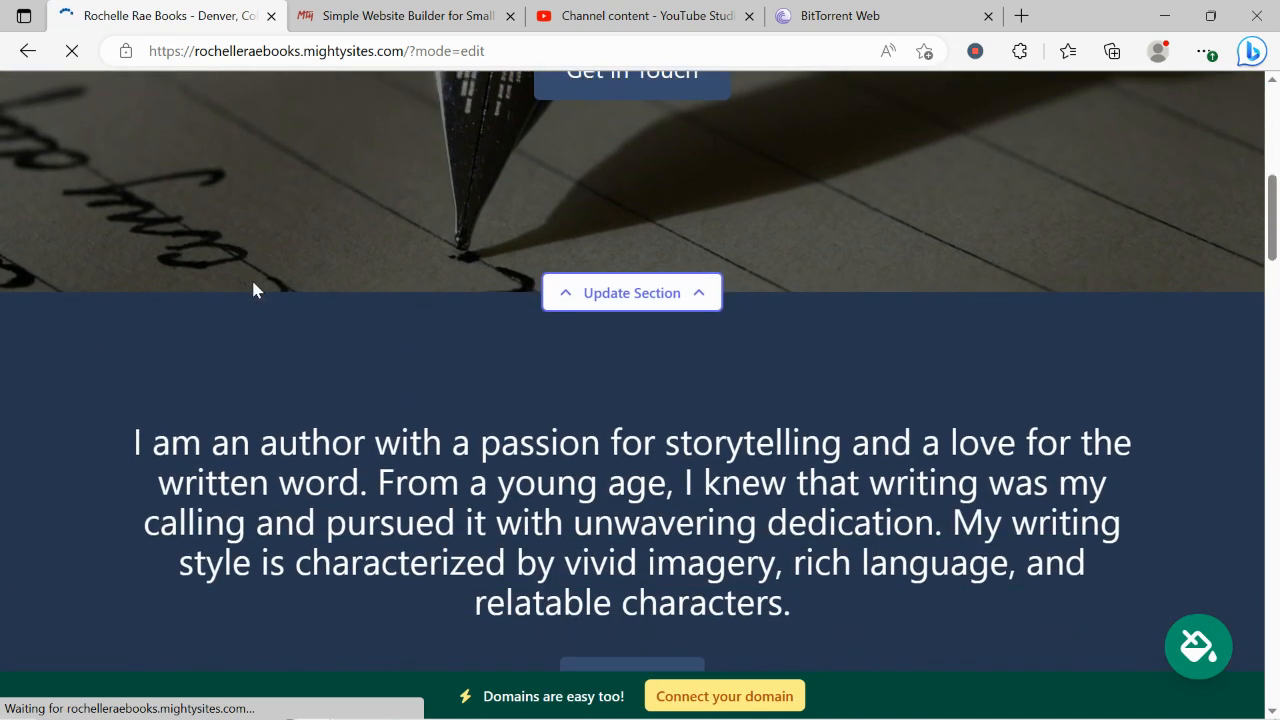
scroll(down, 3)
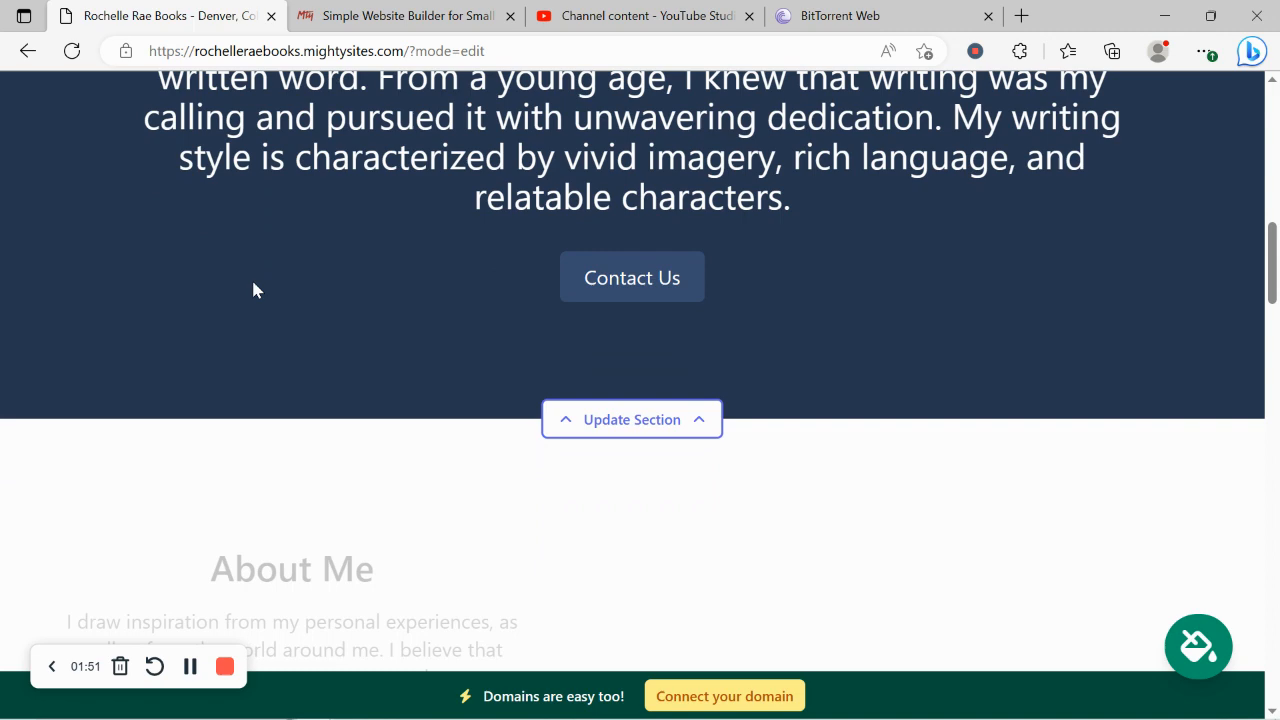
scroll(down, 3)
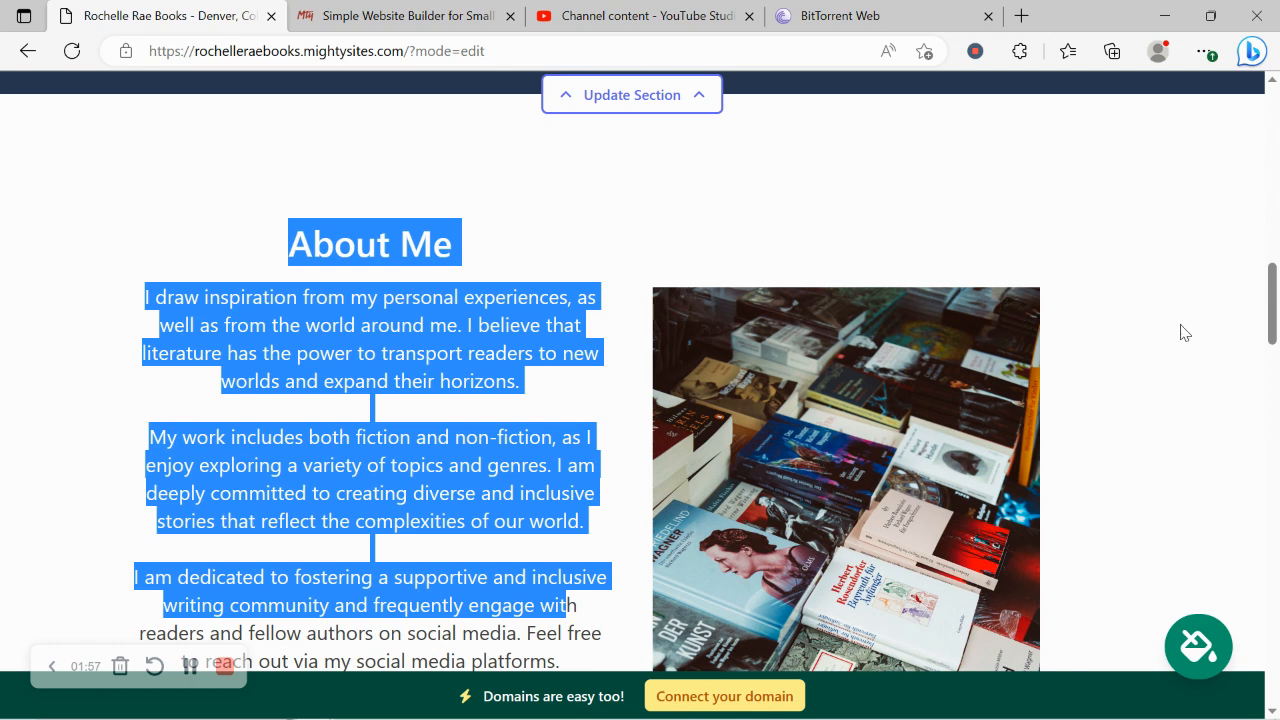
scroll(down, 3)
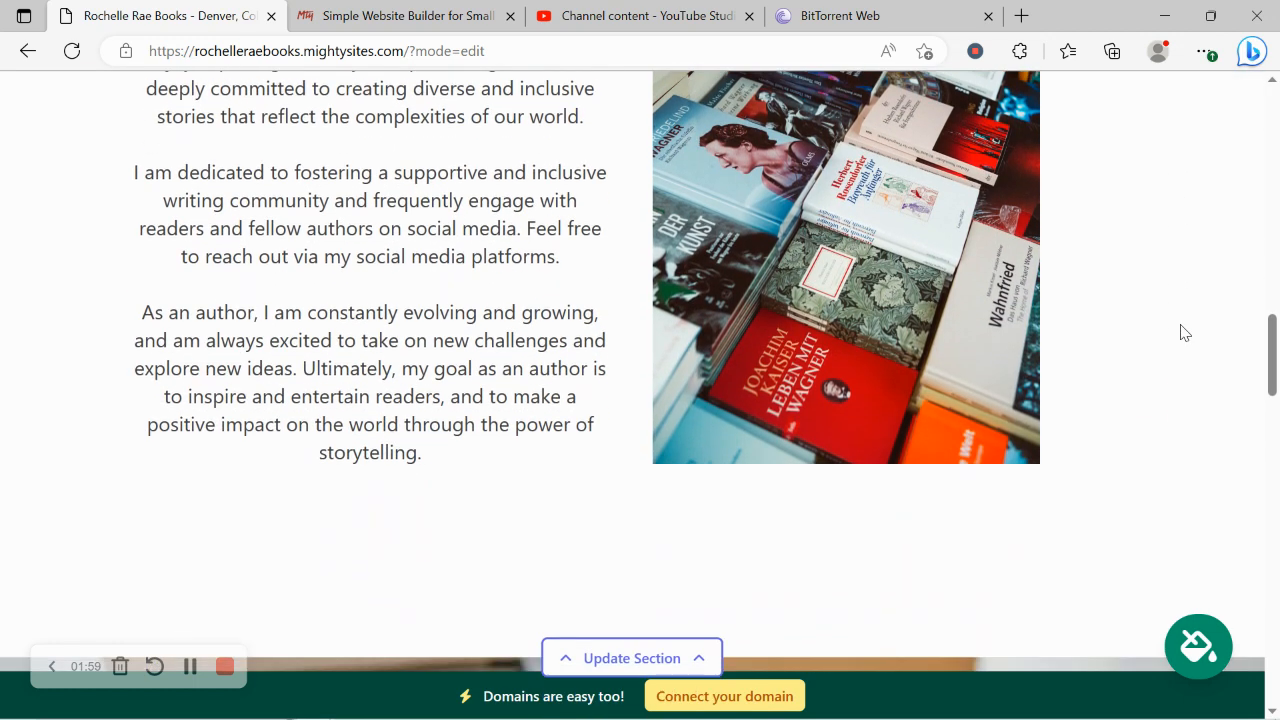
scroll(down, 3)
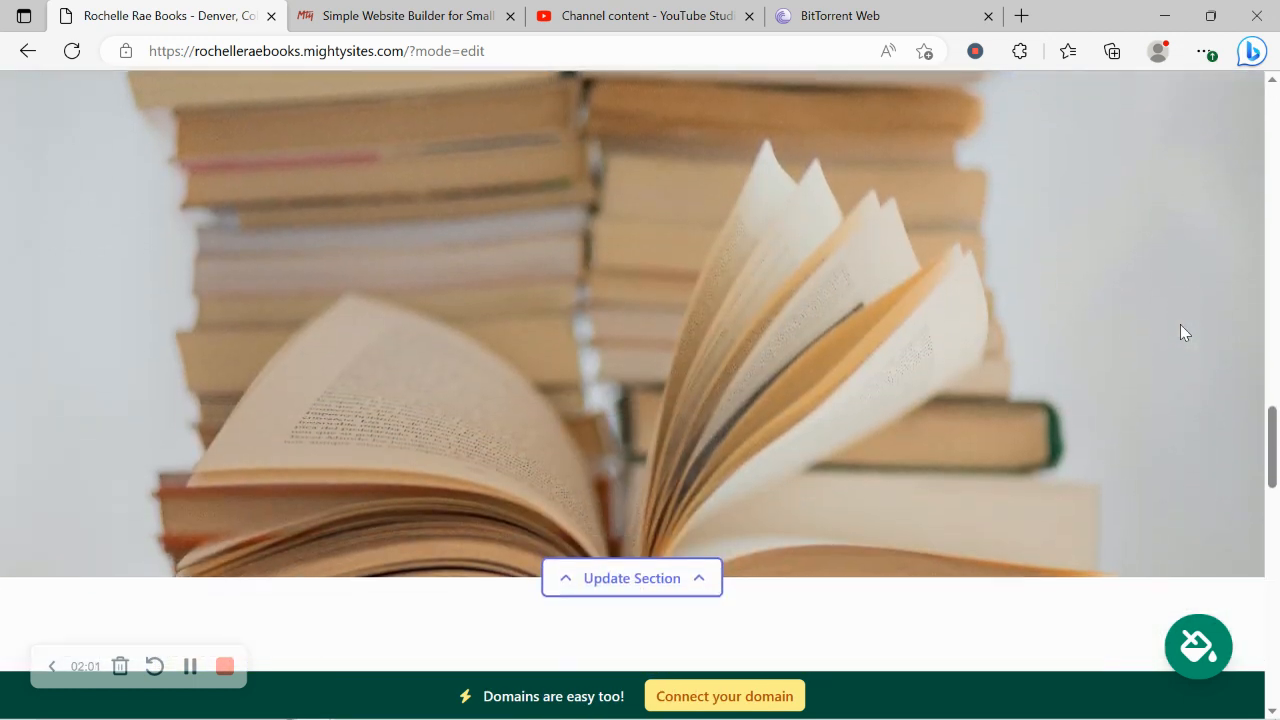
scroll(down, 3)
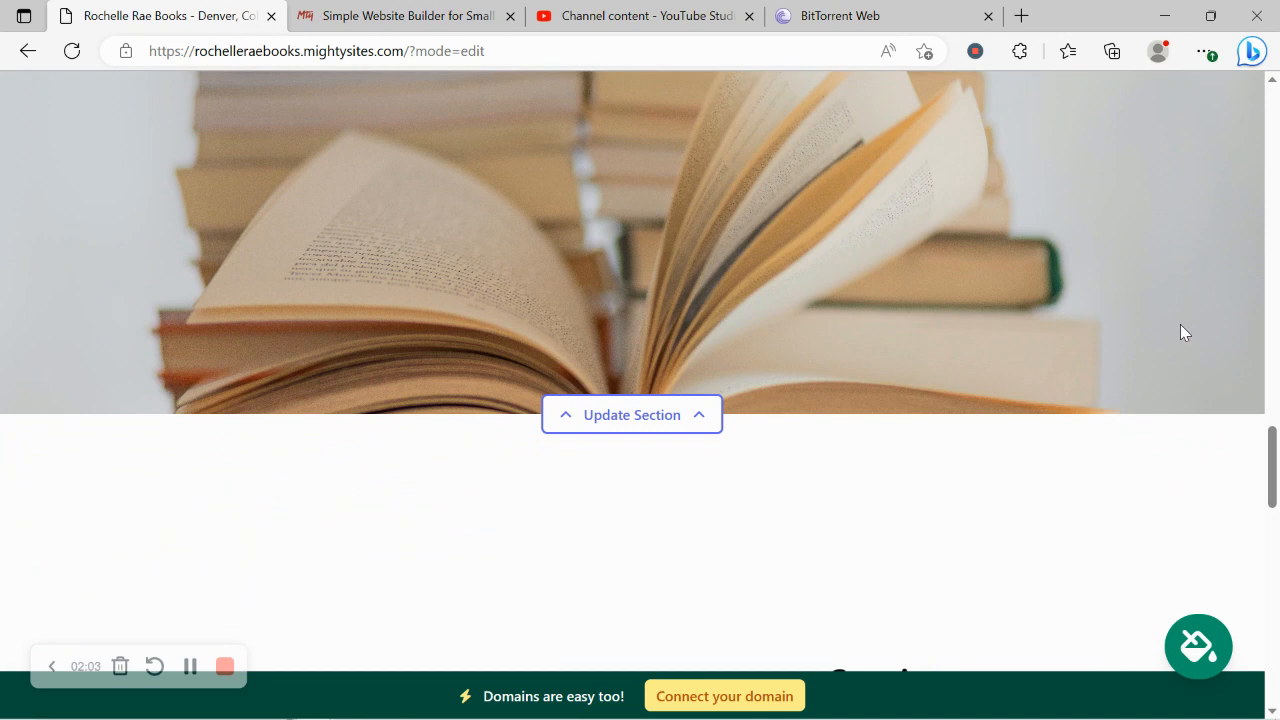
scroll(down, 3)
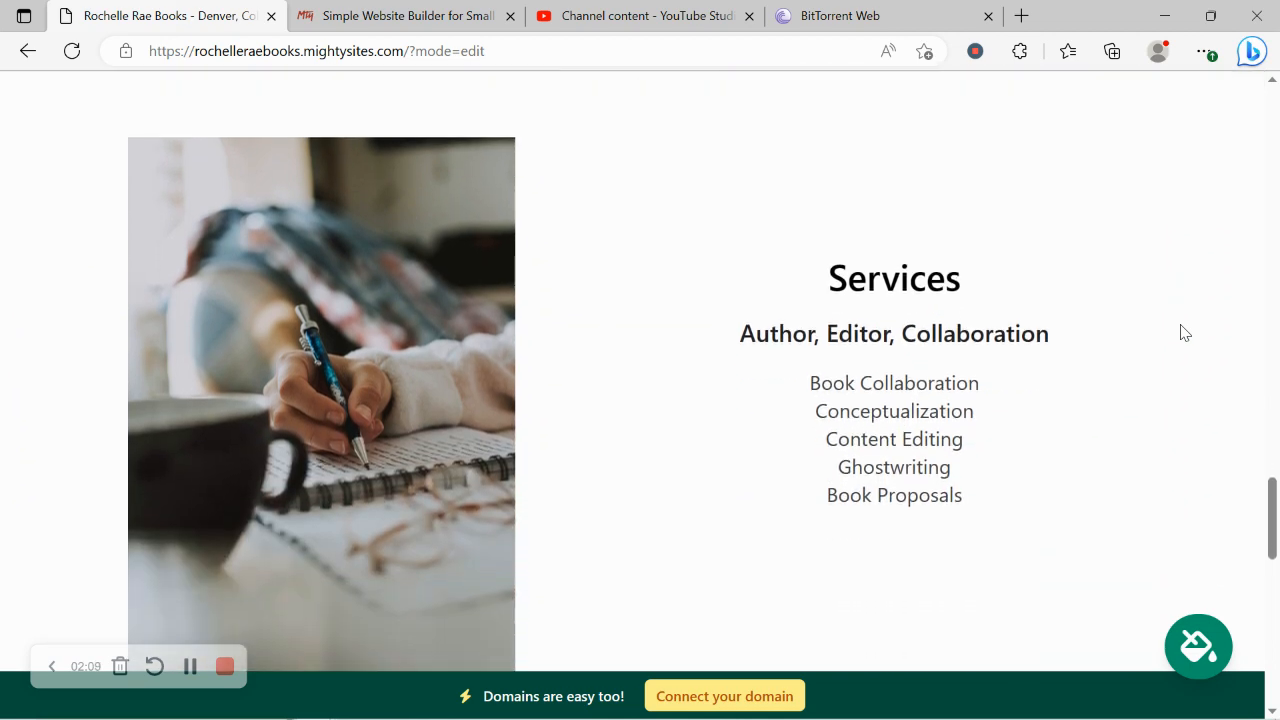
scroll(down, 3)
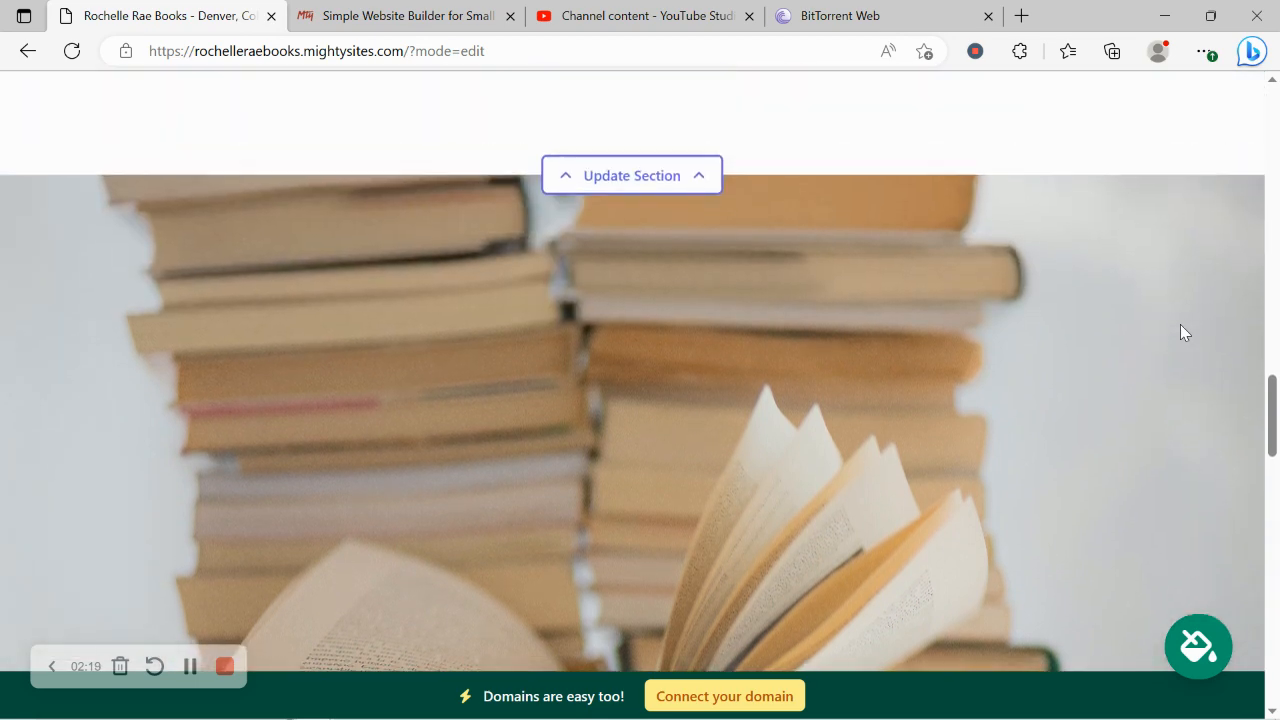
scroll(down, 3)
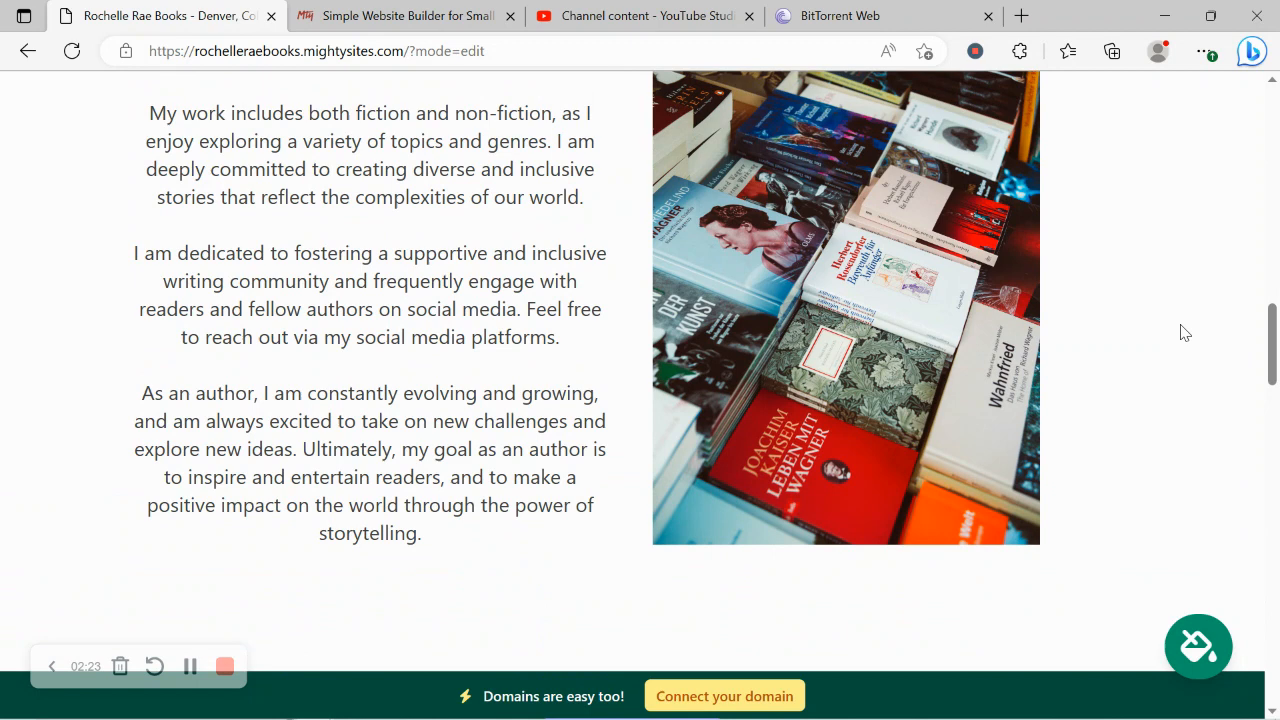
scroll(up, 3)
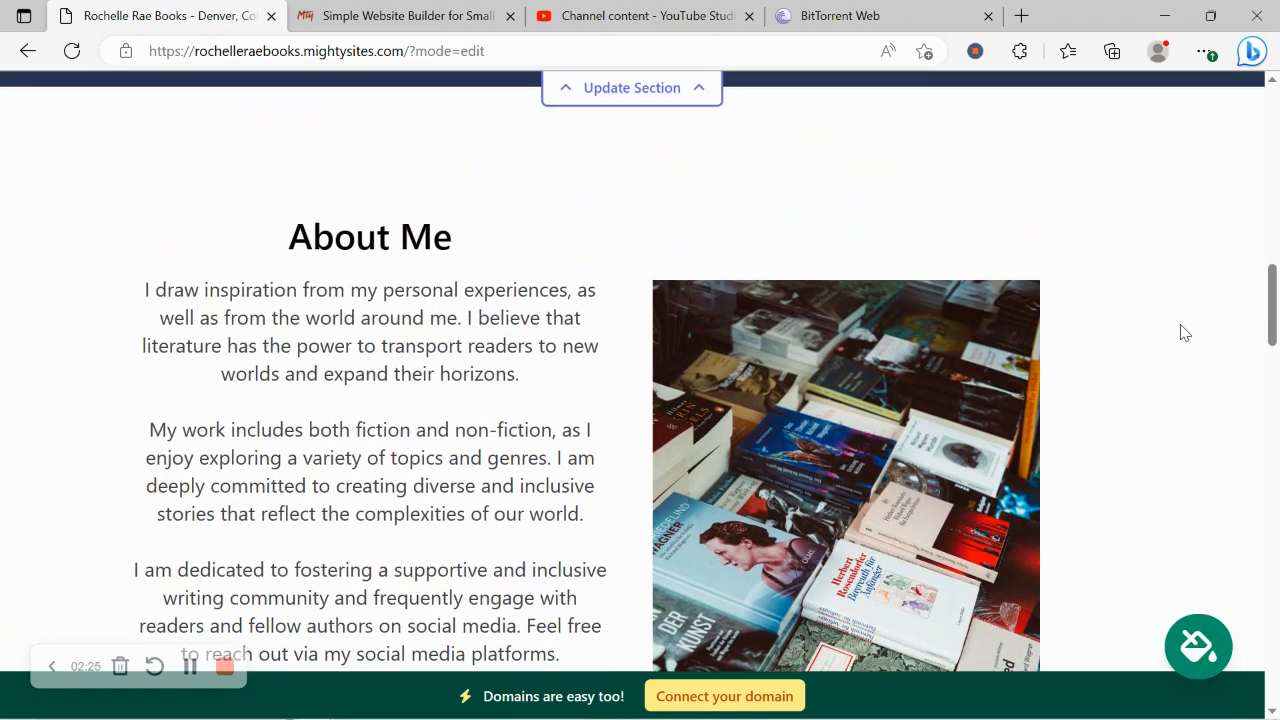
scroll(down, 3)
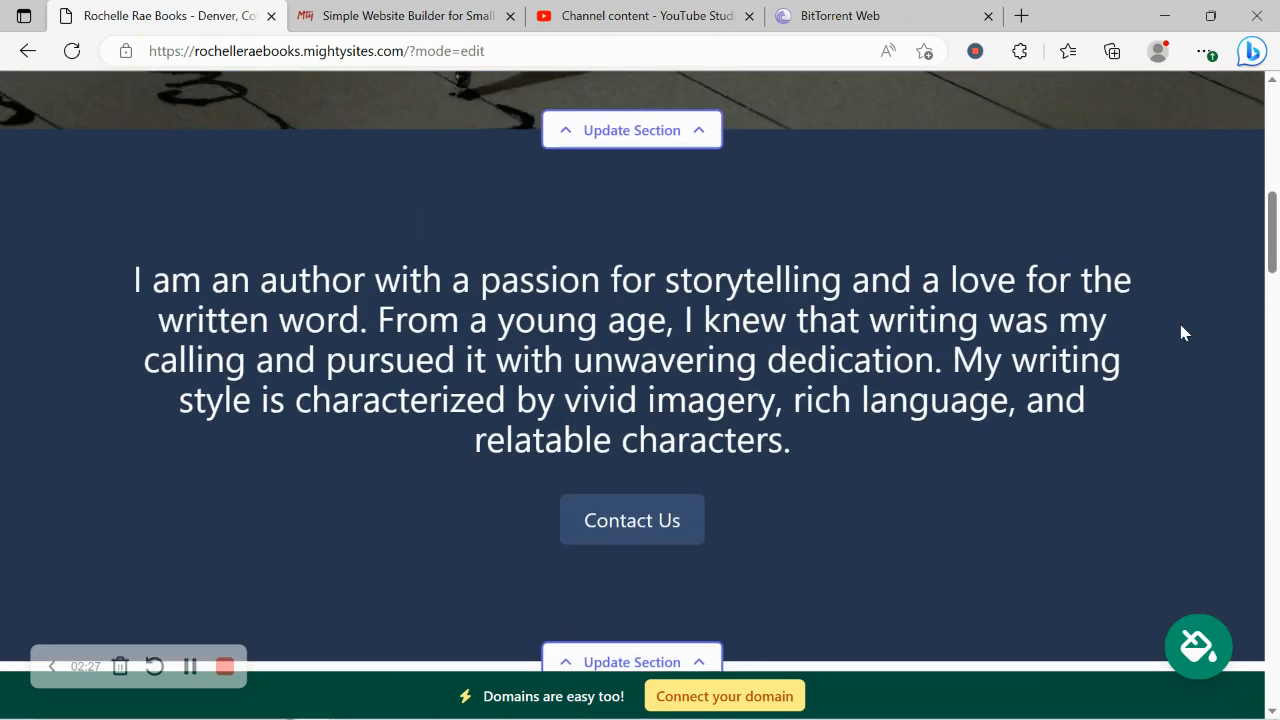
scroll(up, 3)
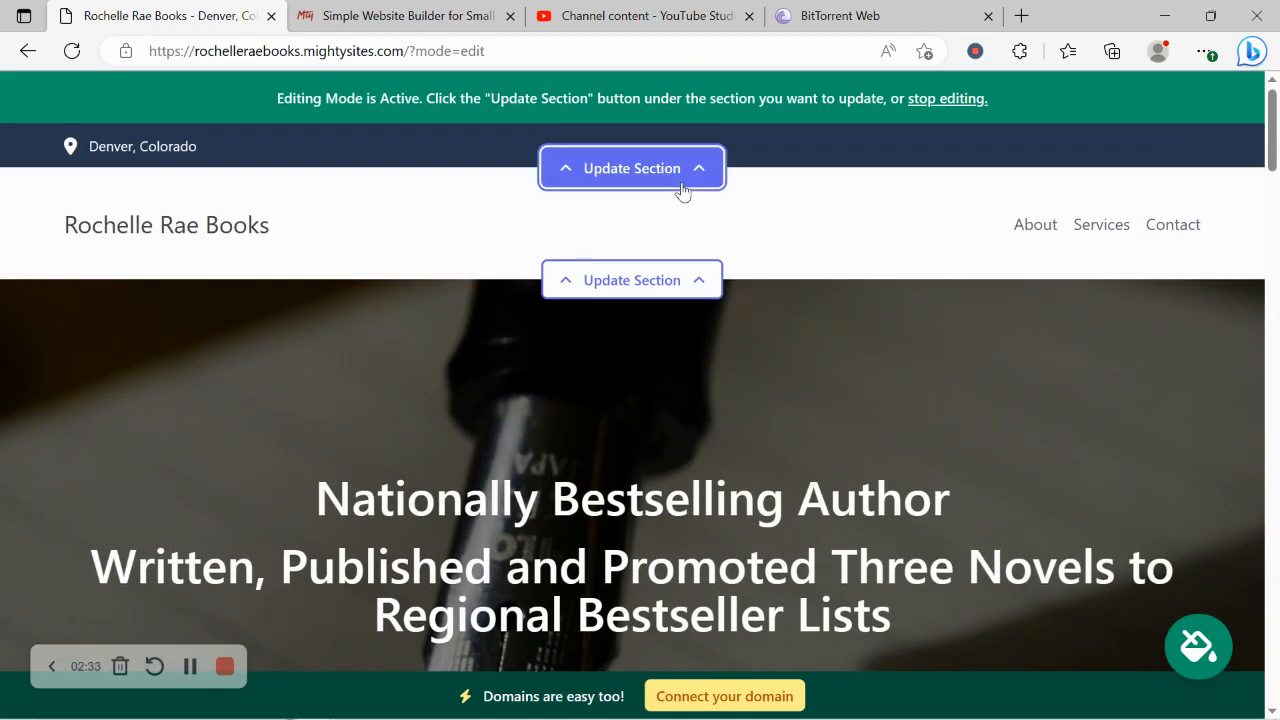
- Save the top-bar location with email 'rochelle2…' set to show on the site
click(631, 168)
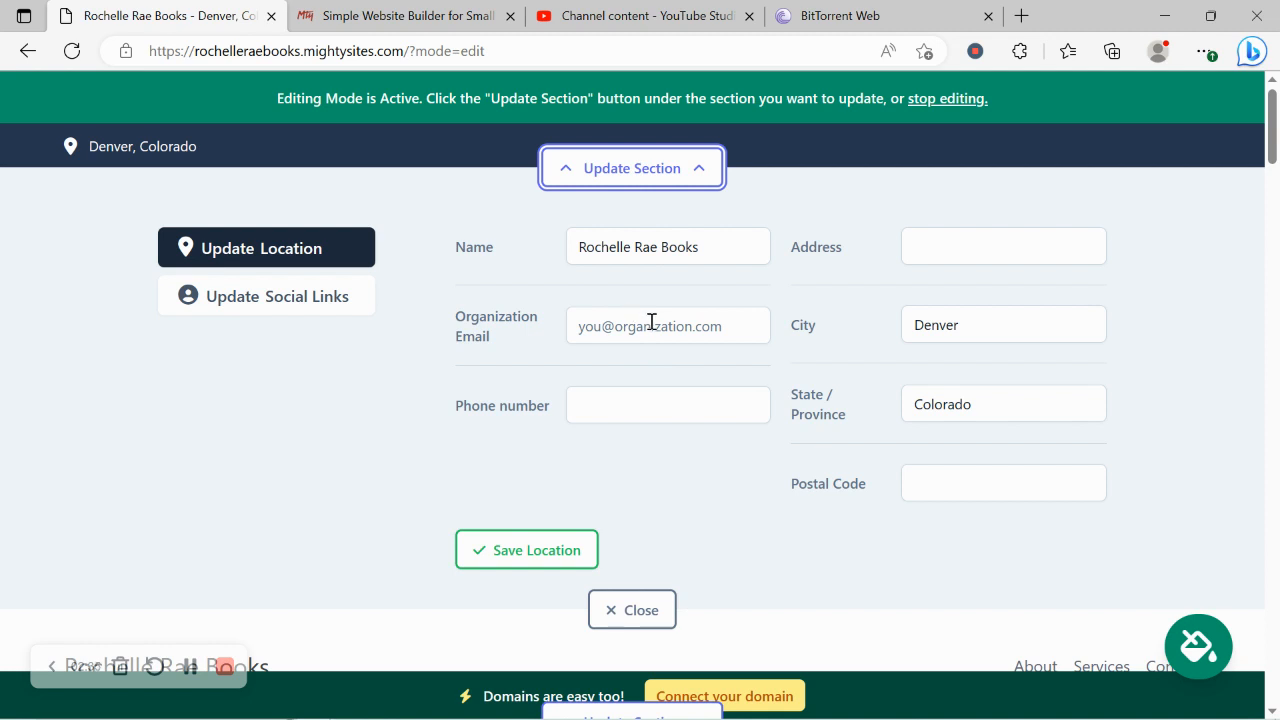
click(668, 325)
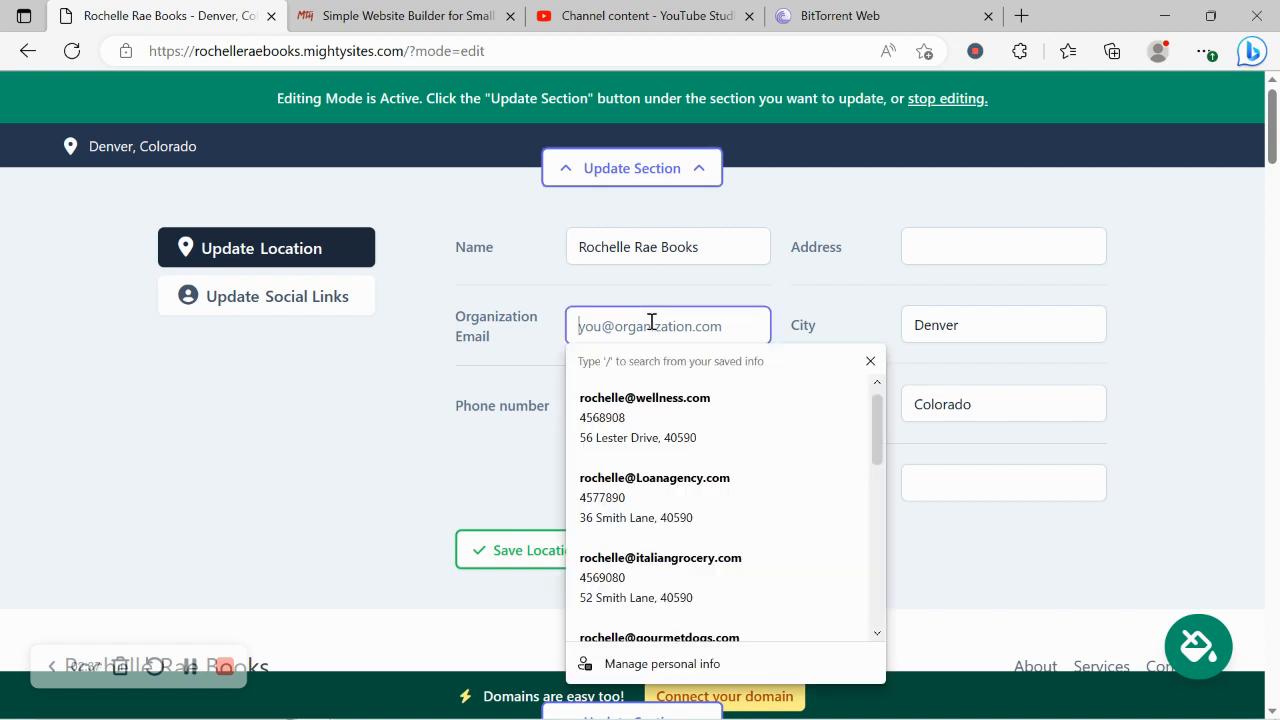
text(rochelle2)
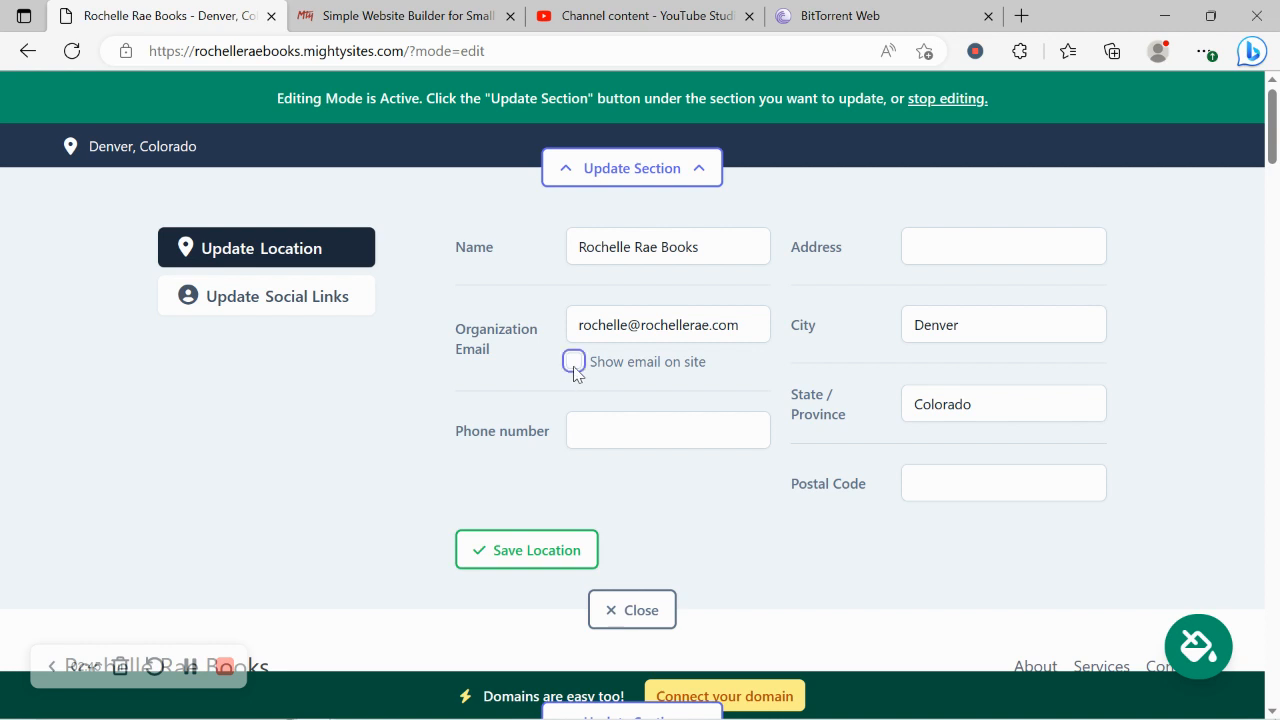
click(573, 361)
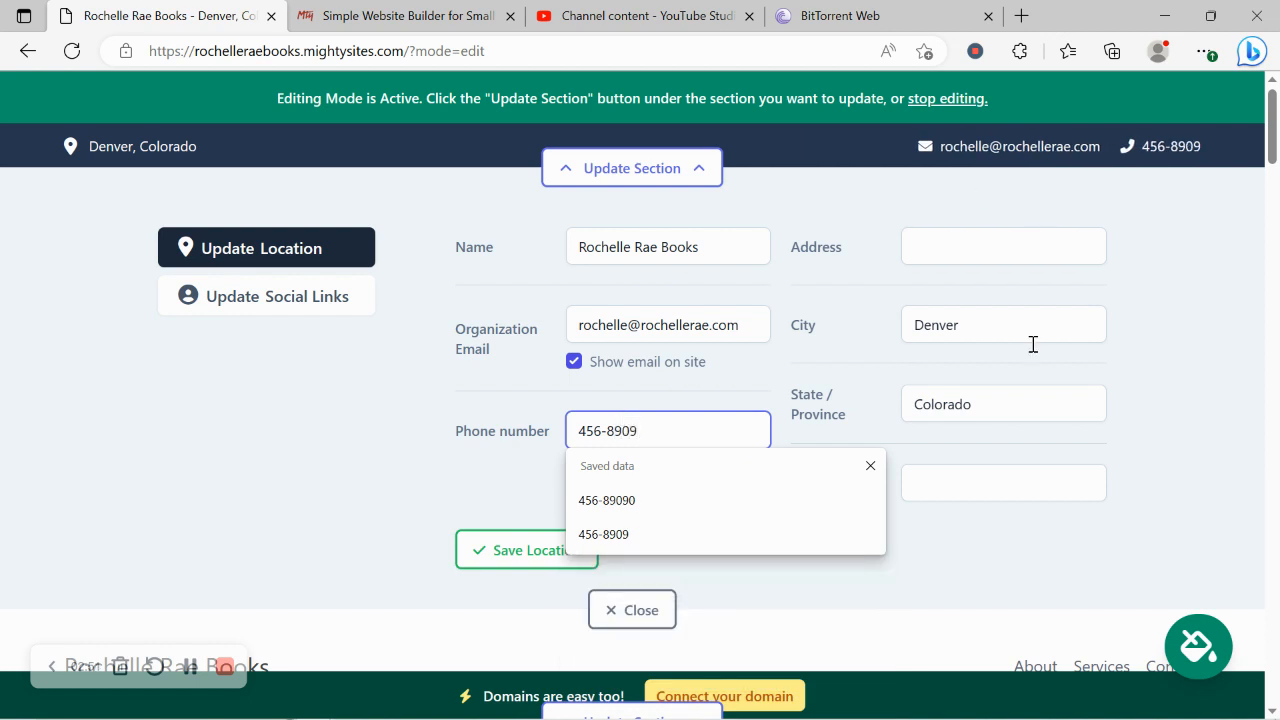
mouse_move(783, 233)
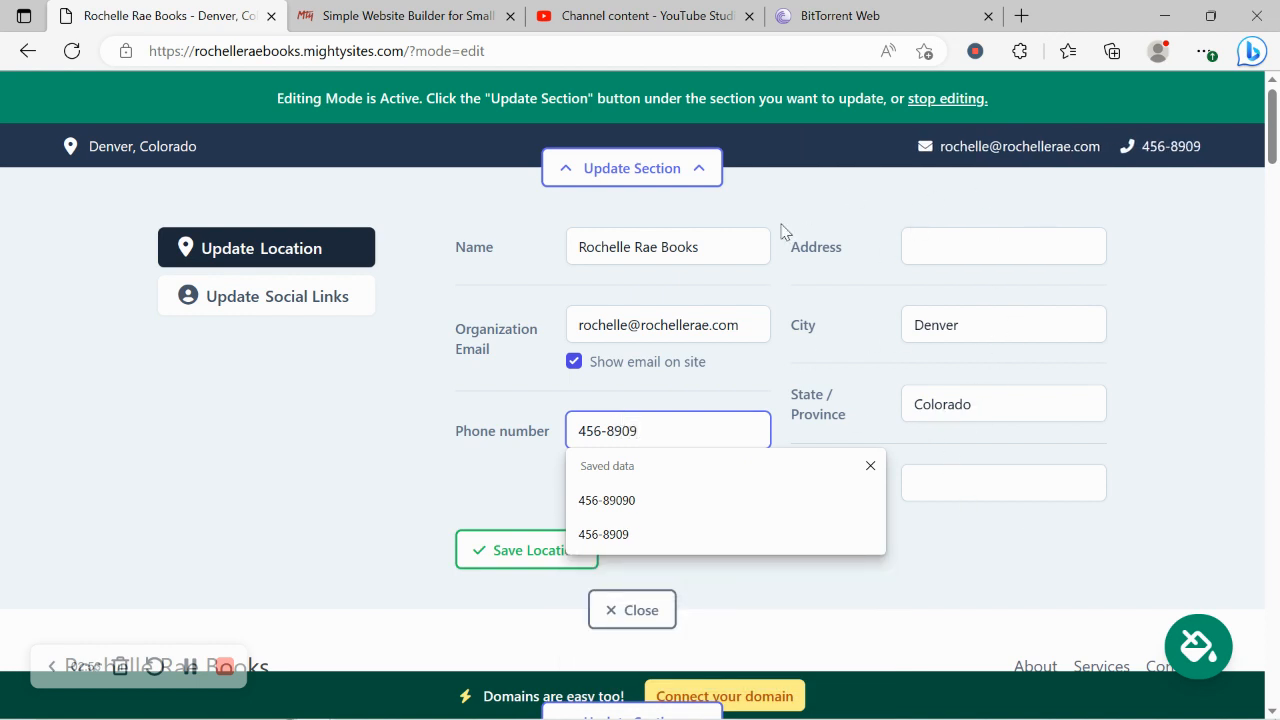
click(526, 550)
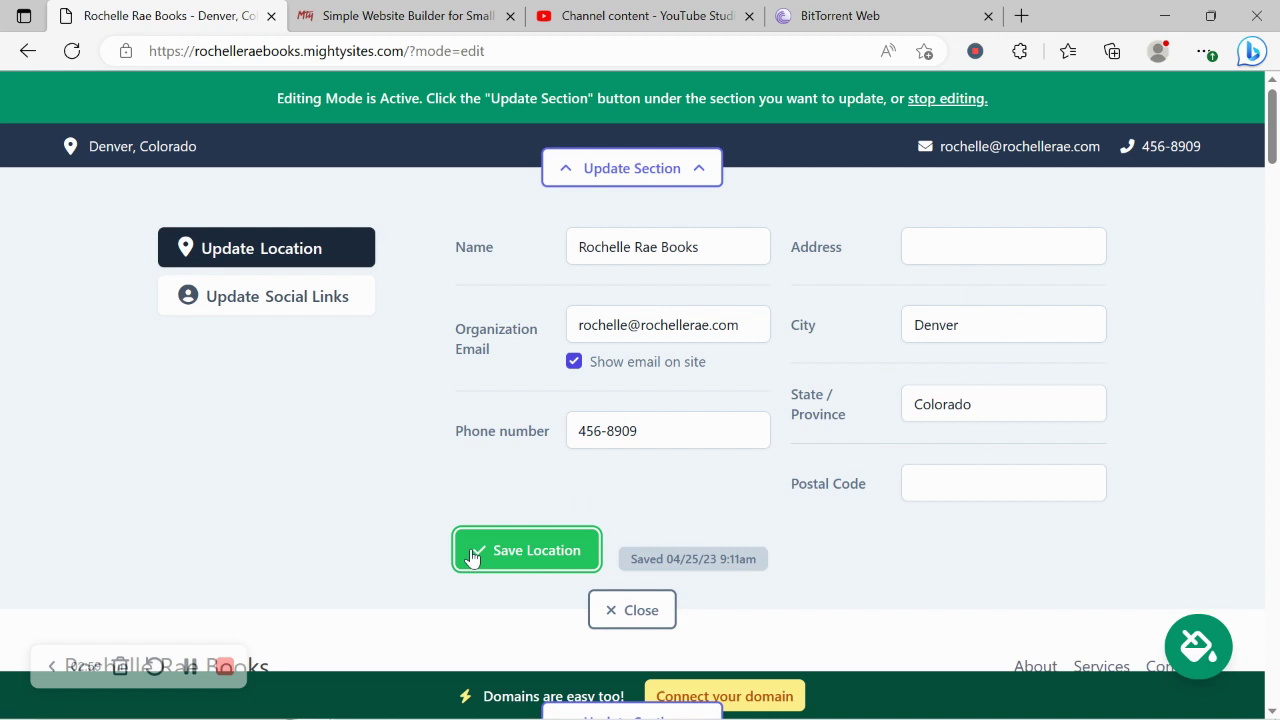
mouse_move(127, 186)
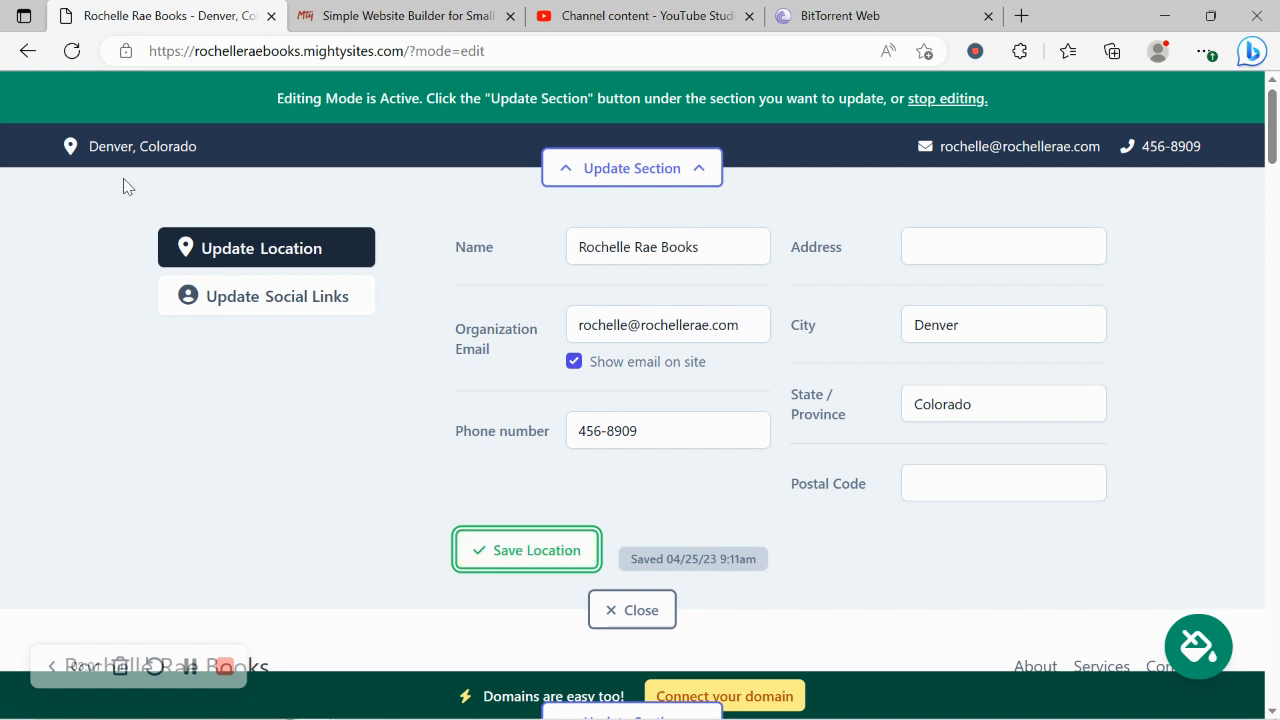
- Save 'mighty' Instagram and Twitter social links, then close the top-bar editor
click(276, 296)
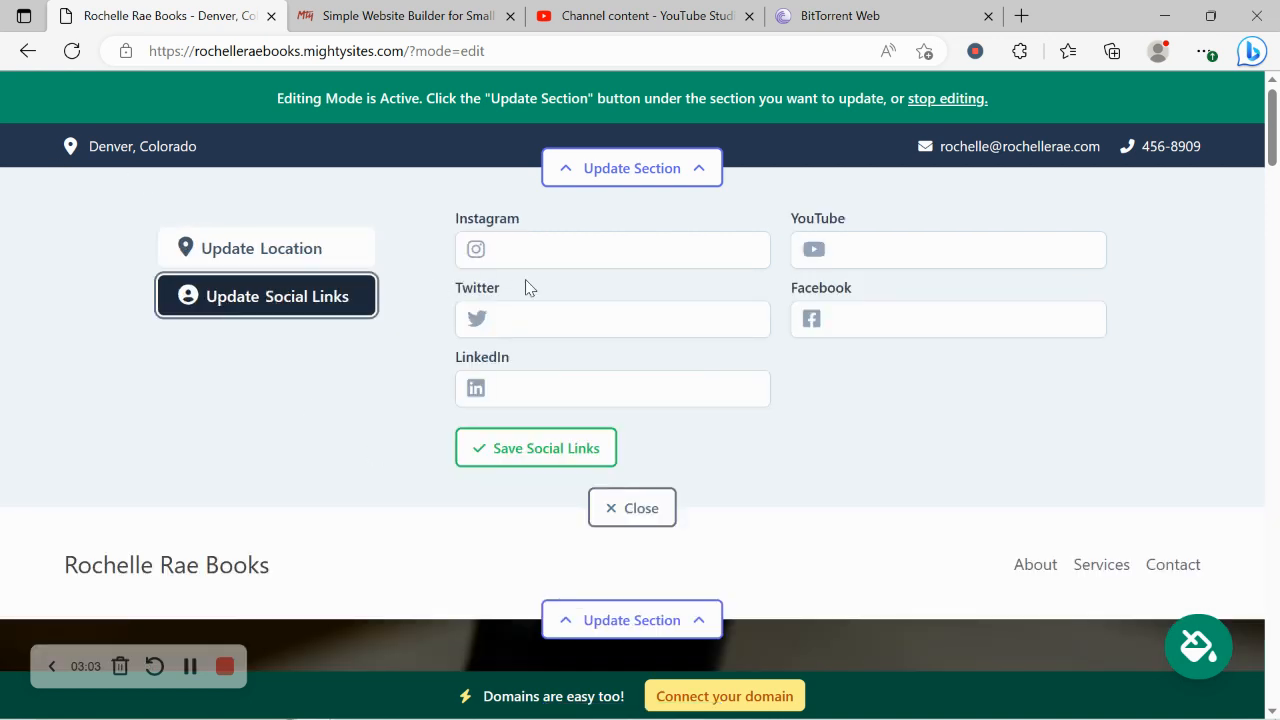
text(mightysites)
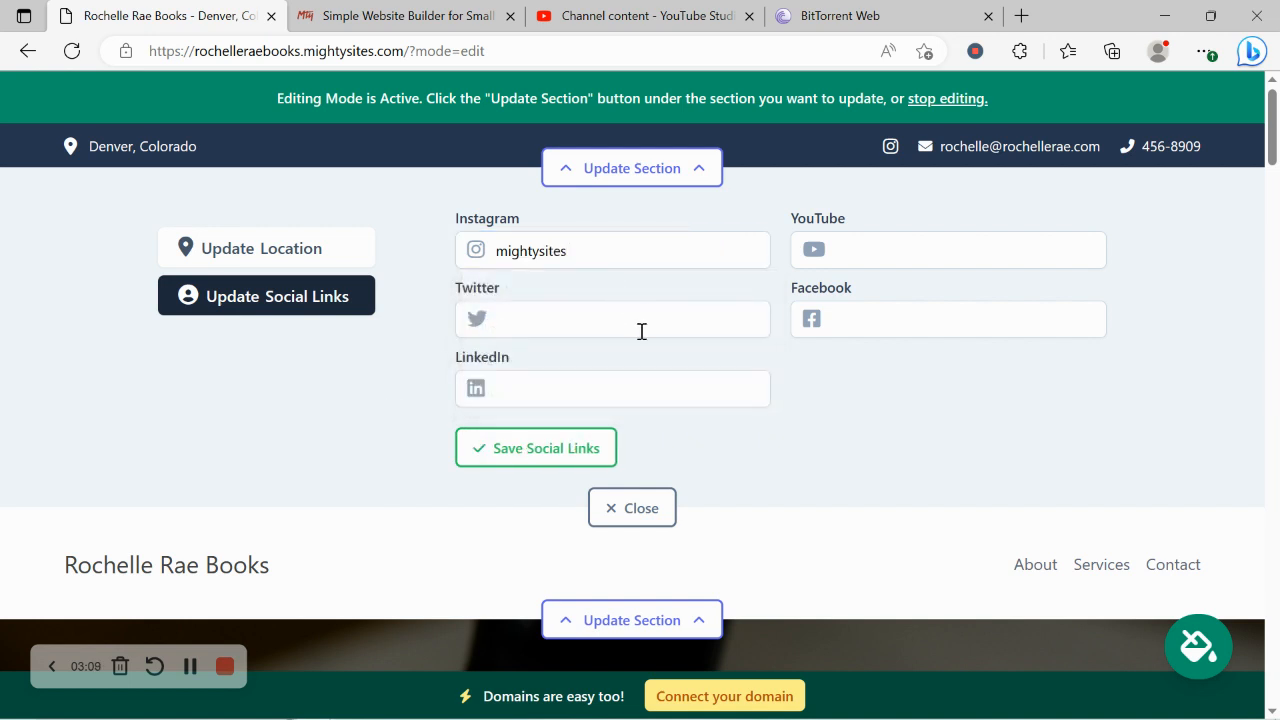
text(mighty)
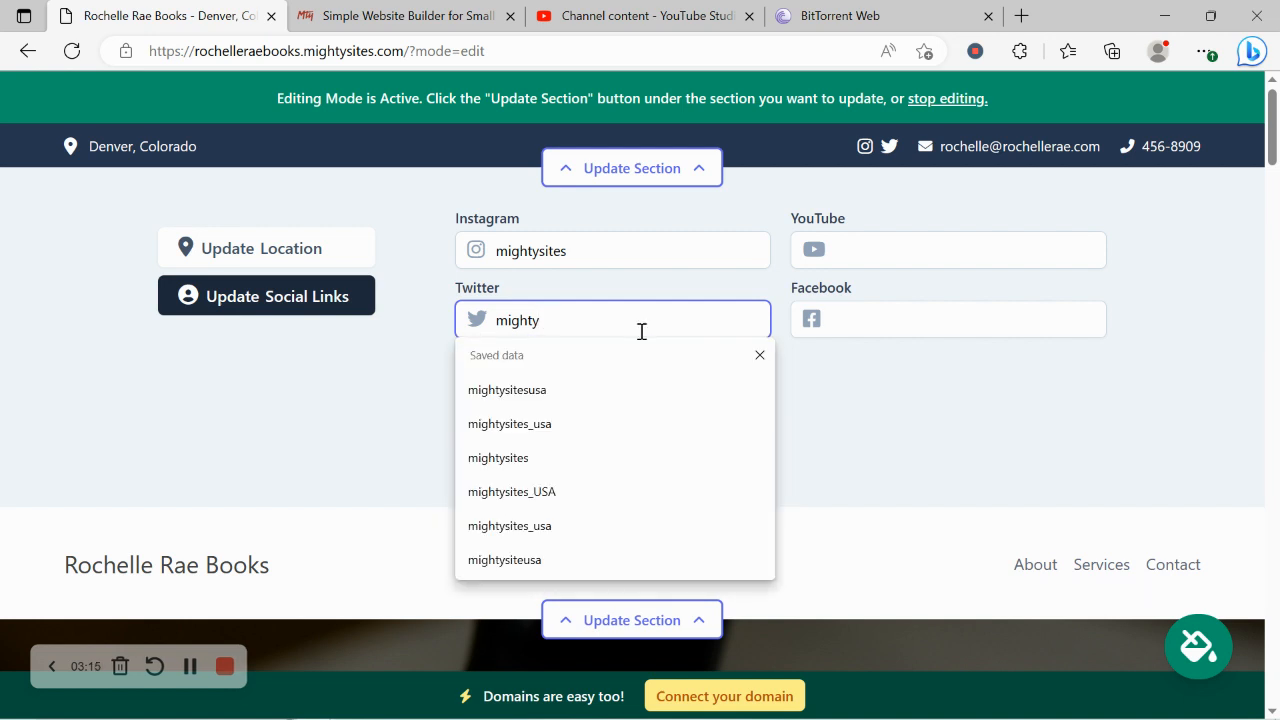
click(507, 389)
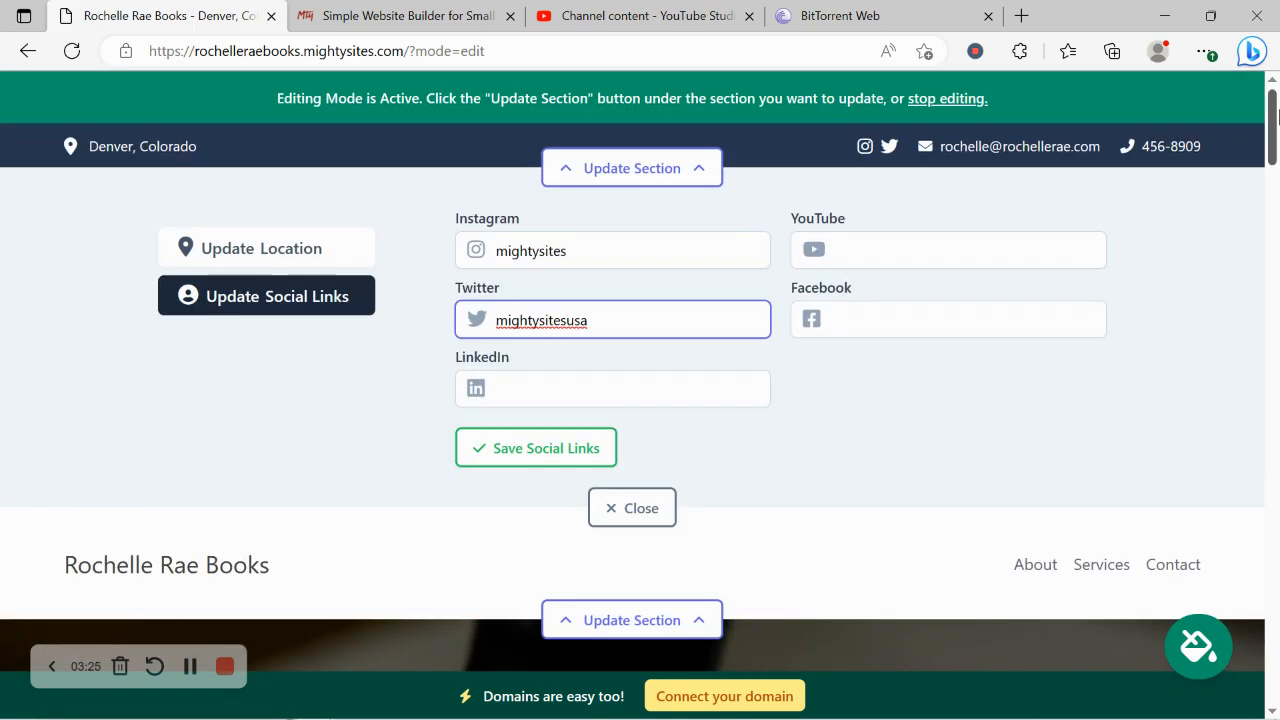
click(536, 447)
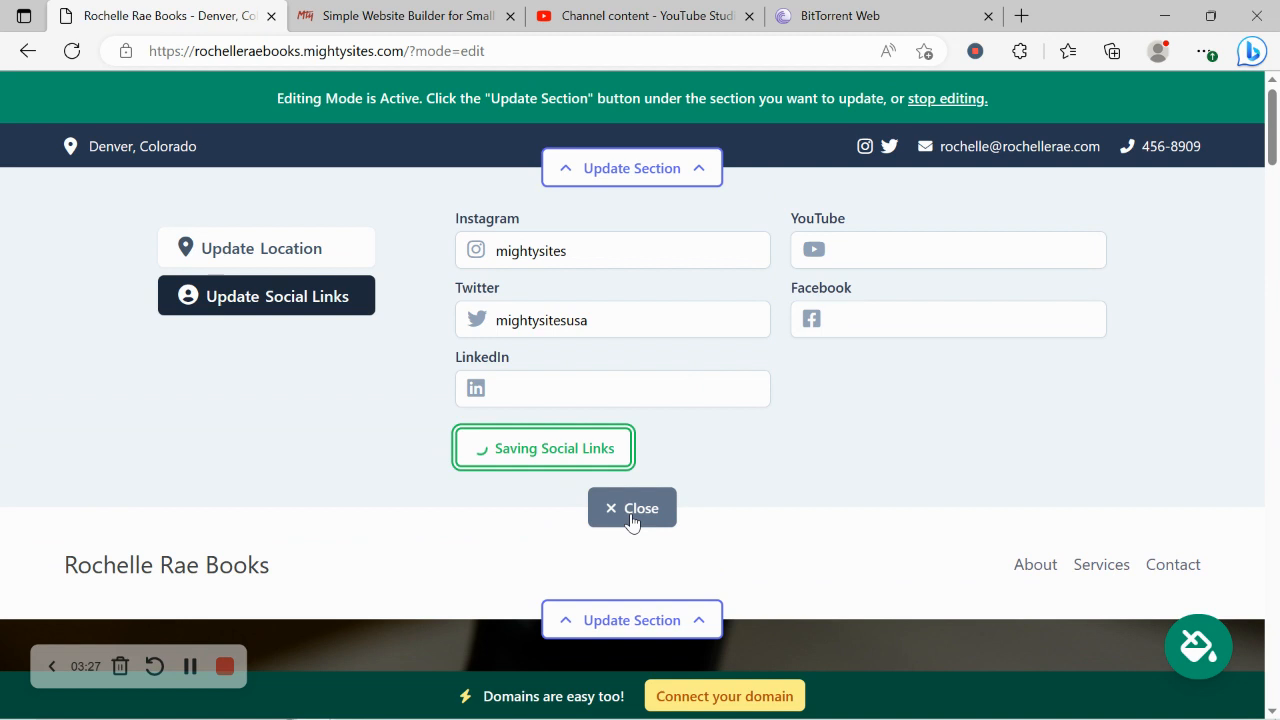
click(632, 508)
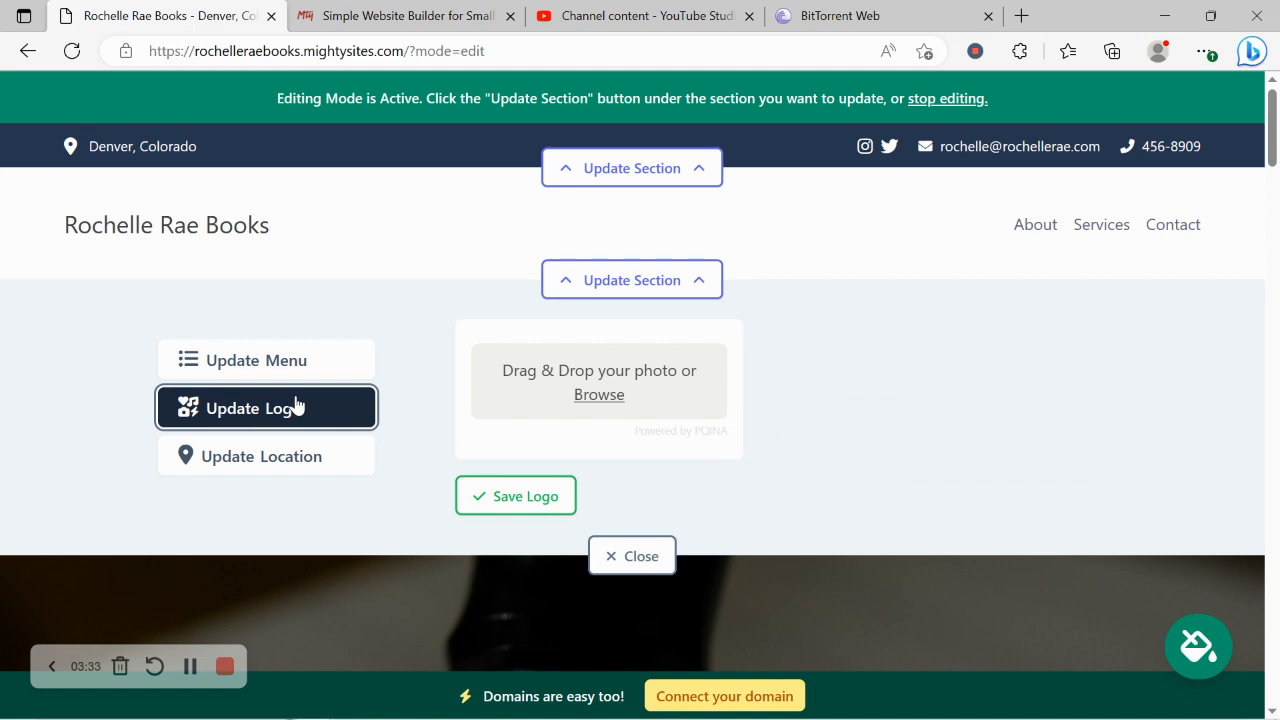
- Upload and edit the Mighty Sites logo image, then save it as the header logo
click(598, 394)
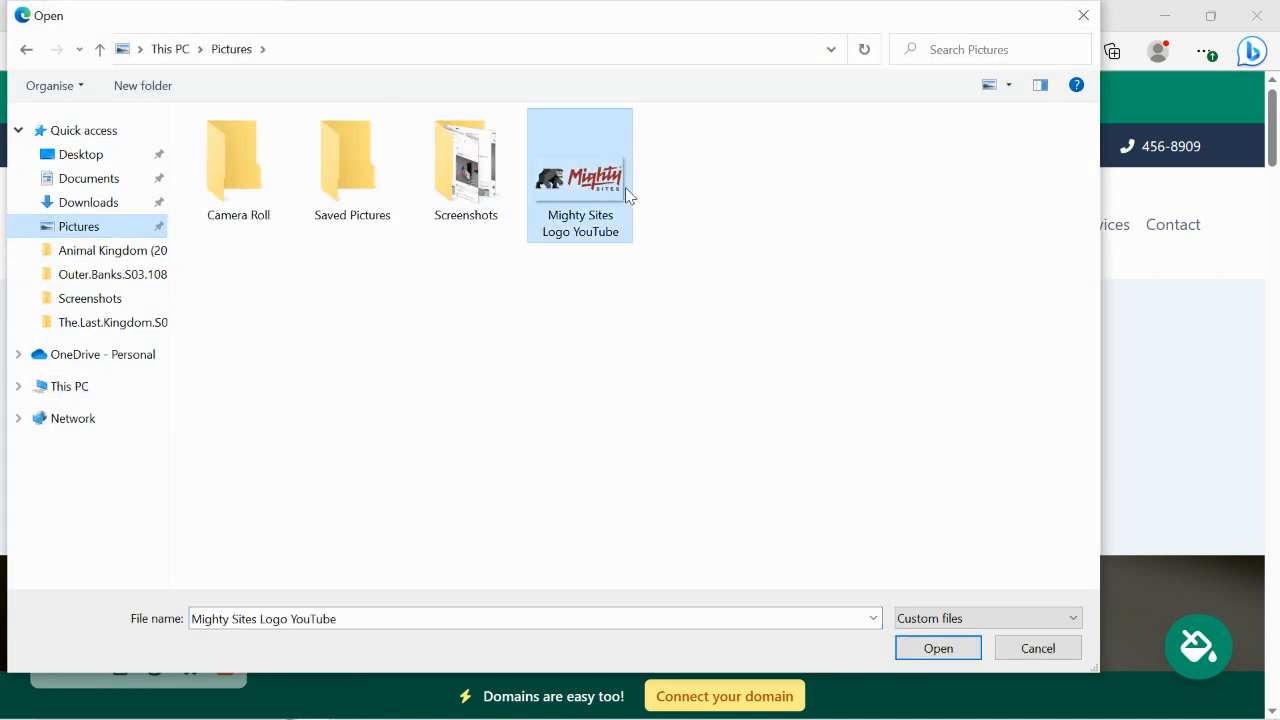
click(938, 648)
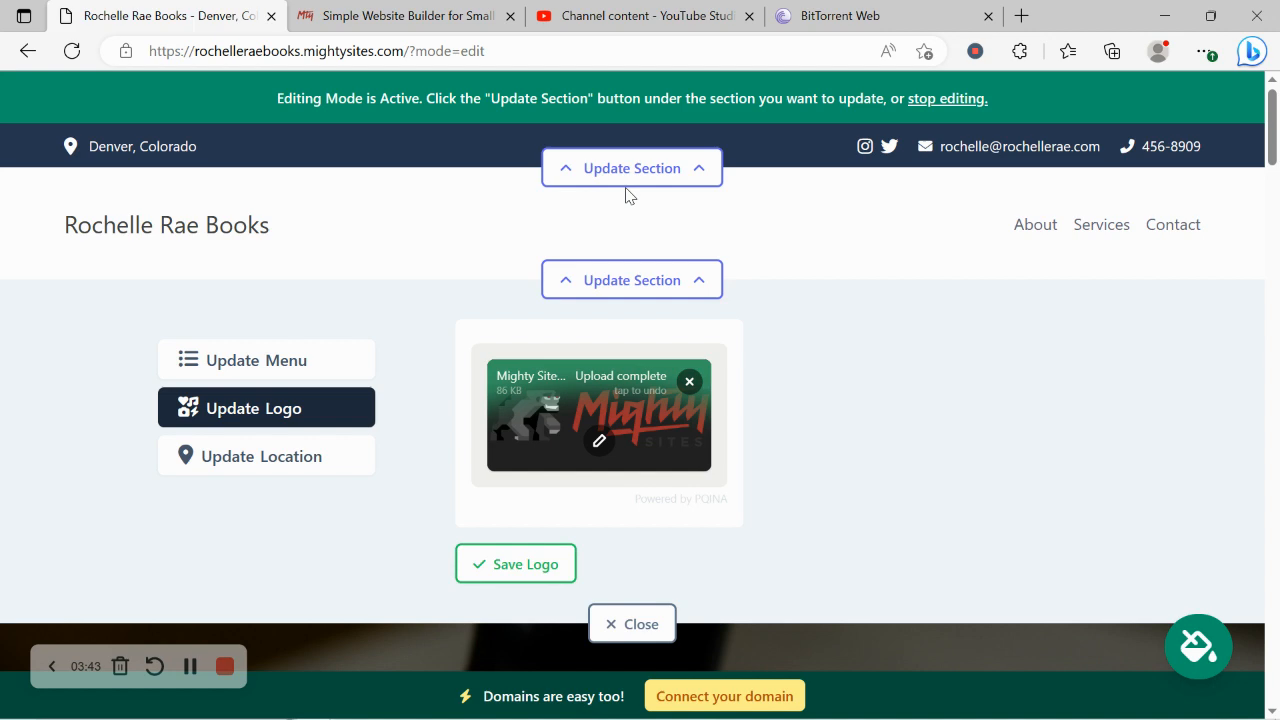
mouse_move(708, 227)
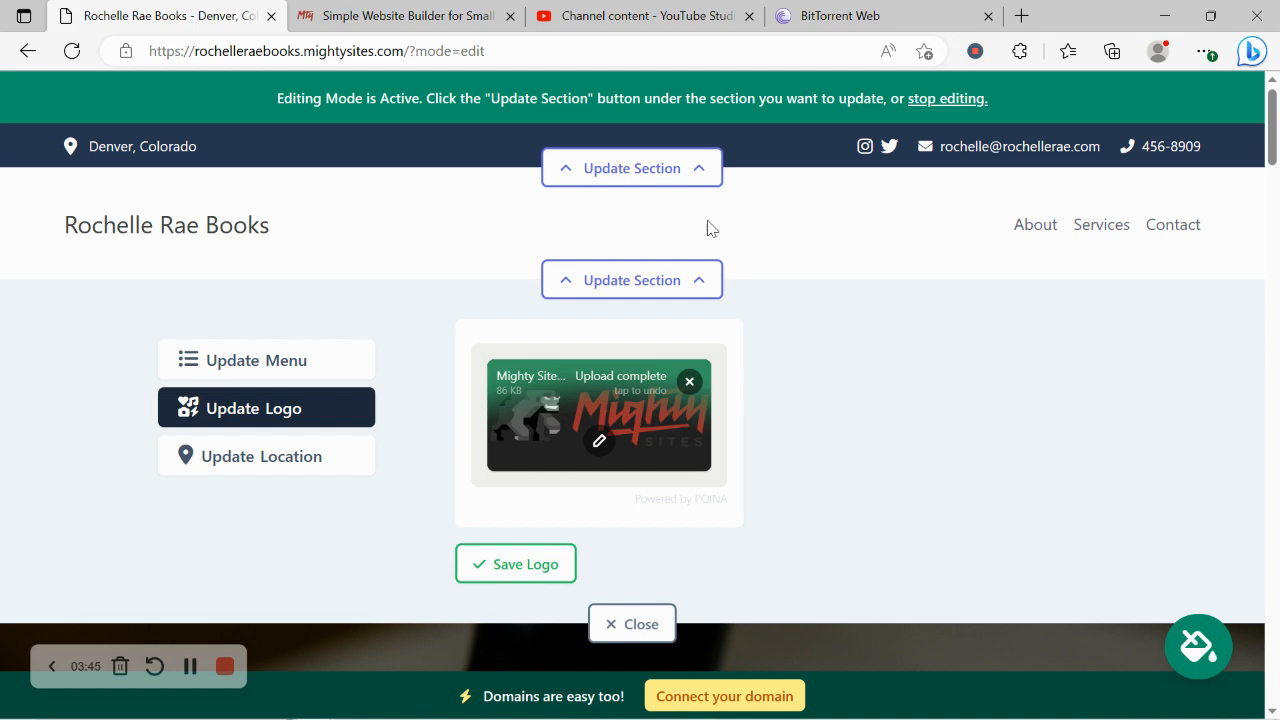
click(515, 563)
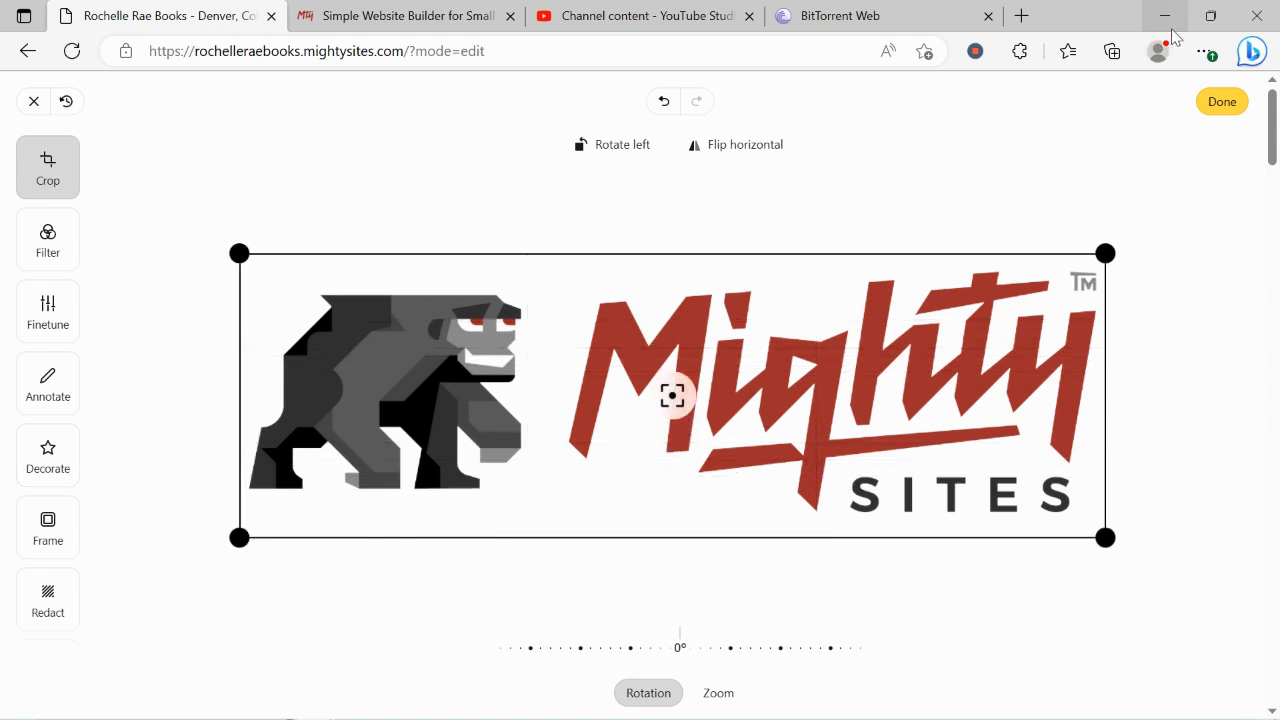
click(1222, 101)
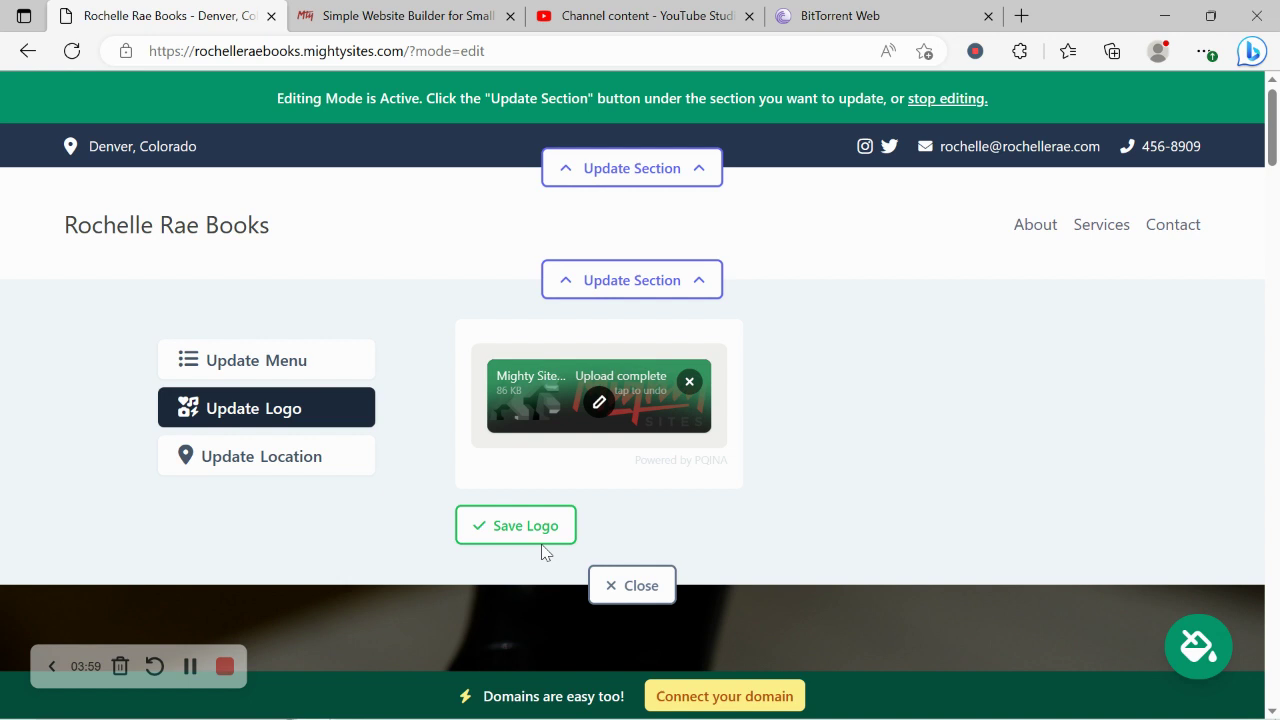
click(515, 525)
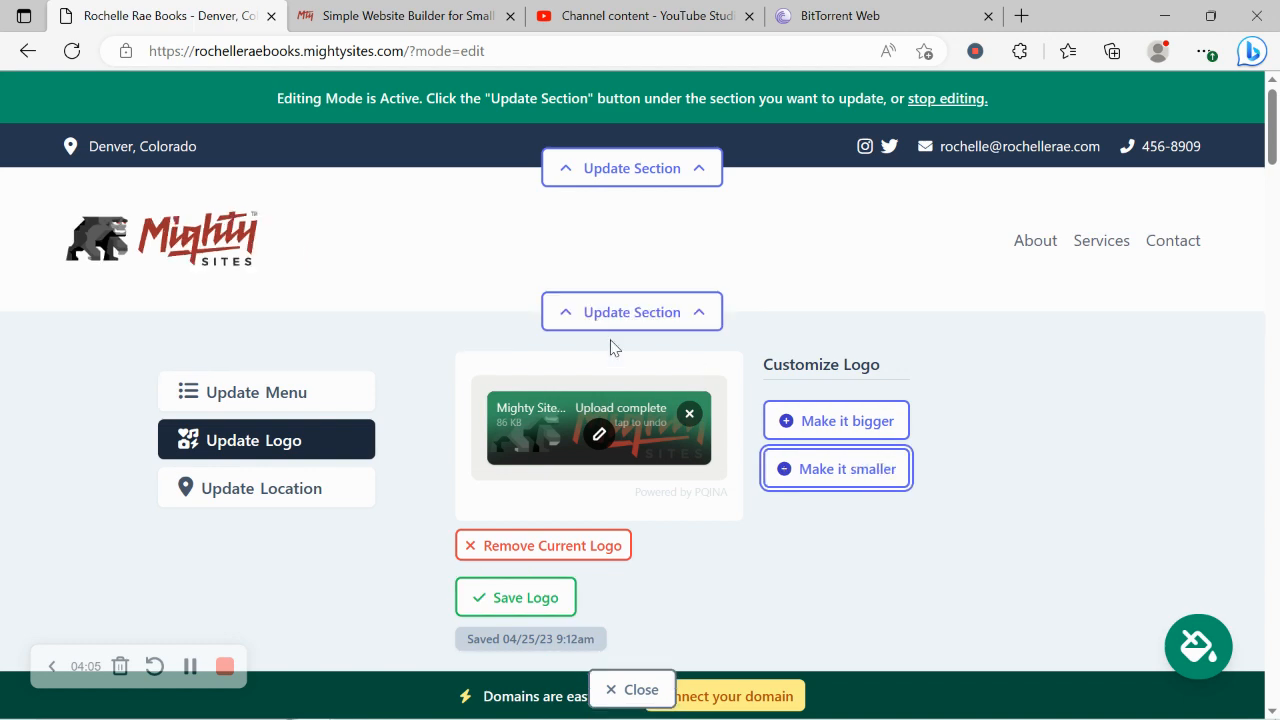
scroll(down, 3)
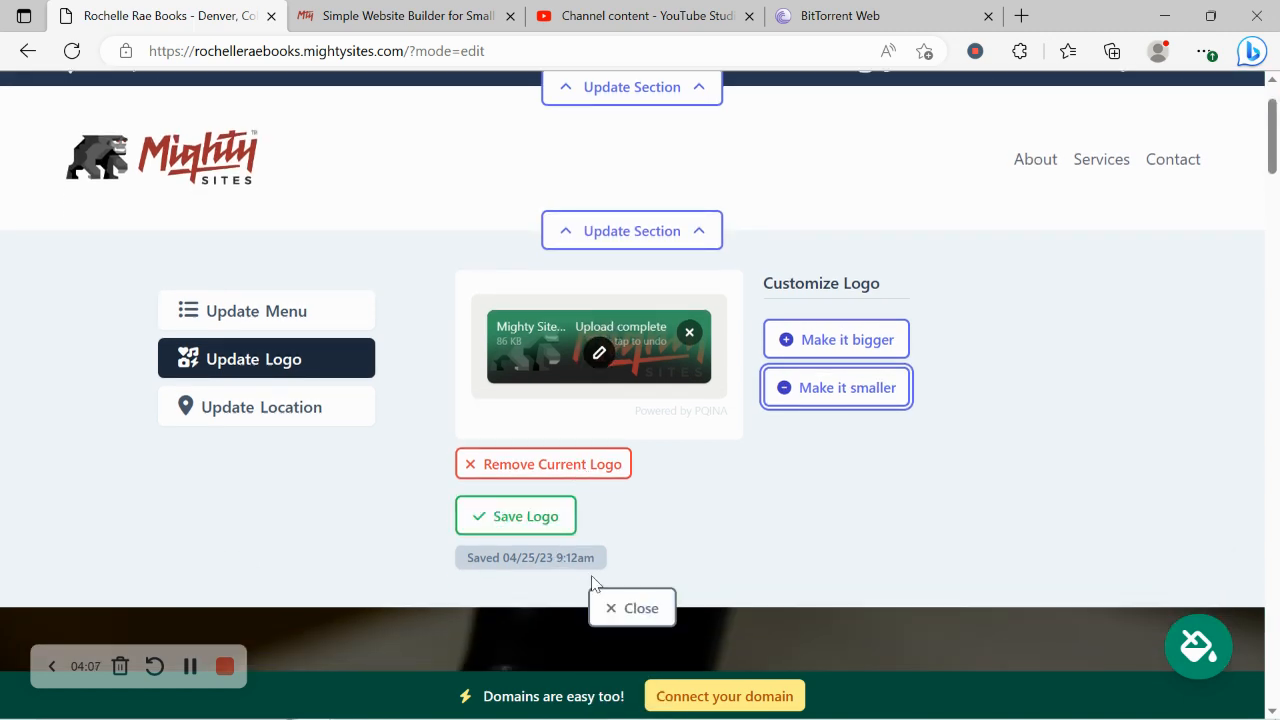
click(632, 608)
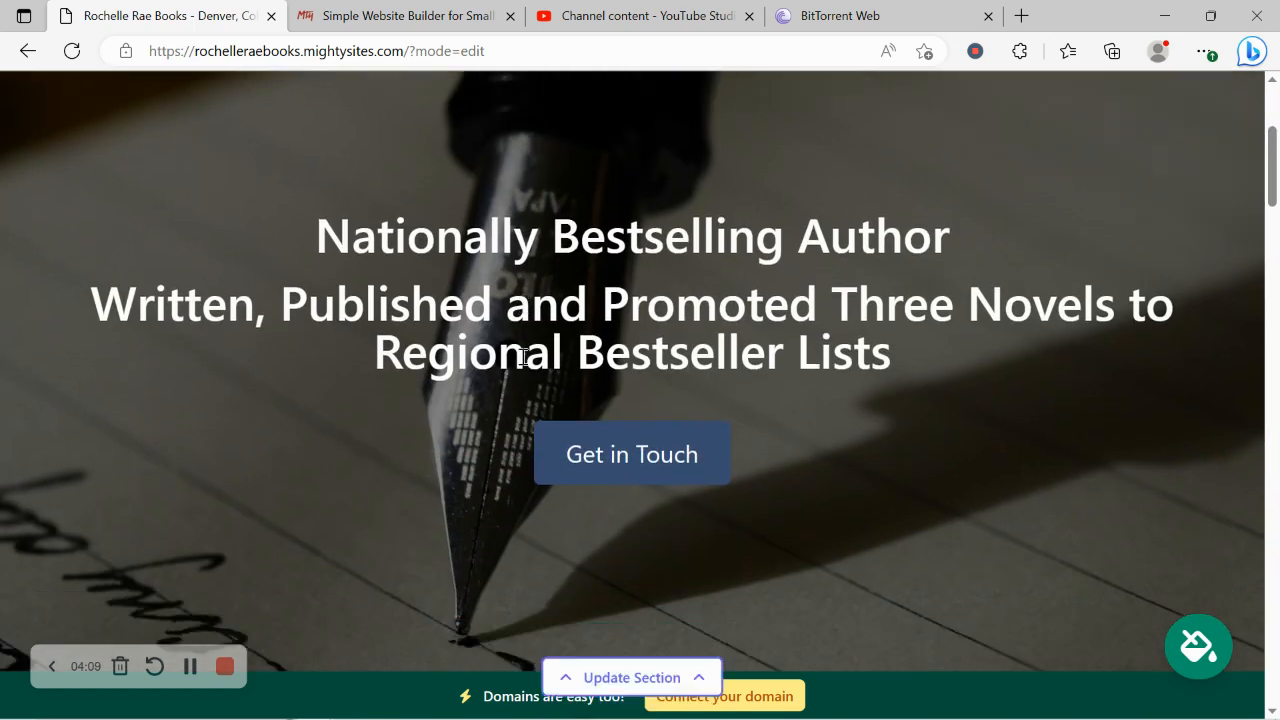
- Review the about section, return to the top, and open the site theme picker
scroll(down, 3)
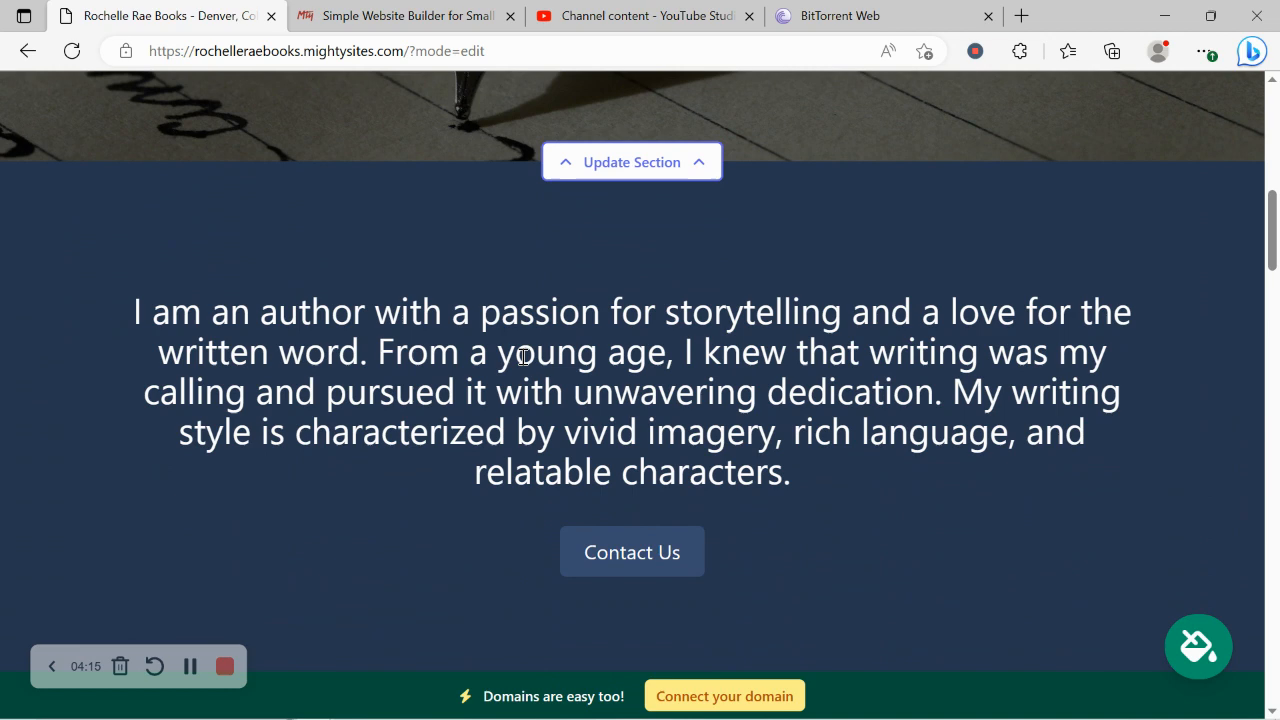
scroll(up, 3)
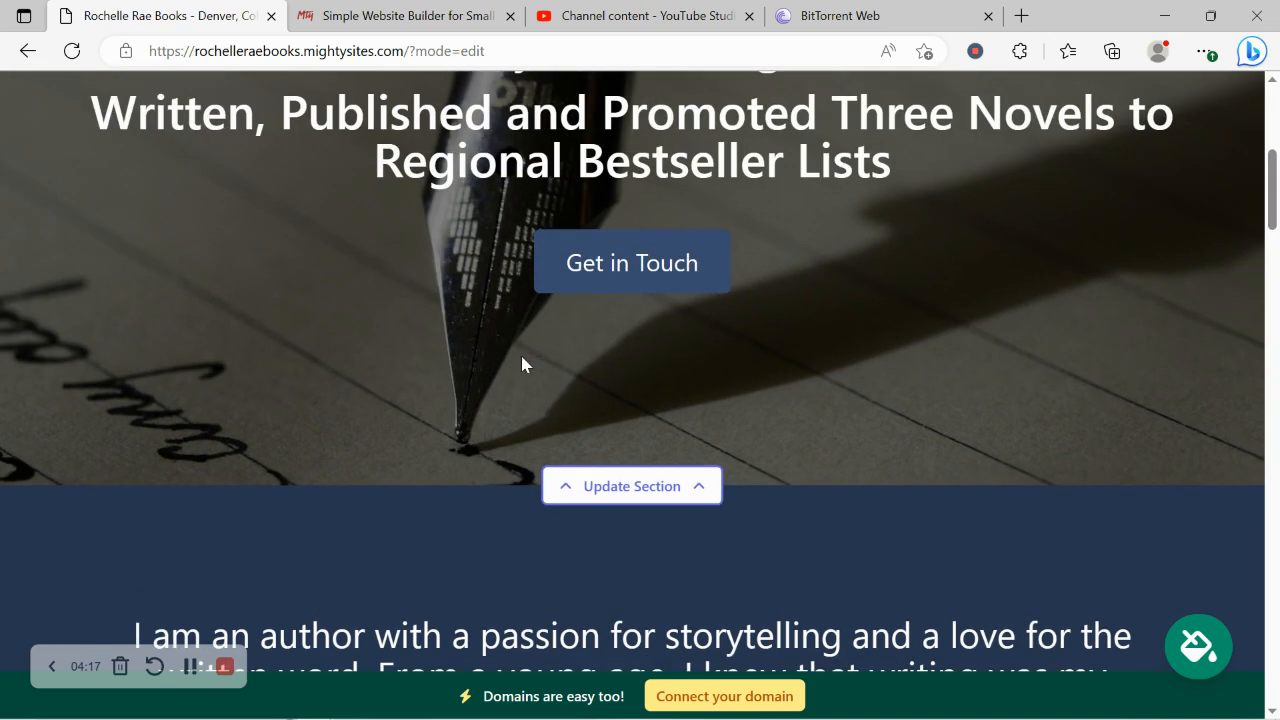
scroll(up, 3)
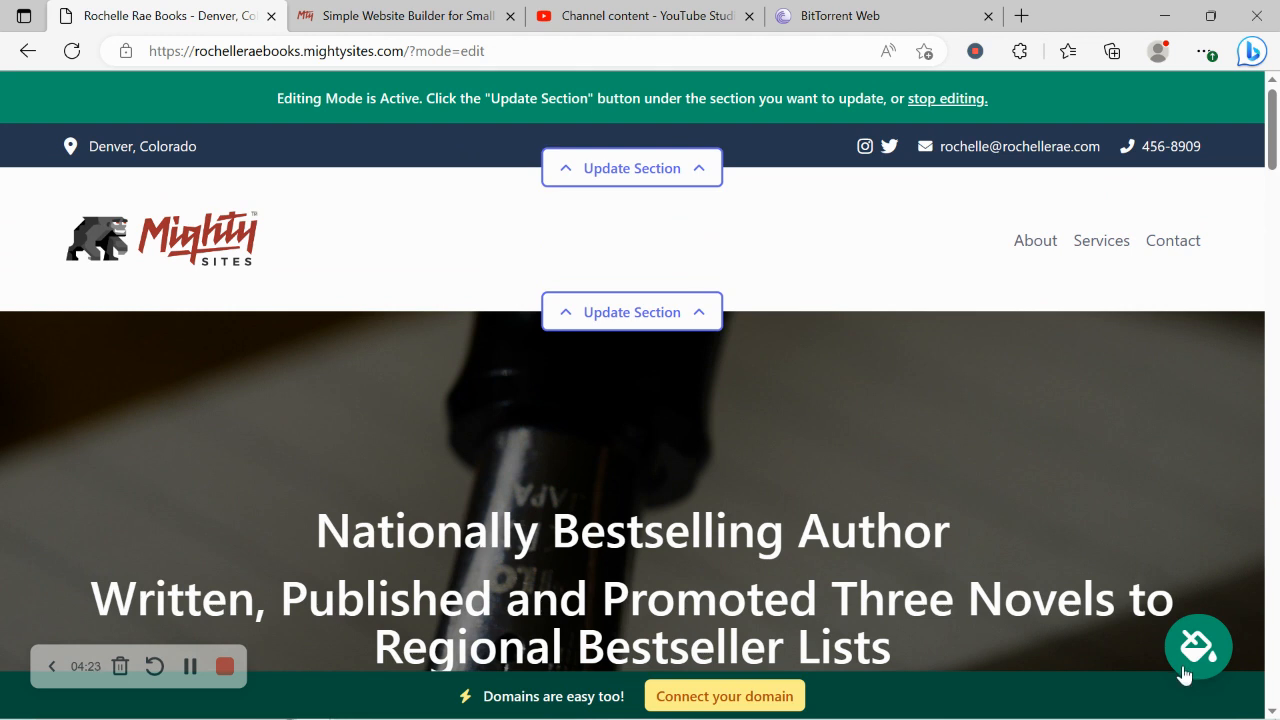
click(1189, 656)
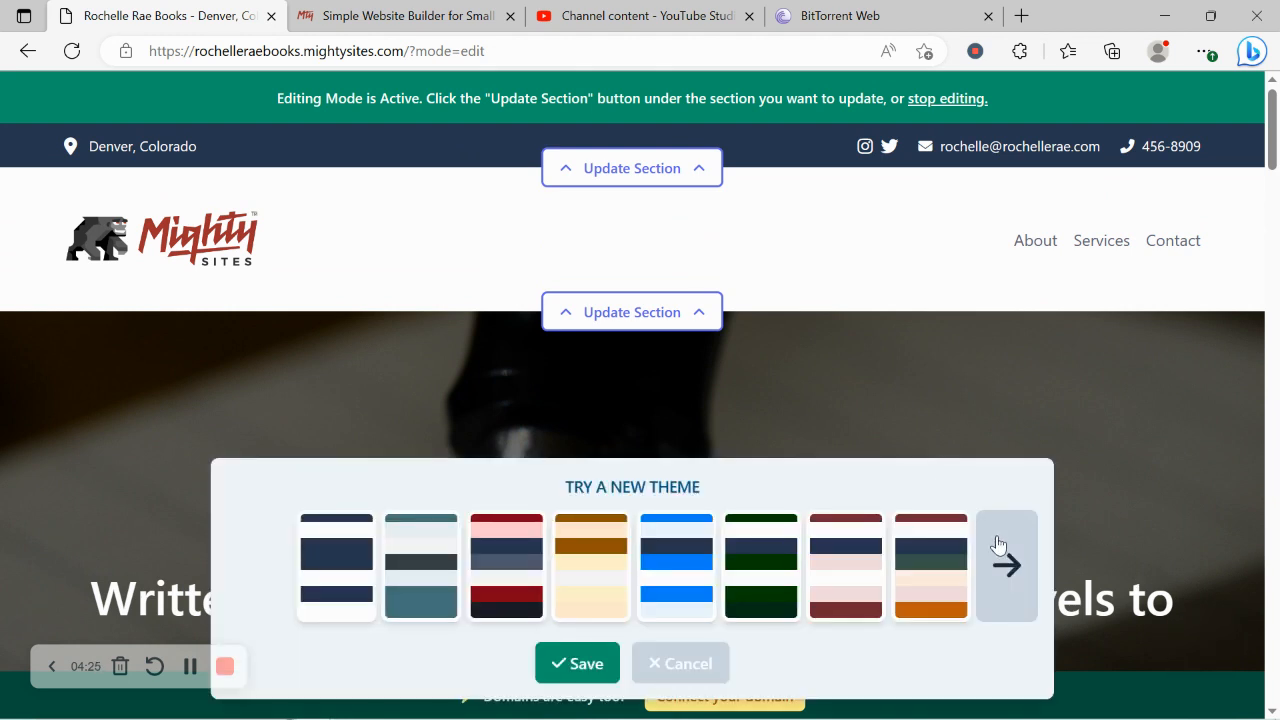
- Apply a blue colour theme and open the hero section's background image options
click(1006, 565)
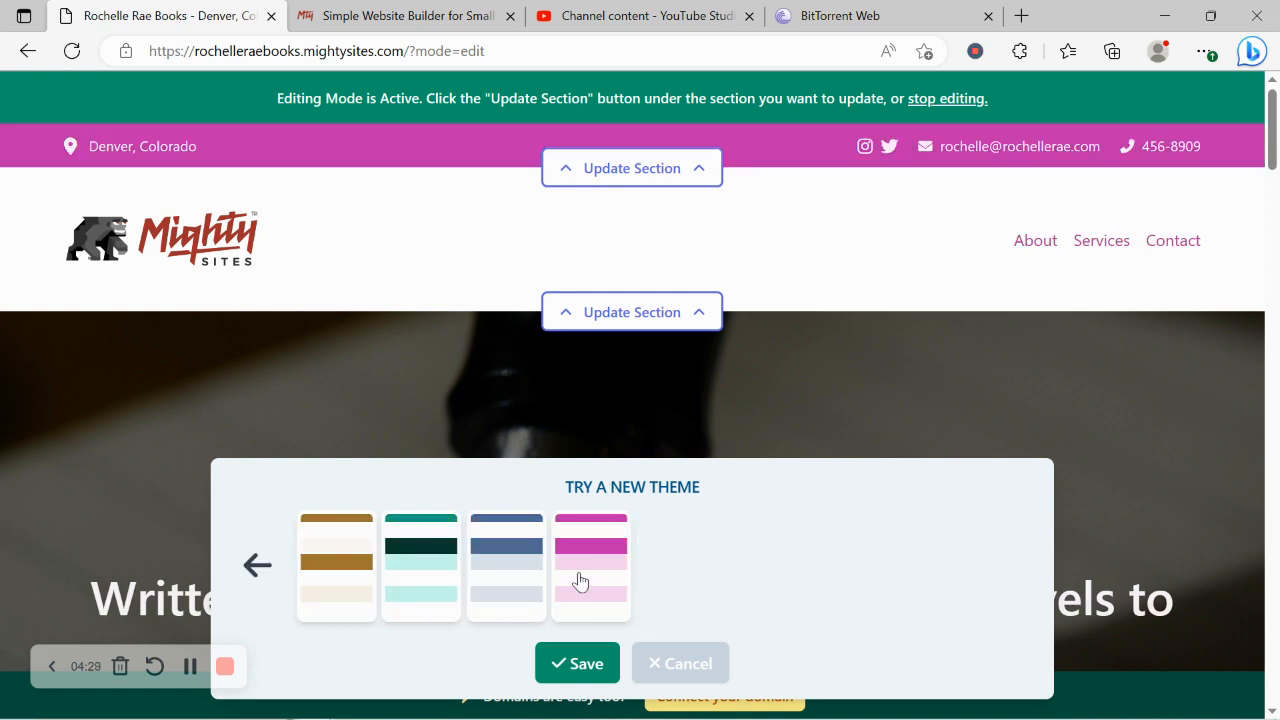
click(506, 565)
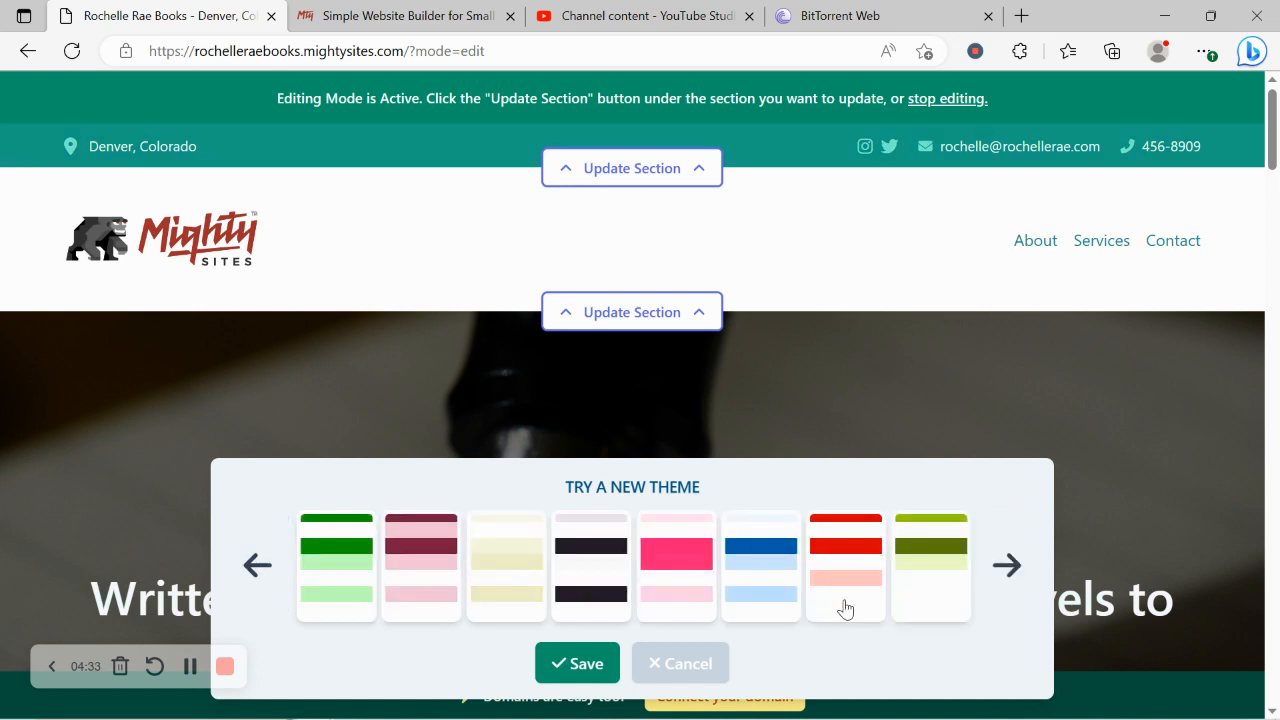
click(761, 565)
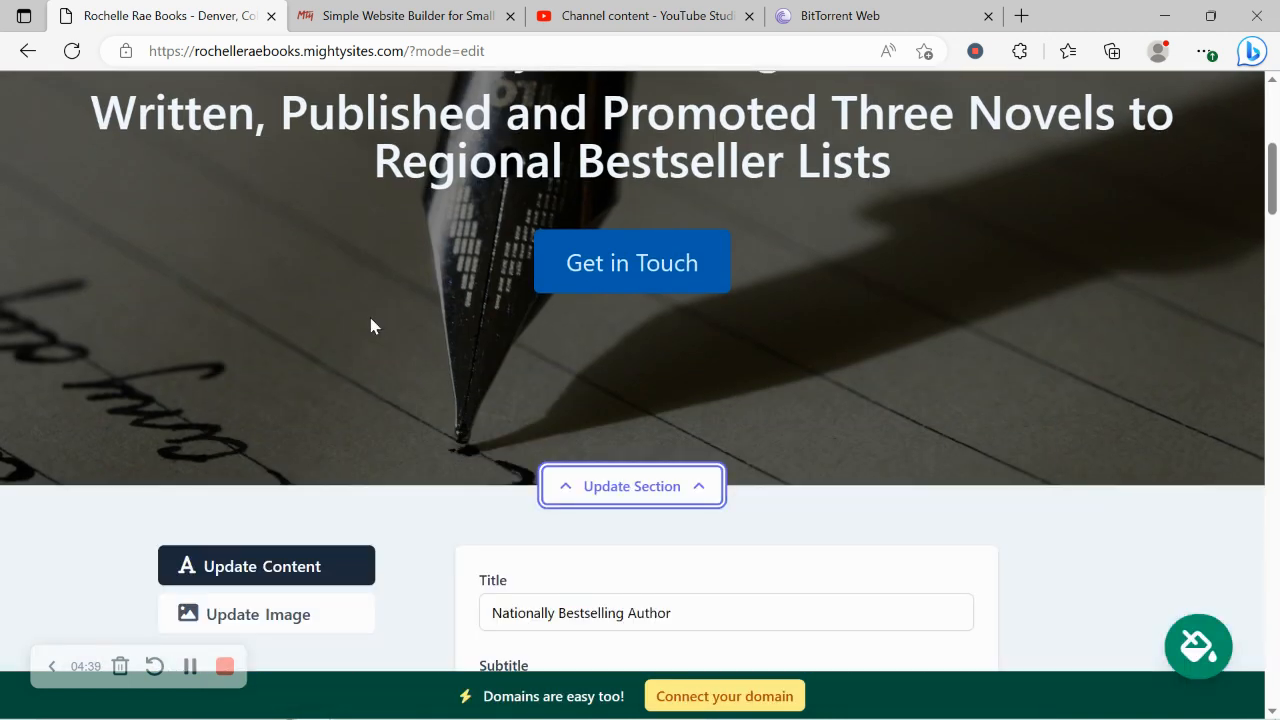
click(257, 614)
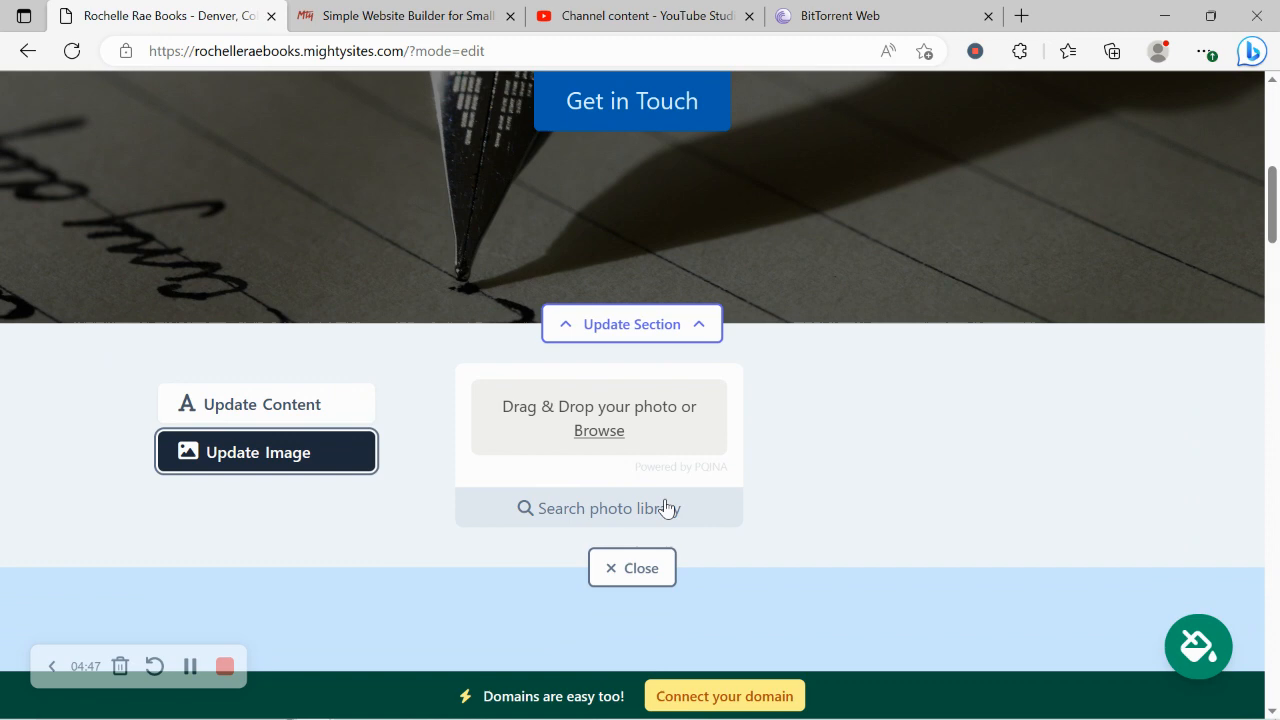
- Set the hero background to the library photo of a woman writing at a desk
click(598, 508)
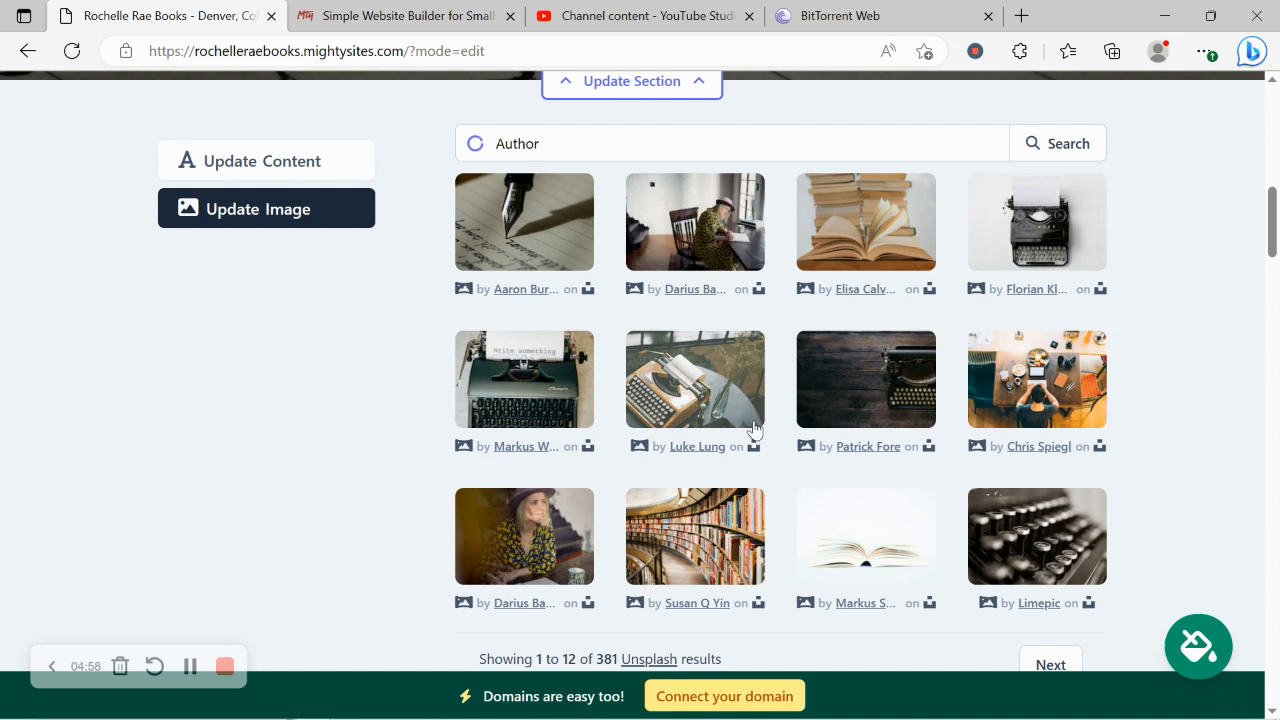
click(694, 221)
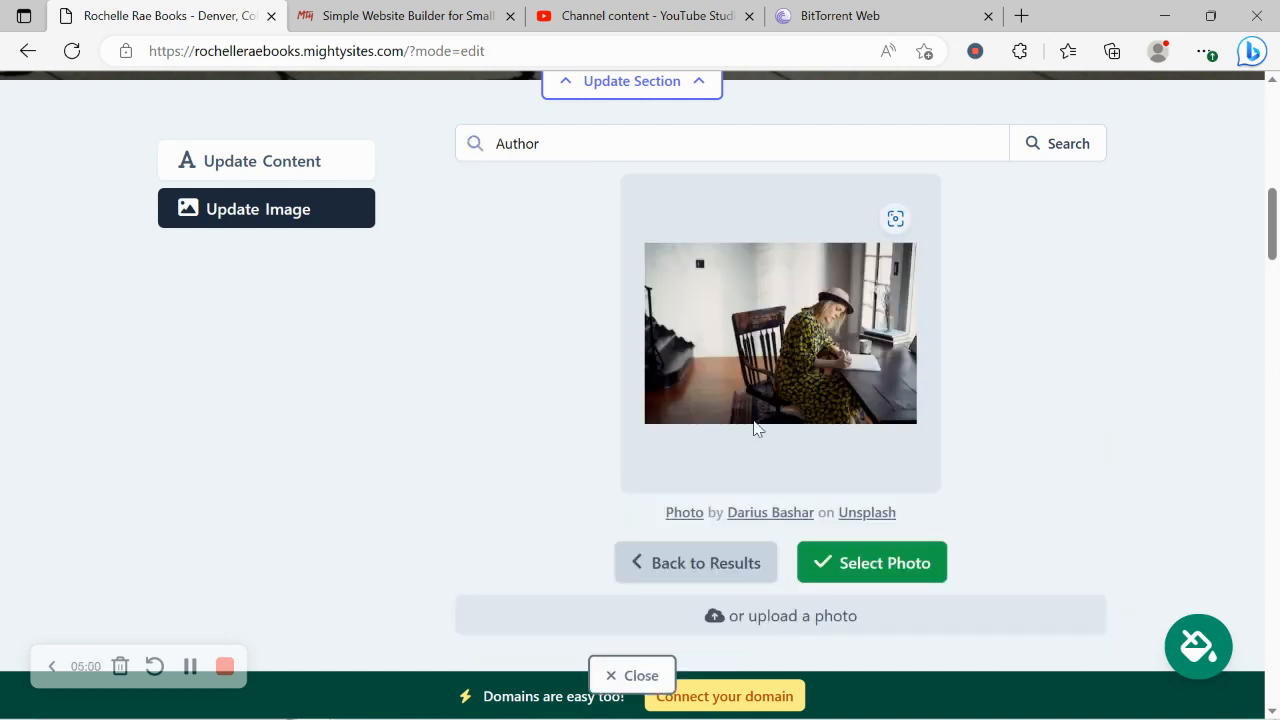
click(871, 562)
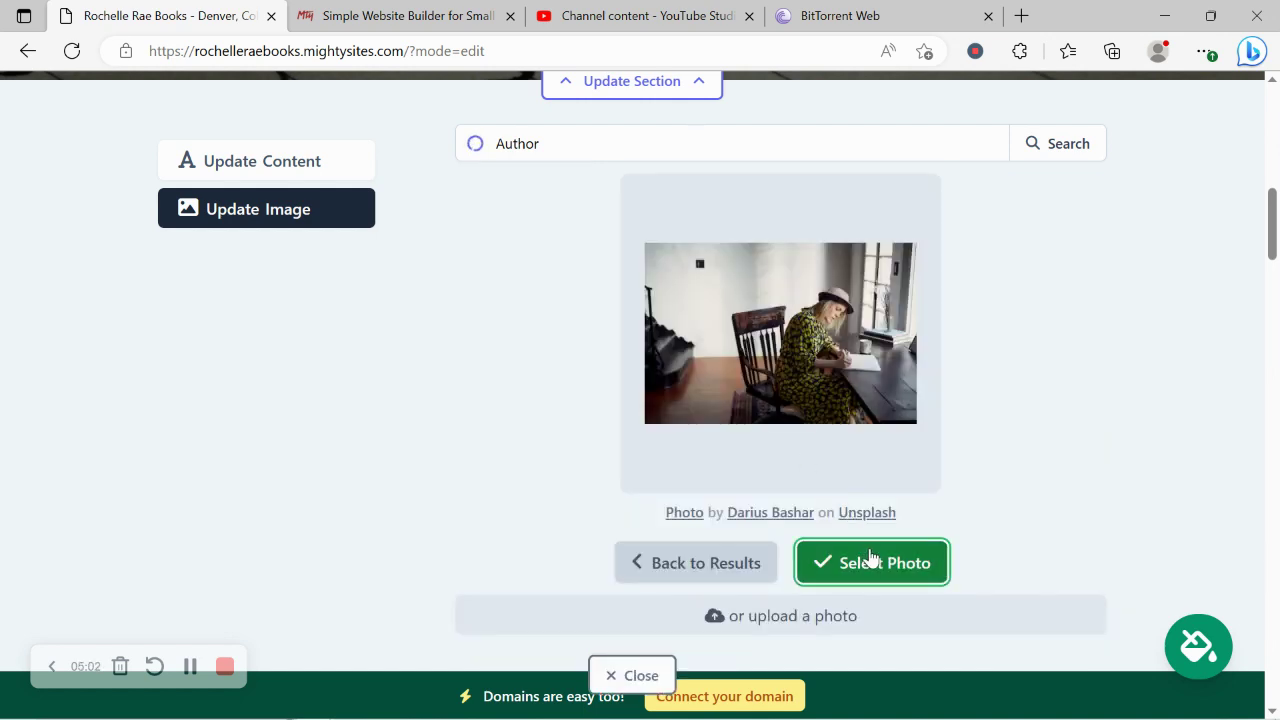
click(872, 562)
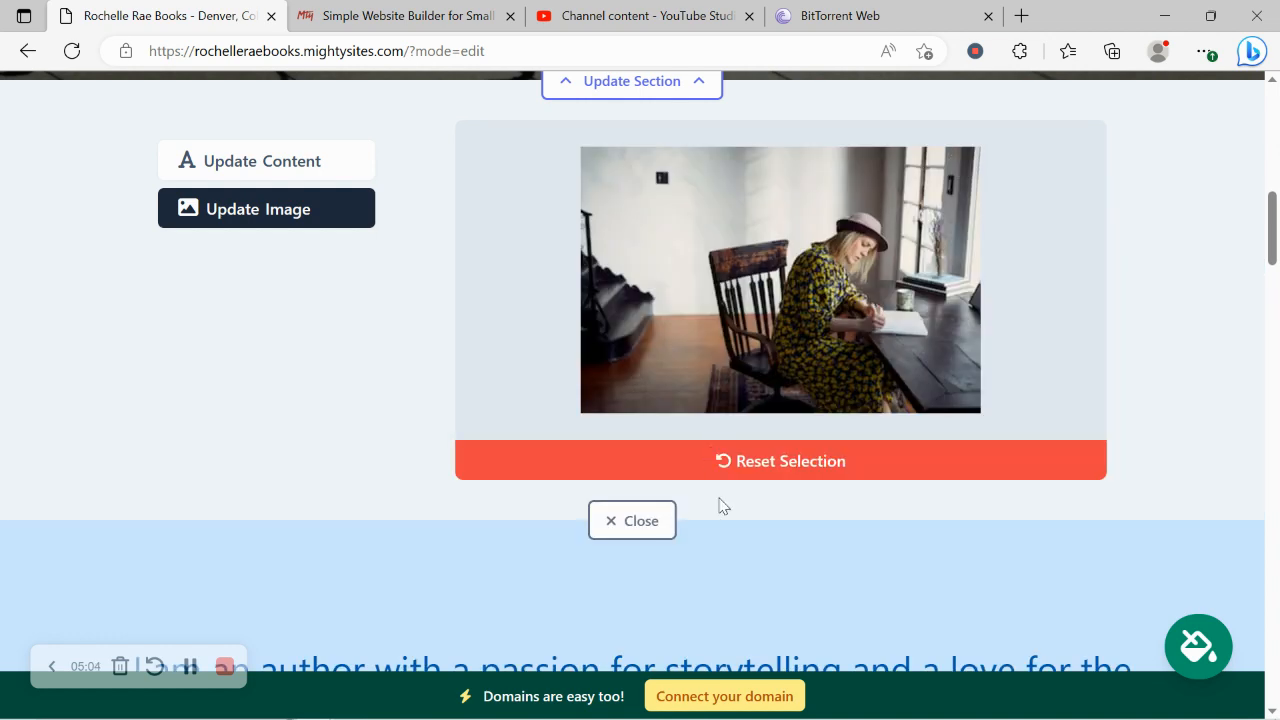
click(632, 520)
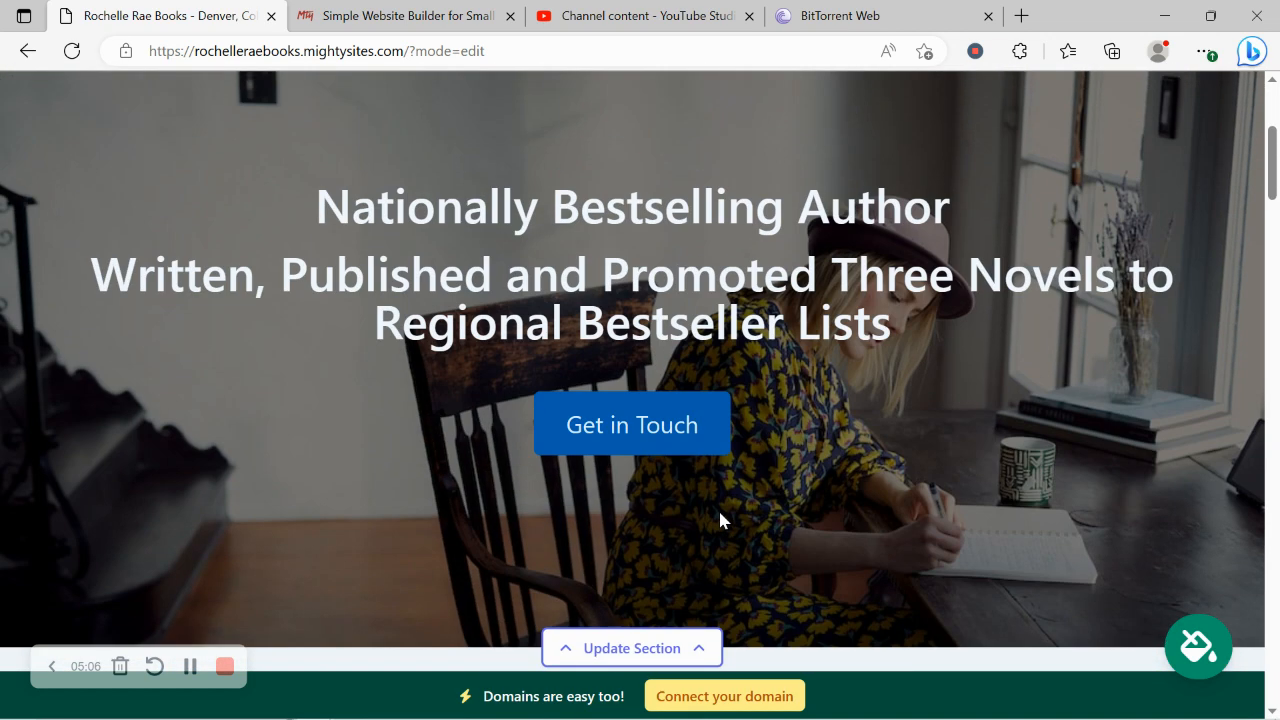
click(632, 648)
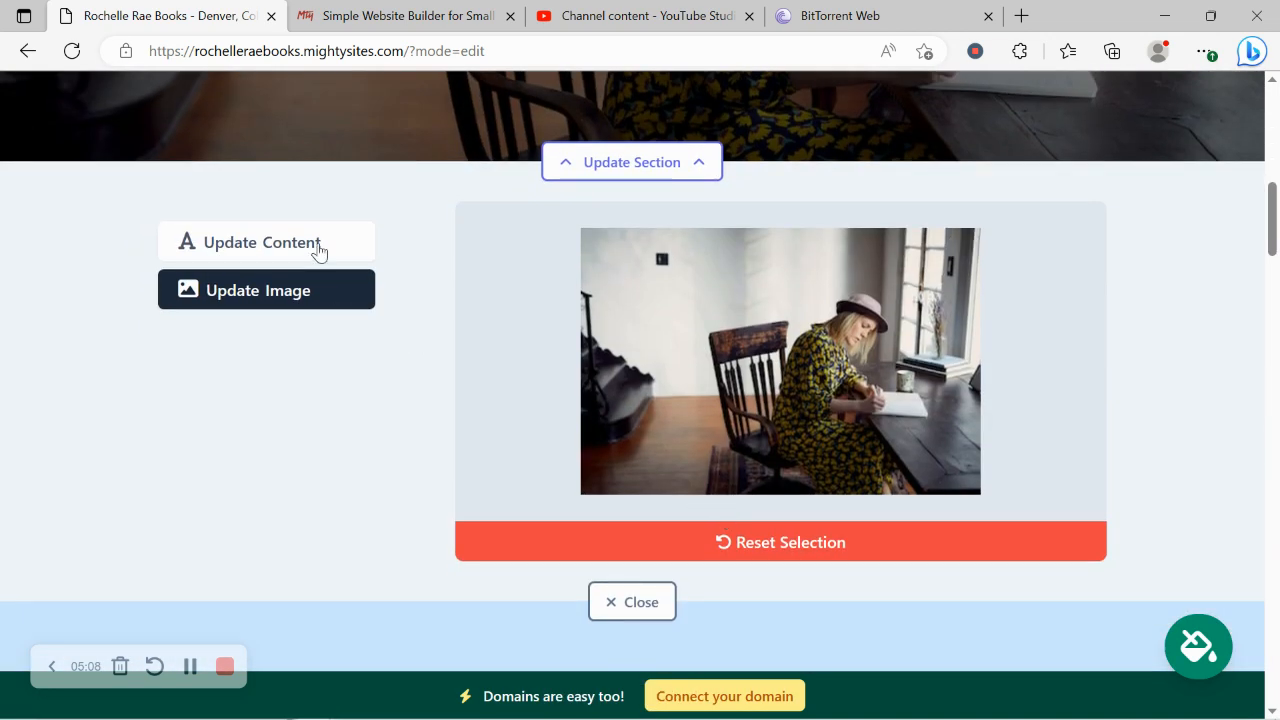
- Link the hero's Get in Touch button to the Click to Email action
click(632, 601)
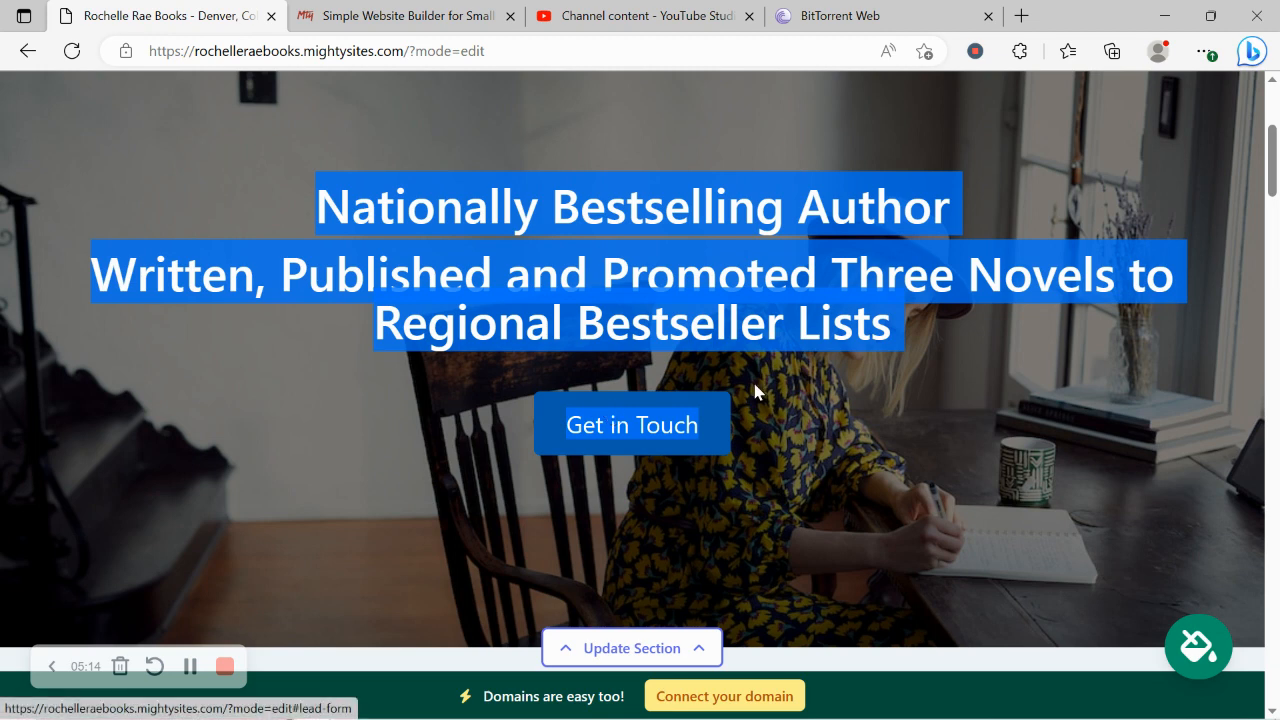
mouse_move(488, 408)
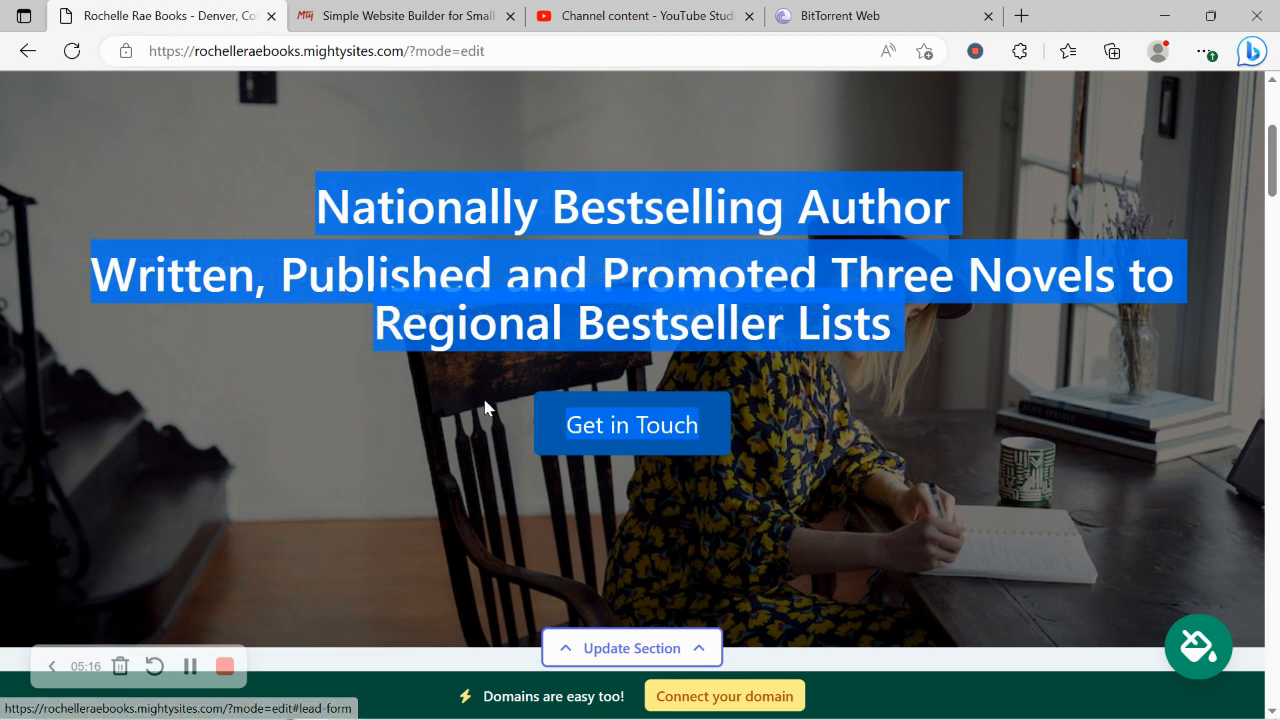
click(632, 648)
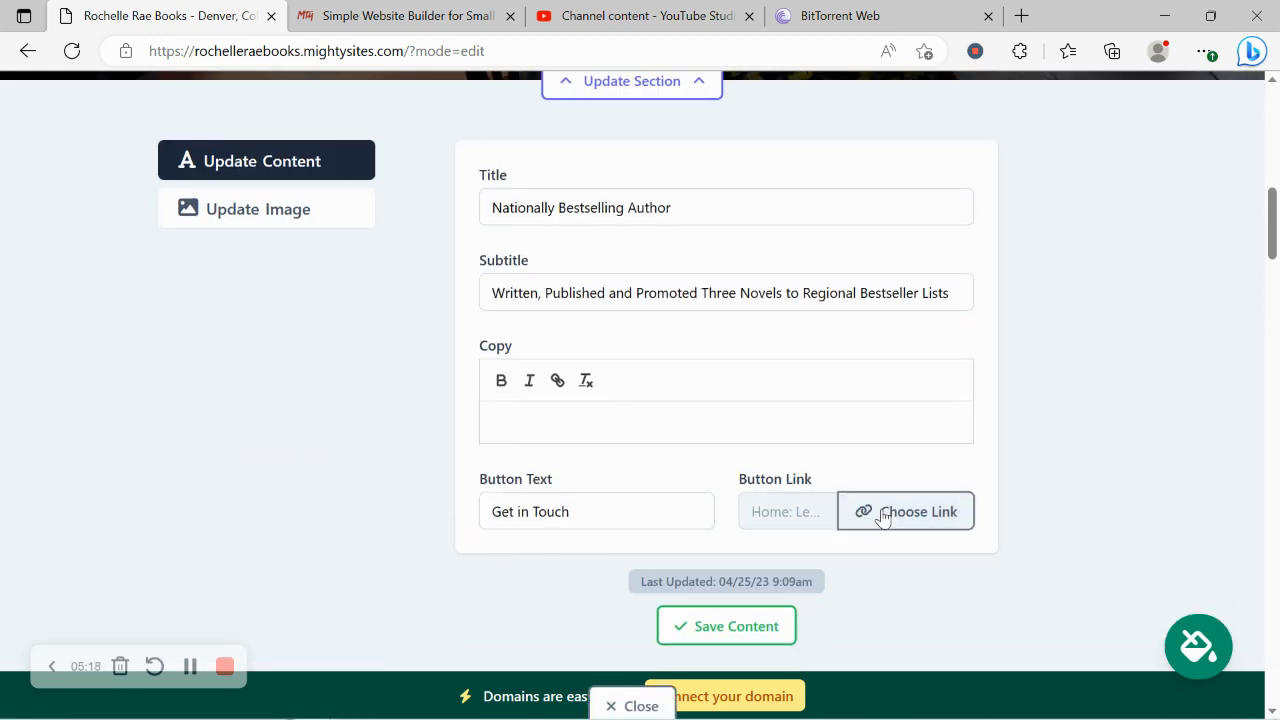
click(905, 511)
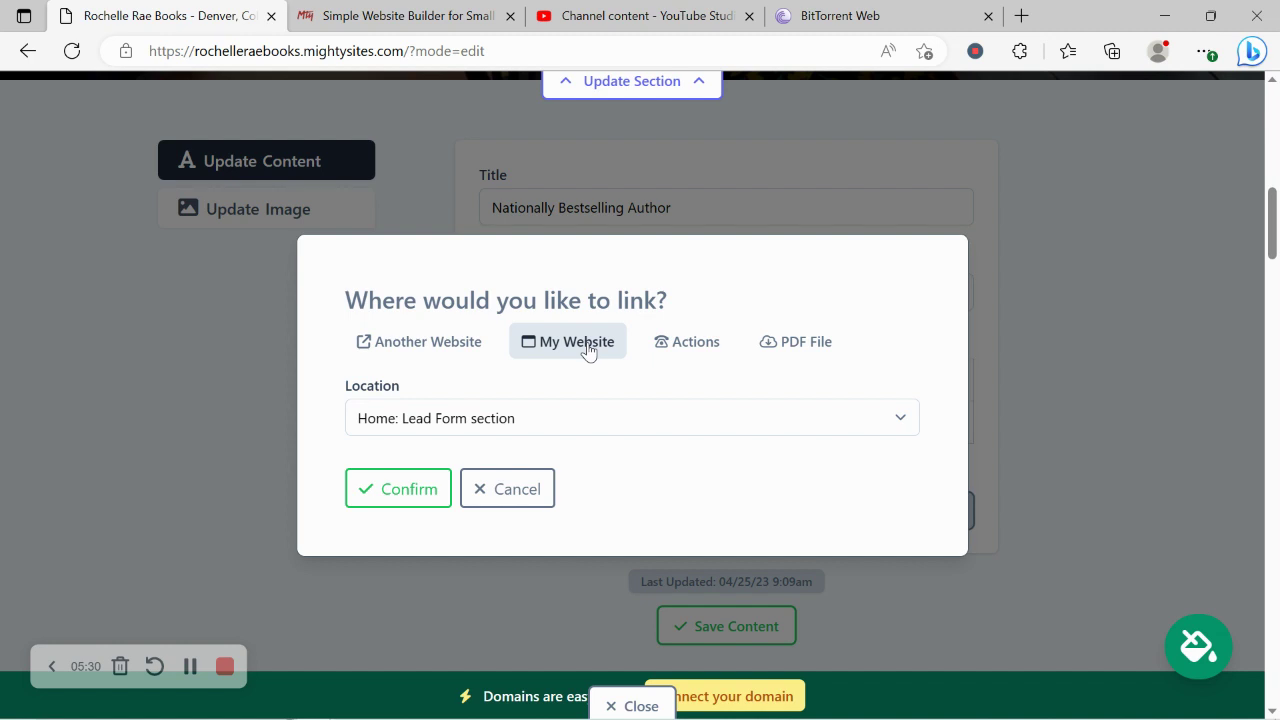
mouse_move(605, 448)
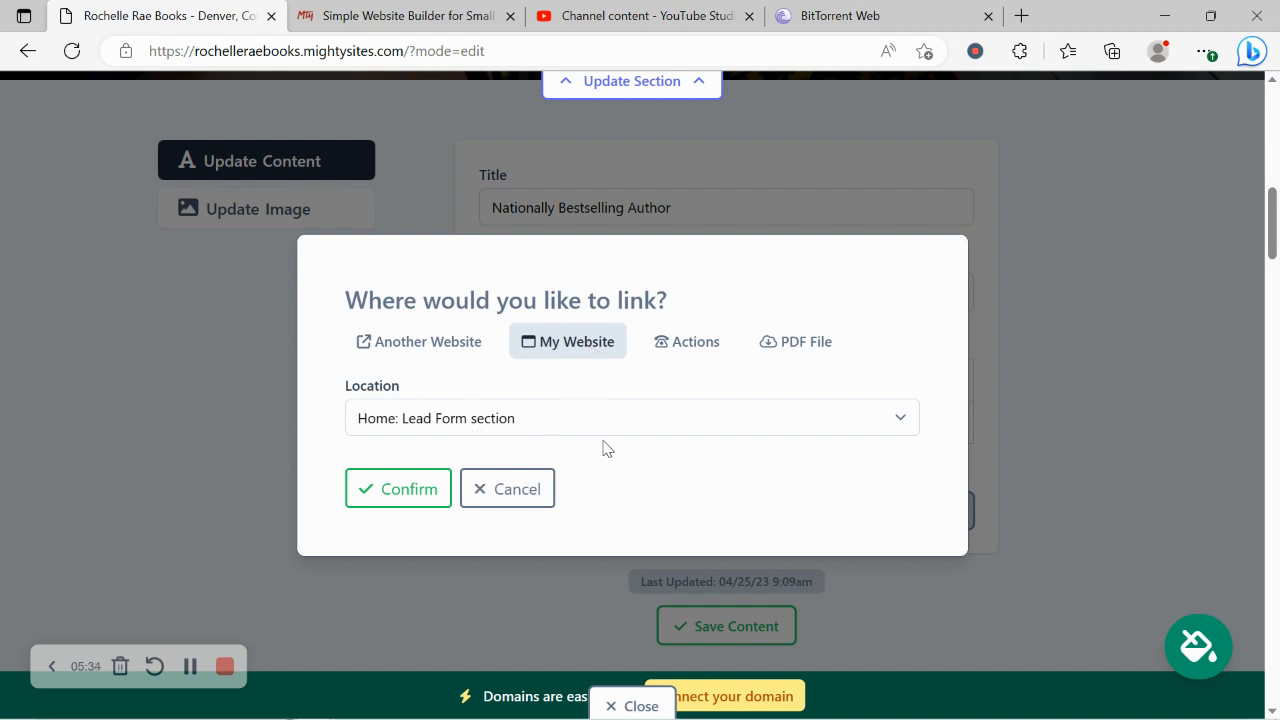
mouse_move(688, 358)
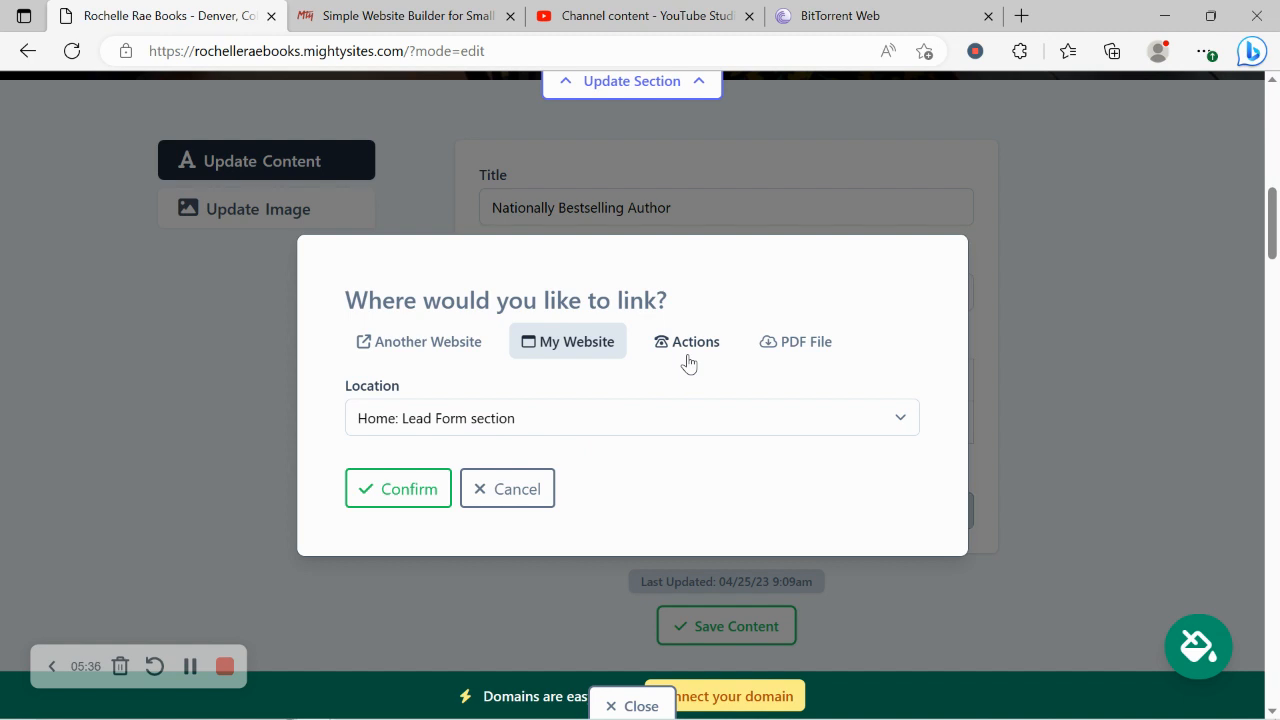
click(686, 341)
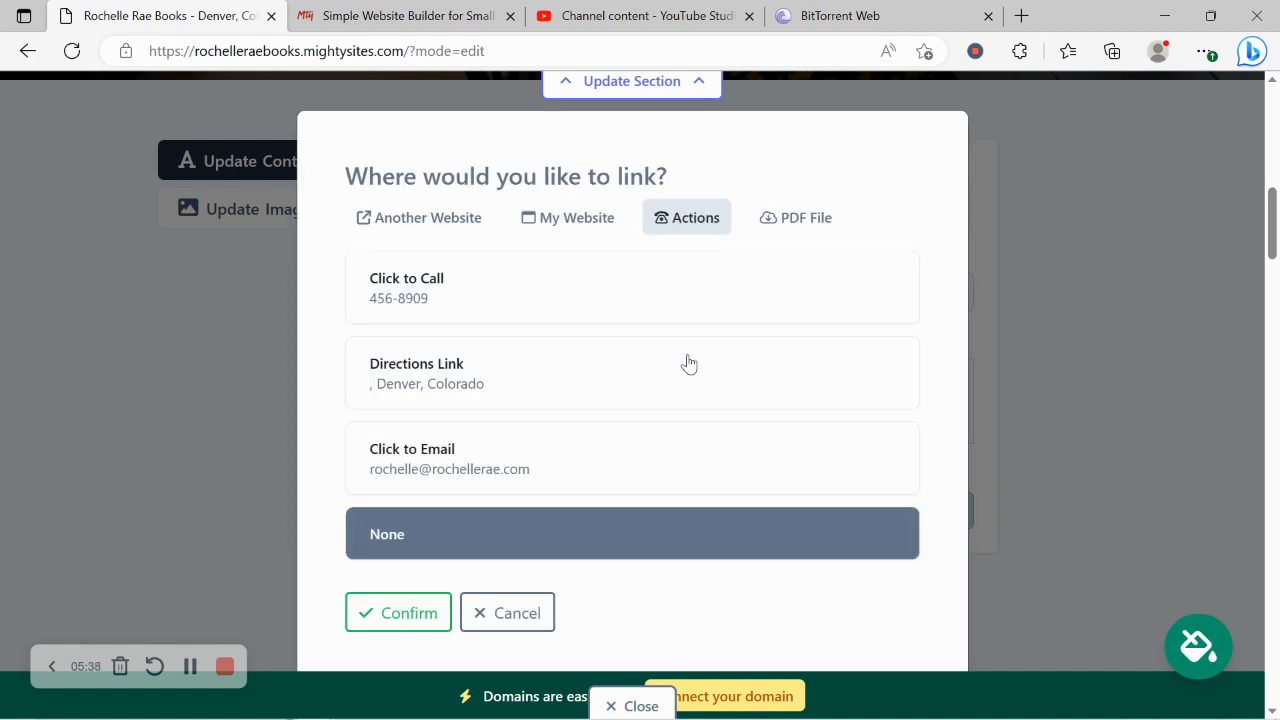
click(632, 458)
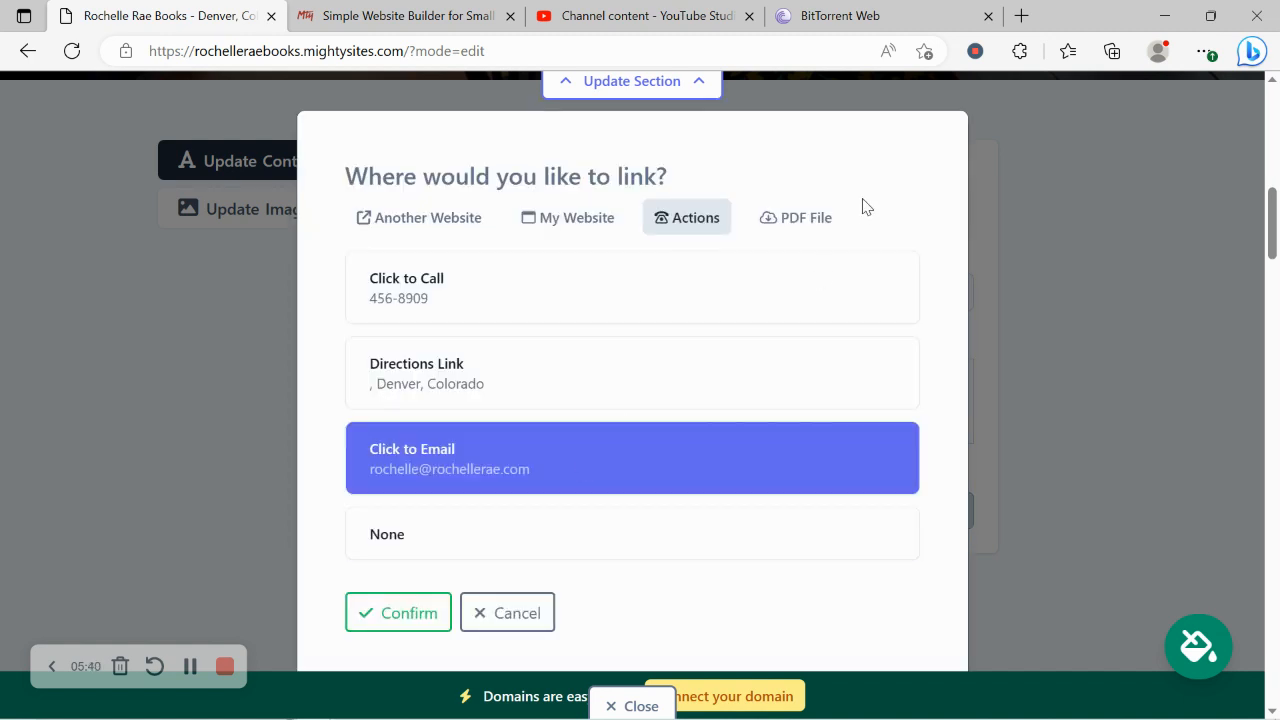
mouse_move(398, 612)
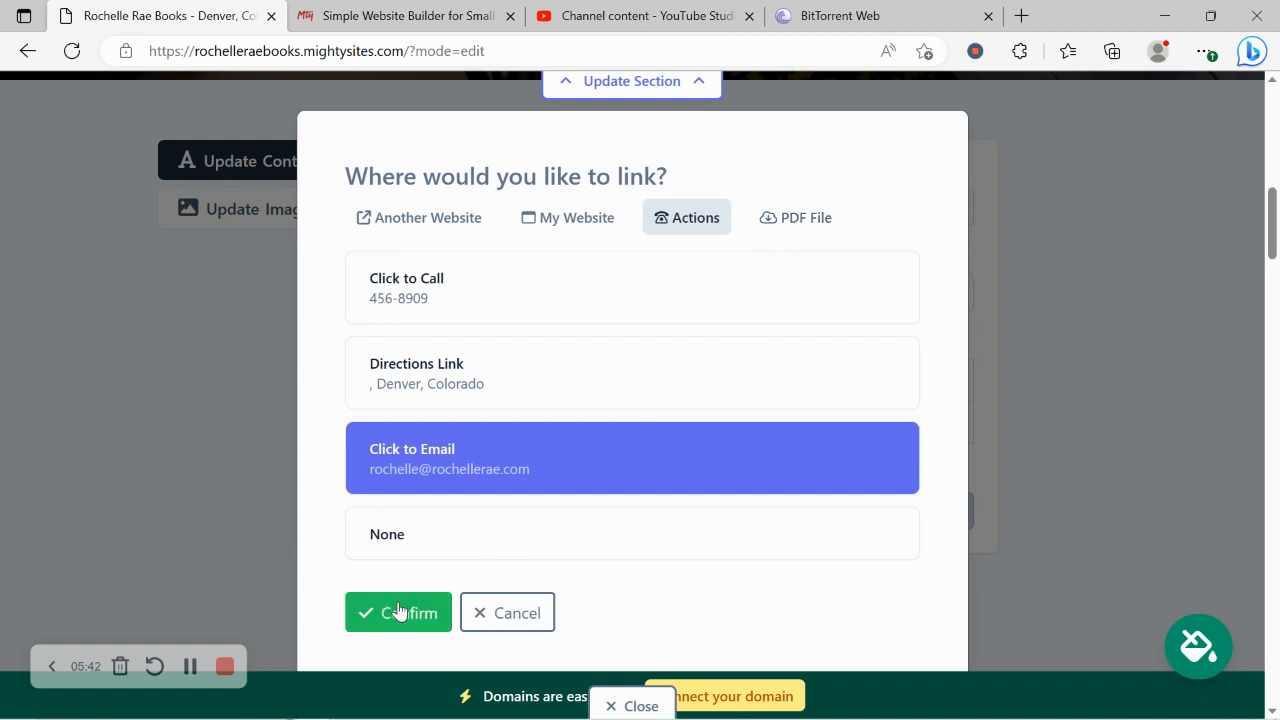
click(398, 612)
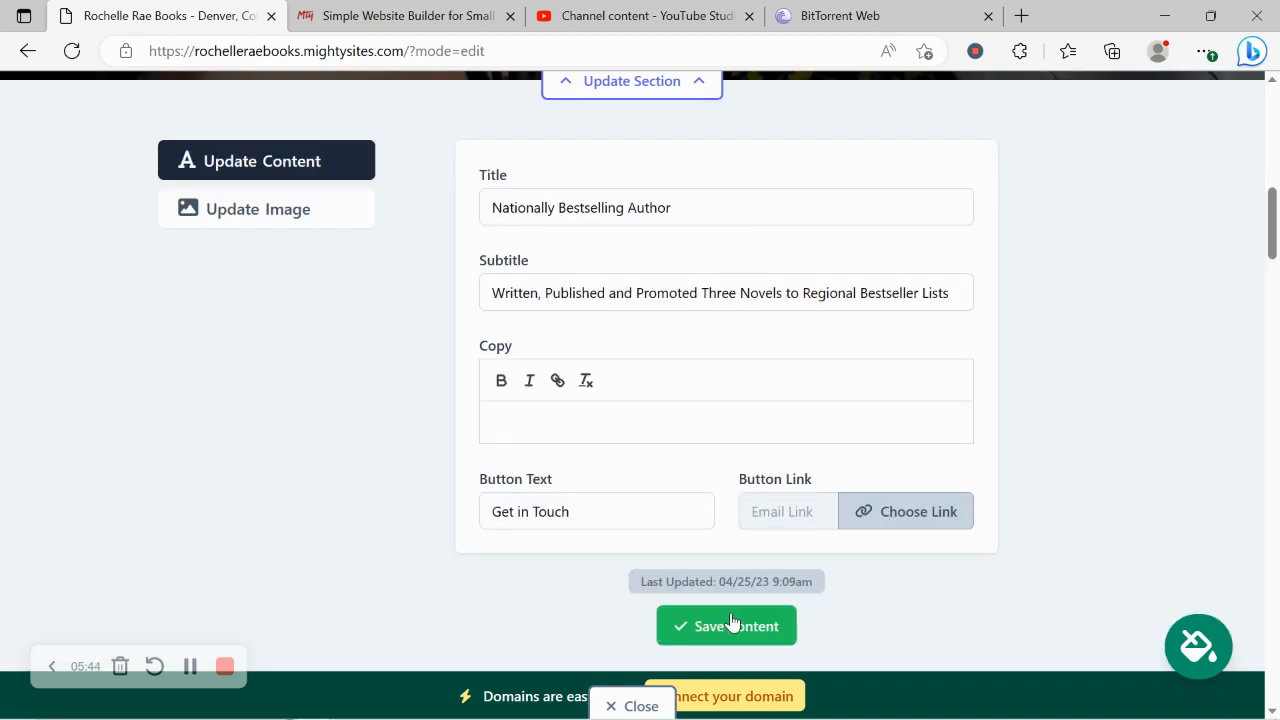
click(726, 625)
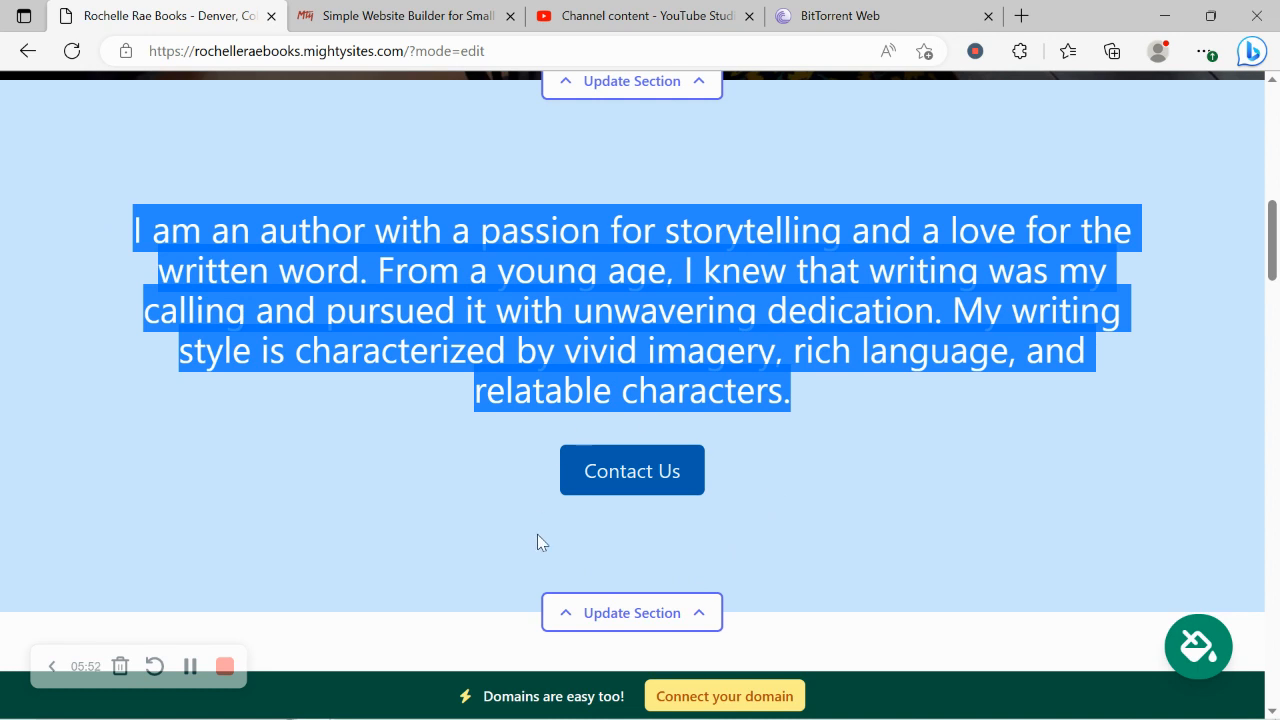
scroll(down, 3)
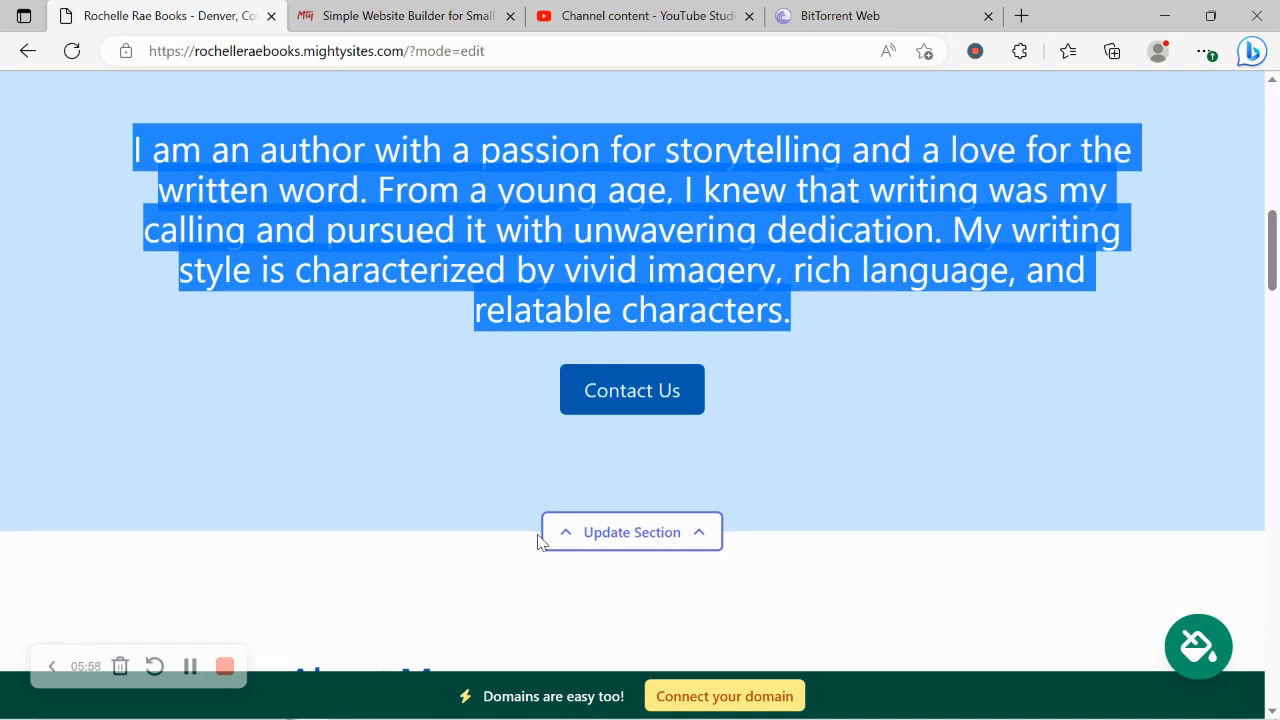
scroll(down, 3)
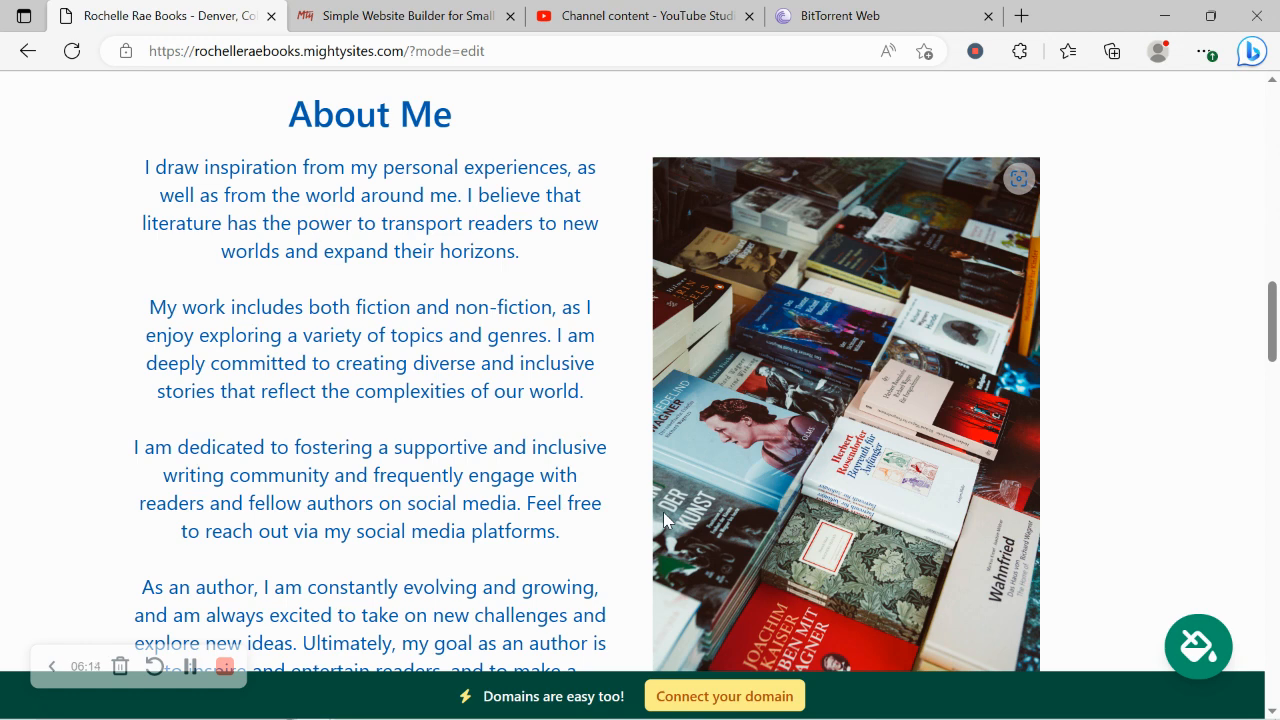
scroll(down, 3)
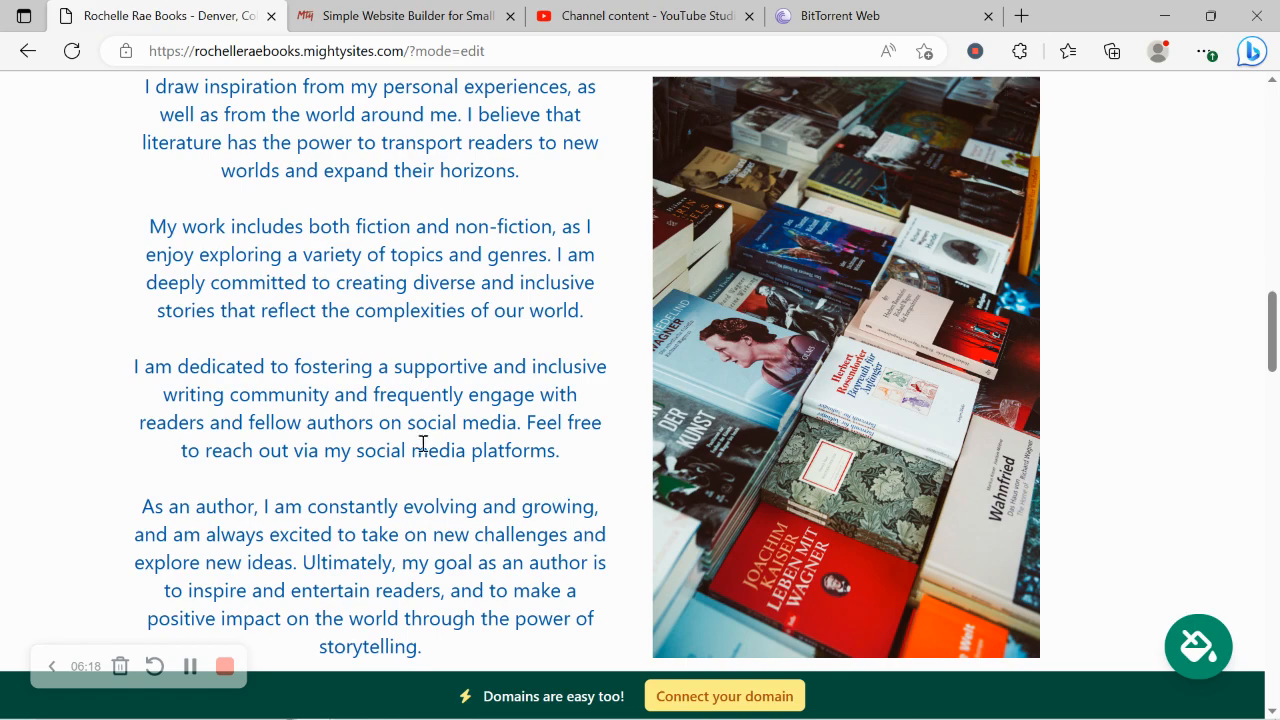
scroll(down, 3)
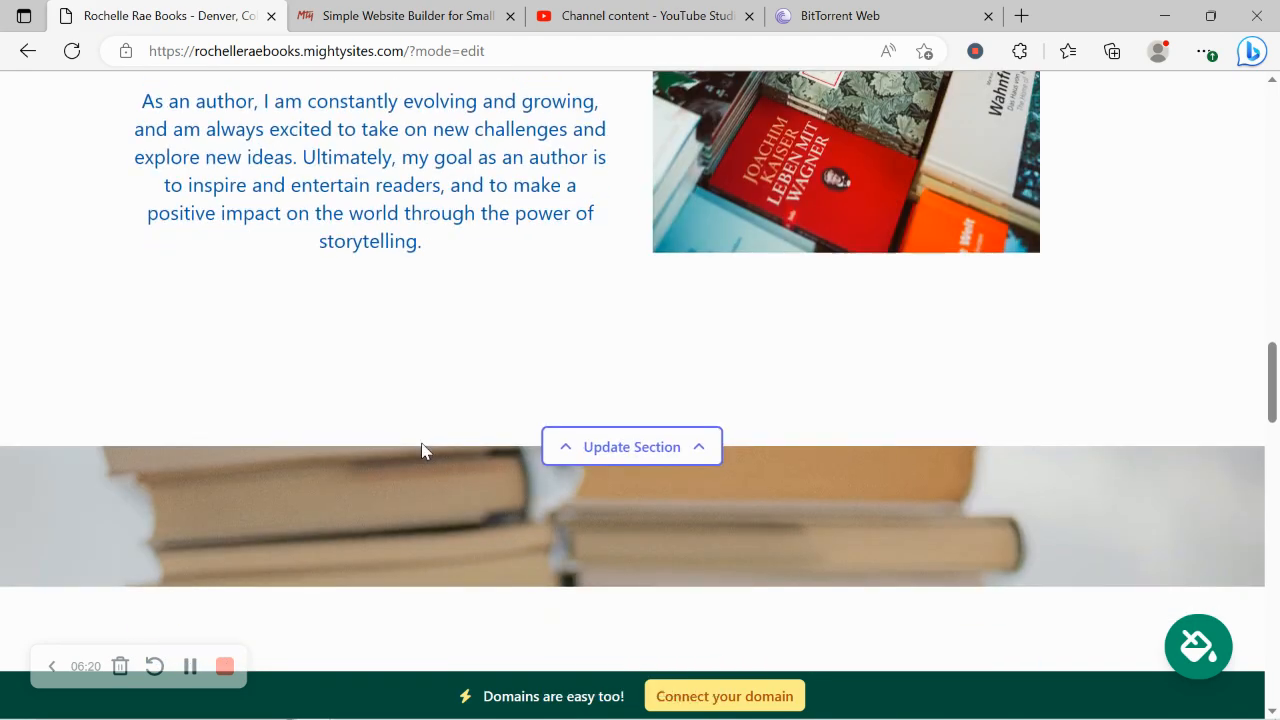
scroll(down, 3)
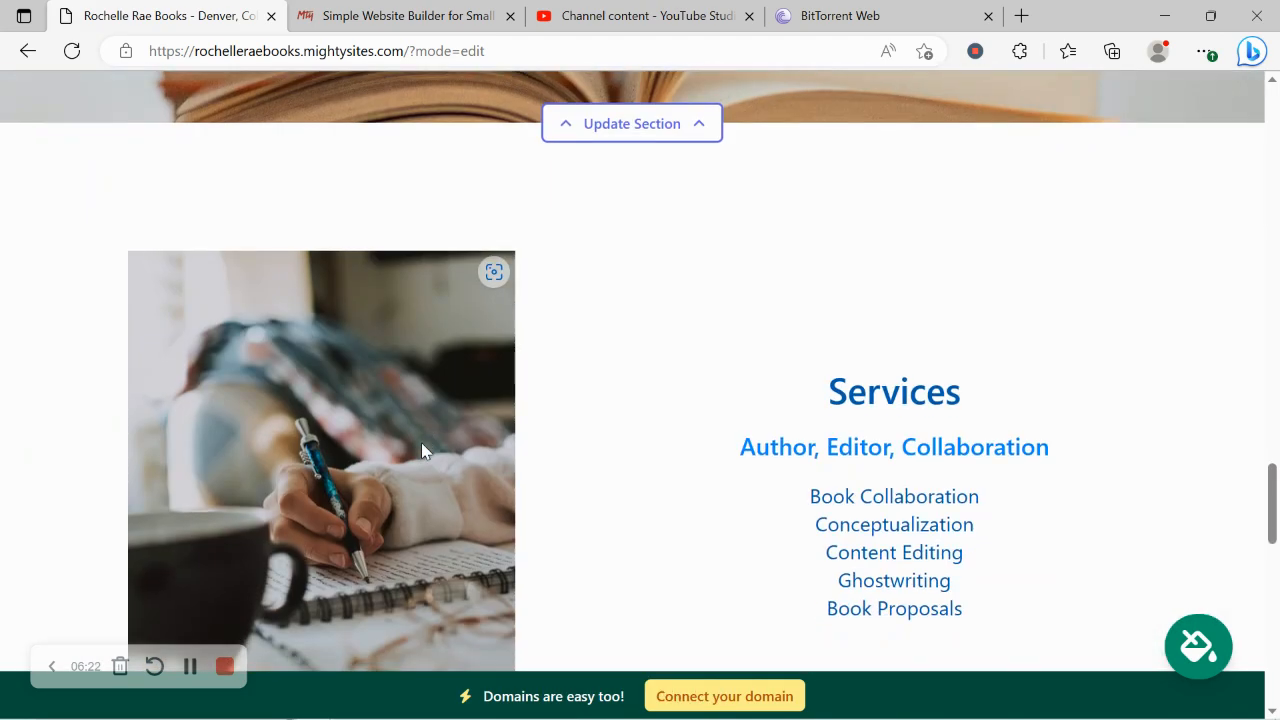
scroll(down, 3)
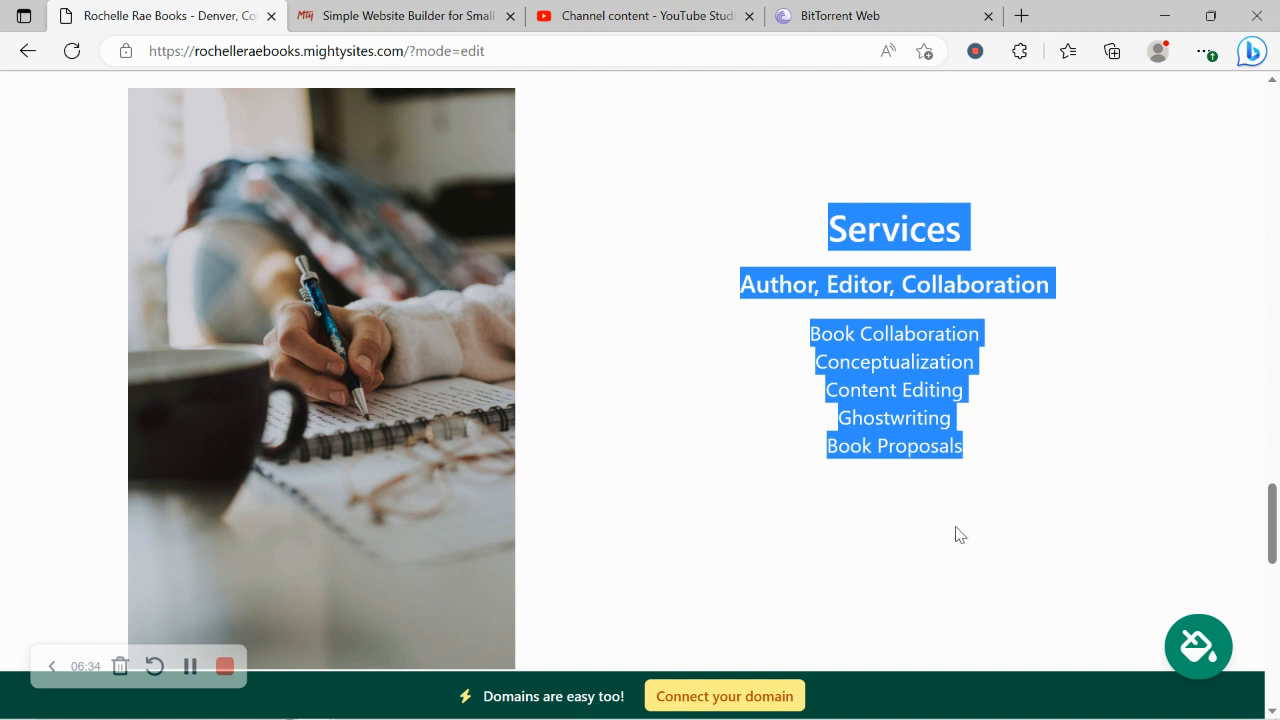
click(745, 532)
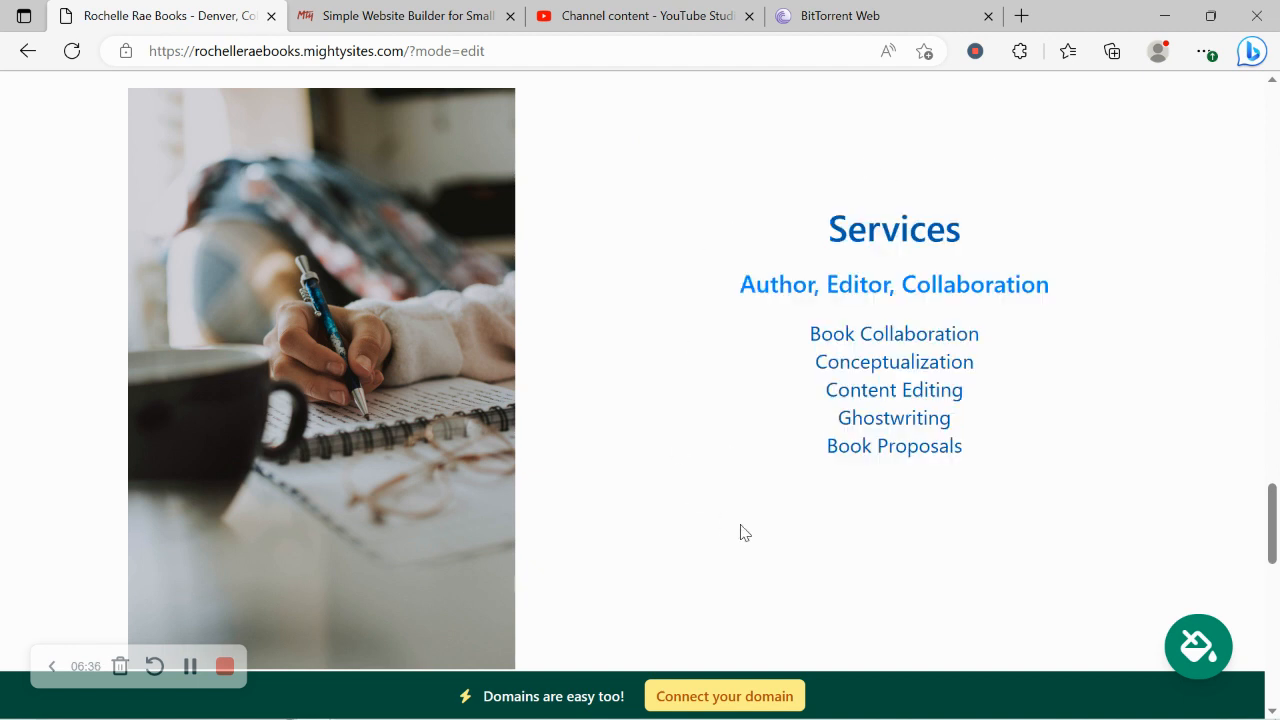
scroll(down, 3)
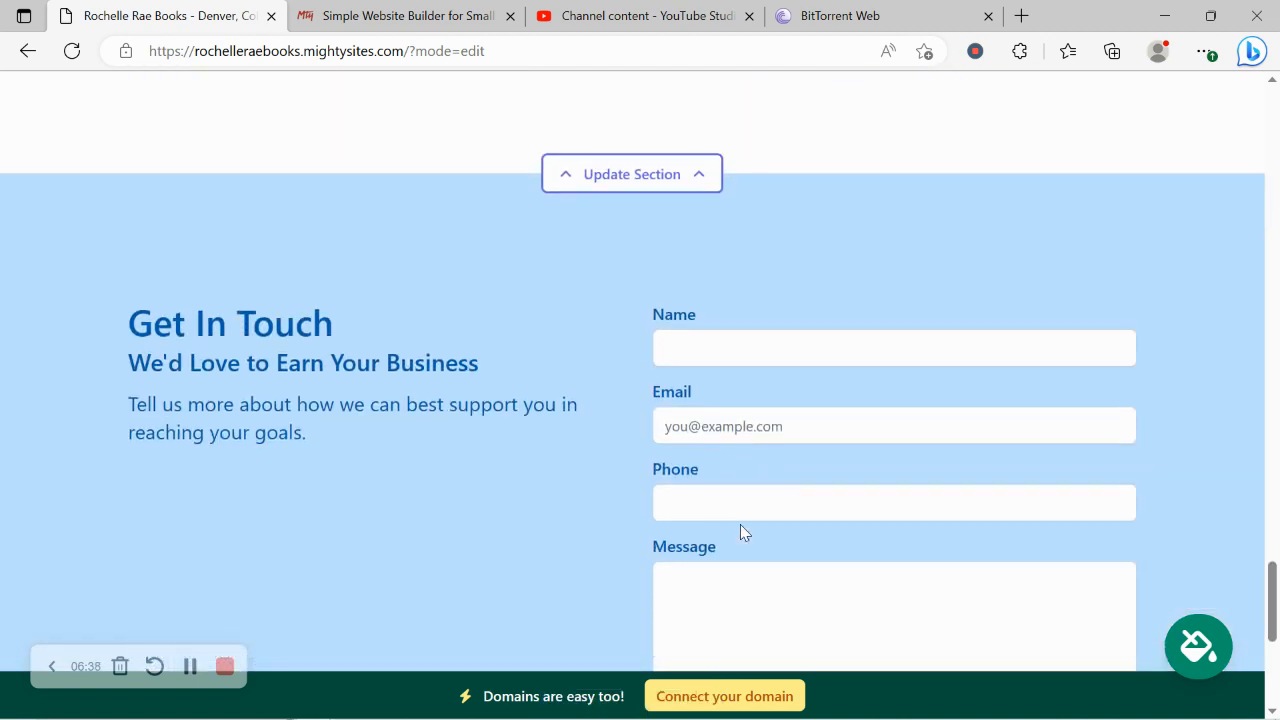
scroll(down, 3)
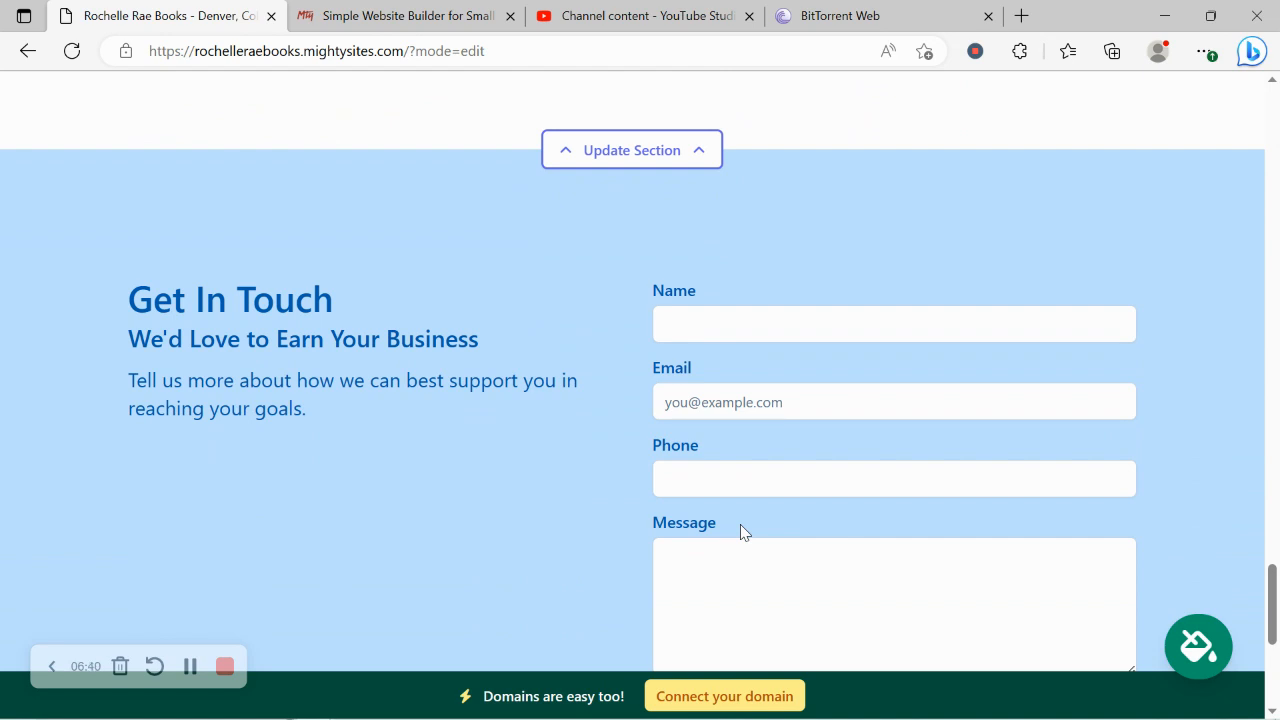
mouse_move(651, 188)
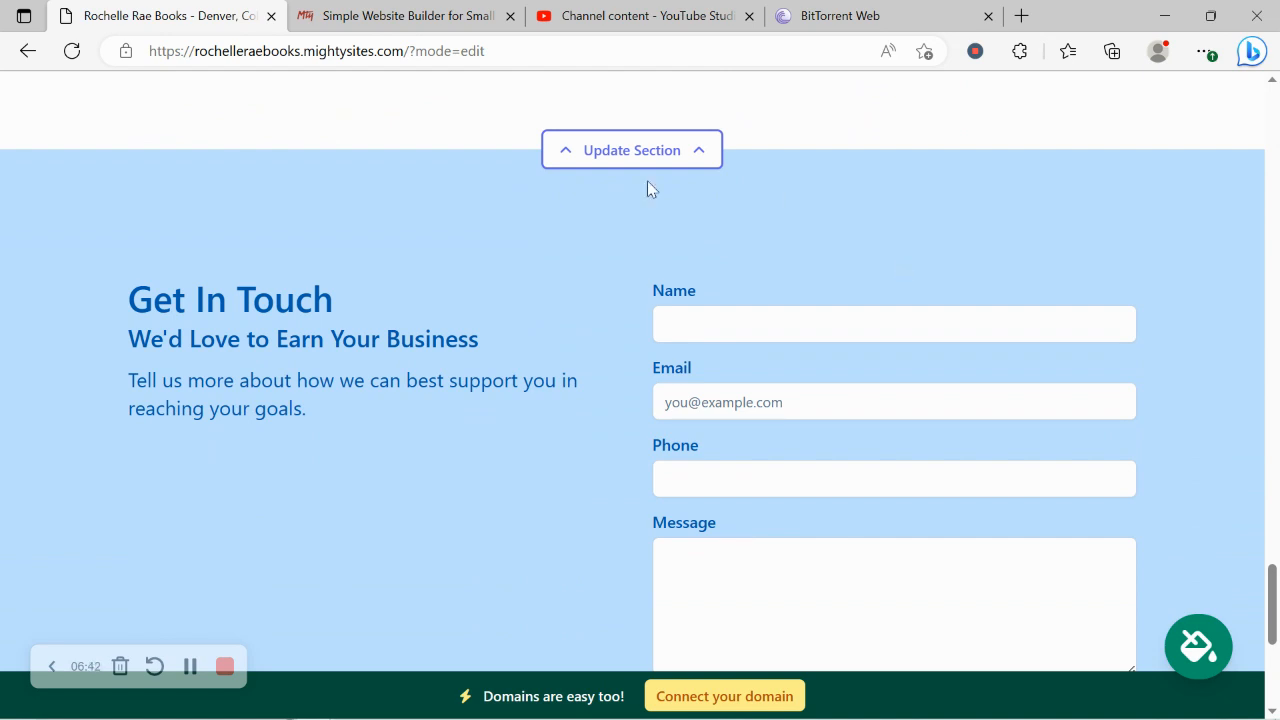
mouse_move(530, 465)
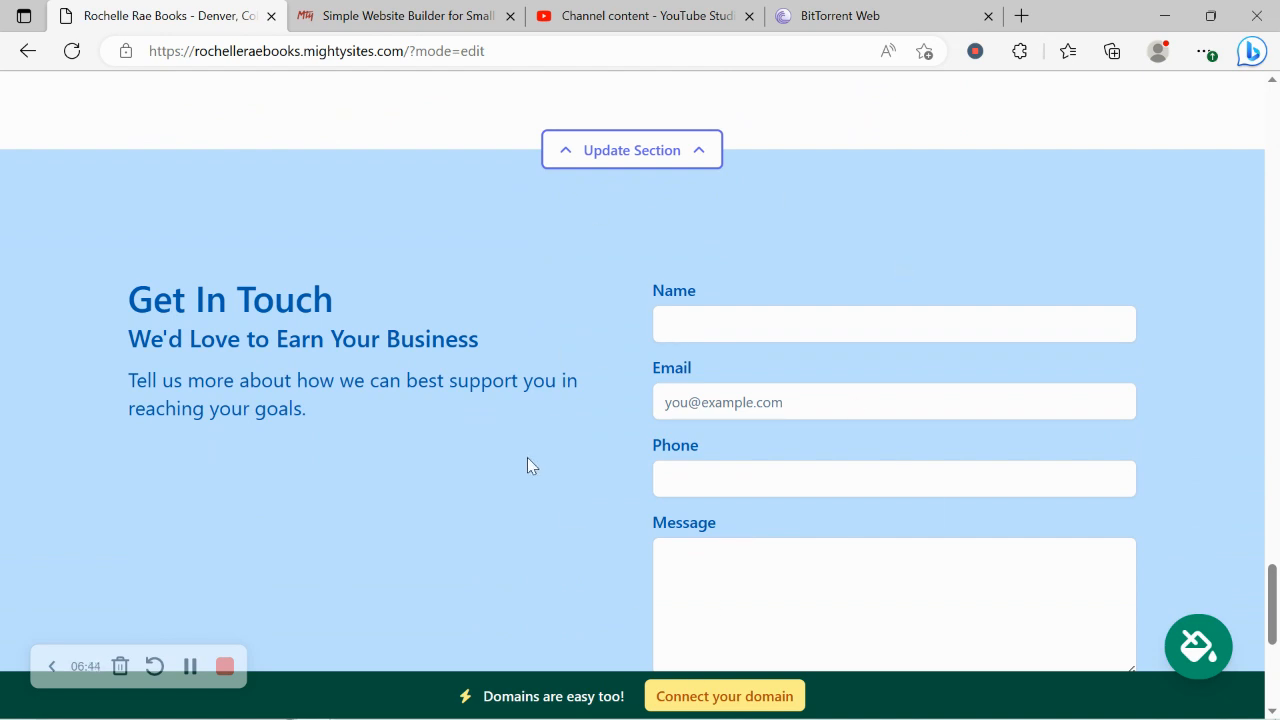
scroll(down, 3)
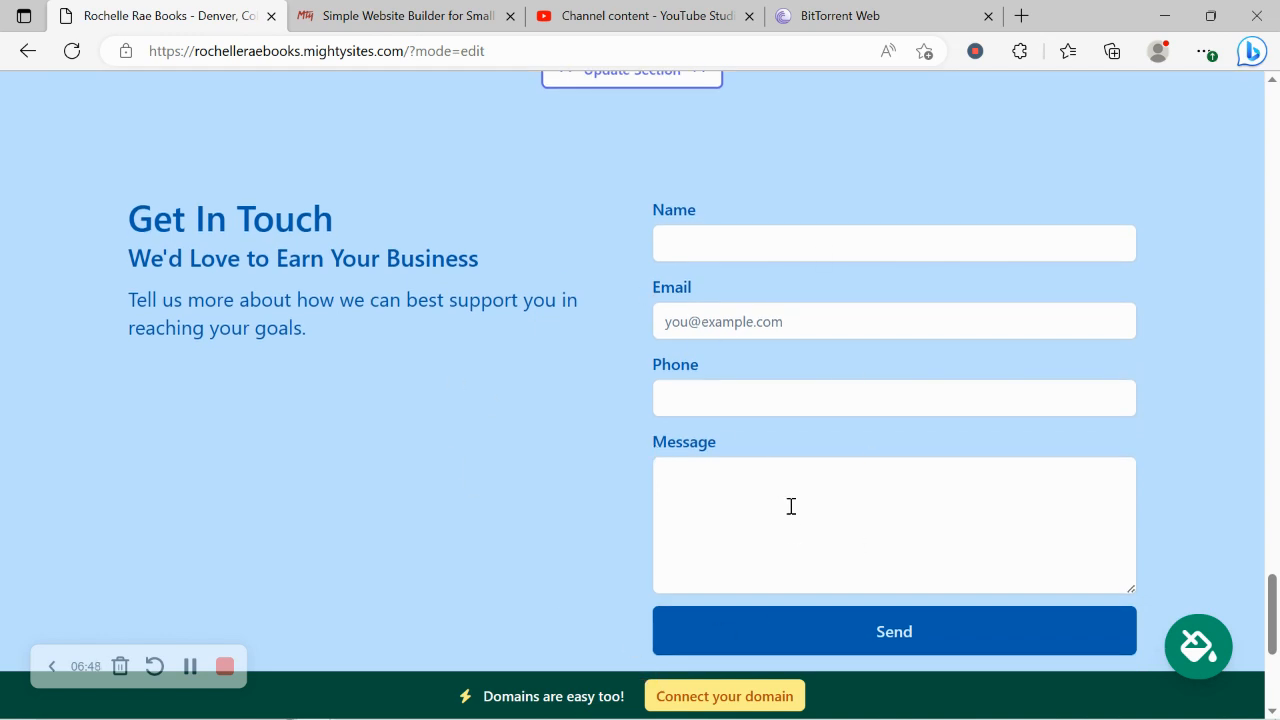
mouse_move(624, 213)
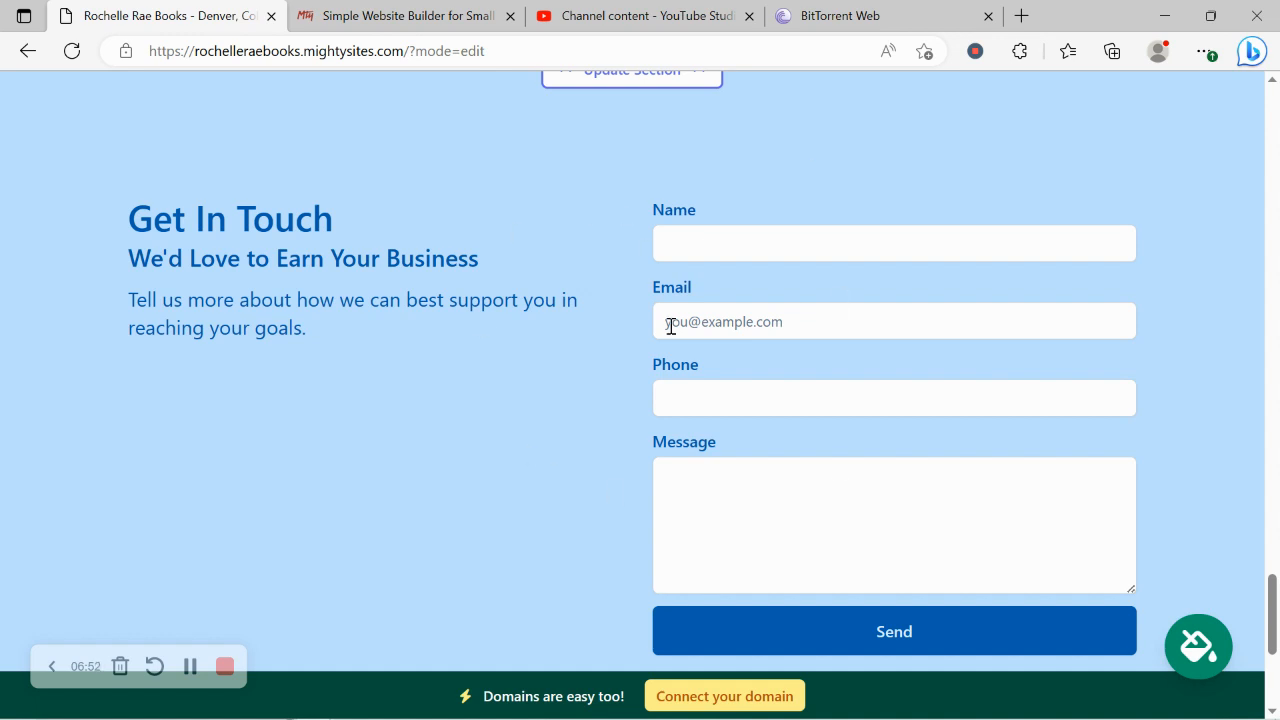
scroll(down, 3)
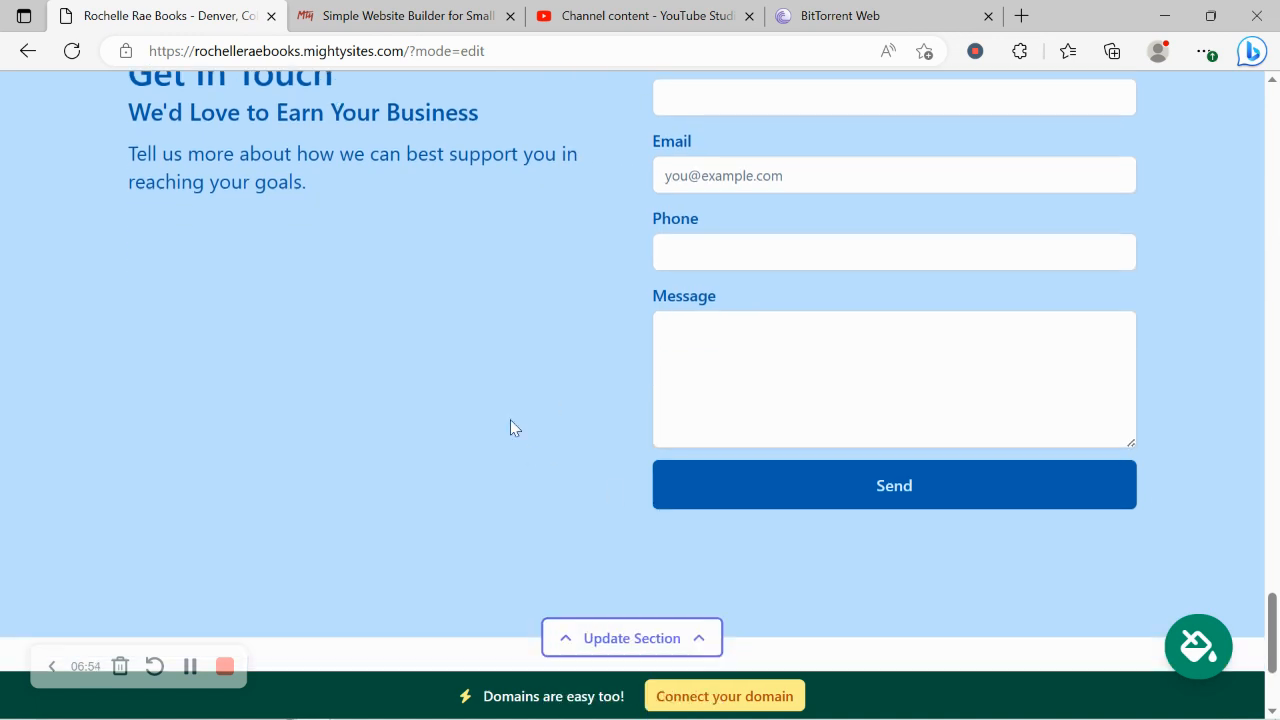
scroll(down, 3)
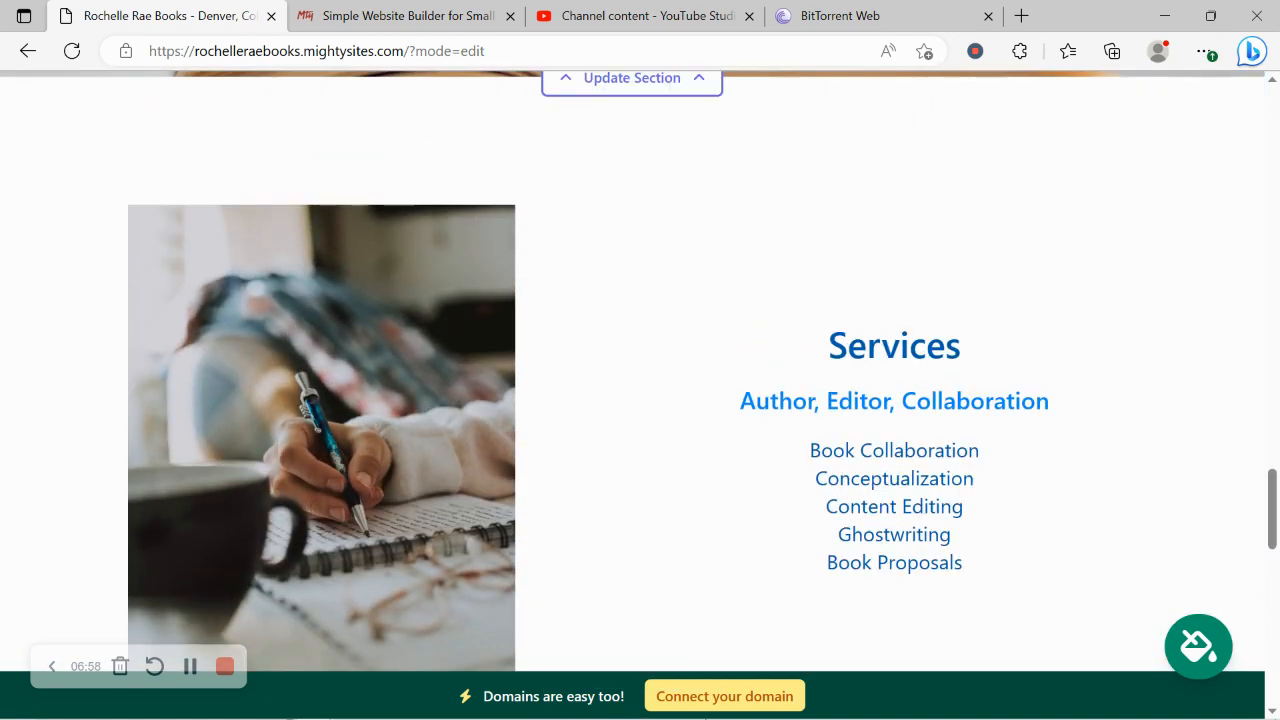
mouse_move(730, 695)
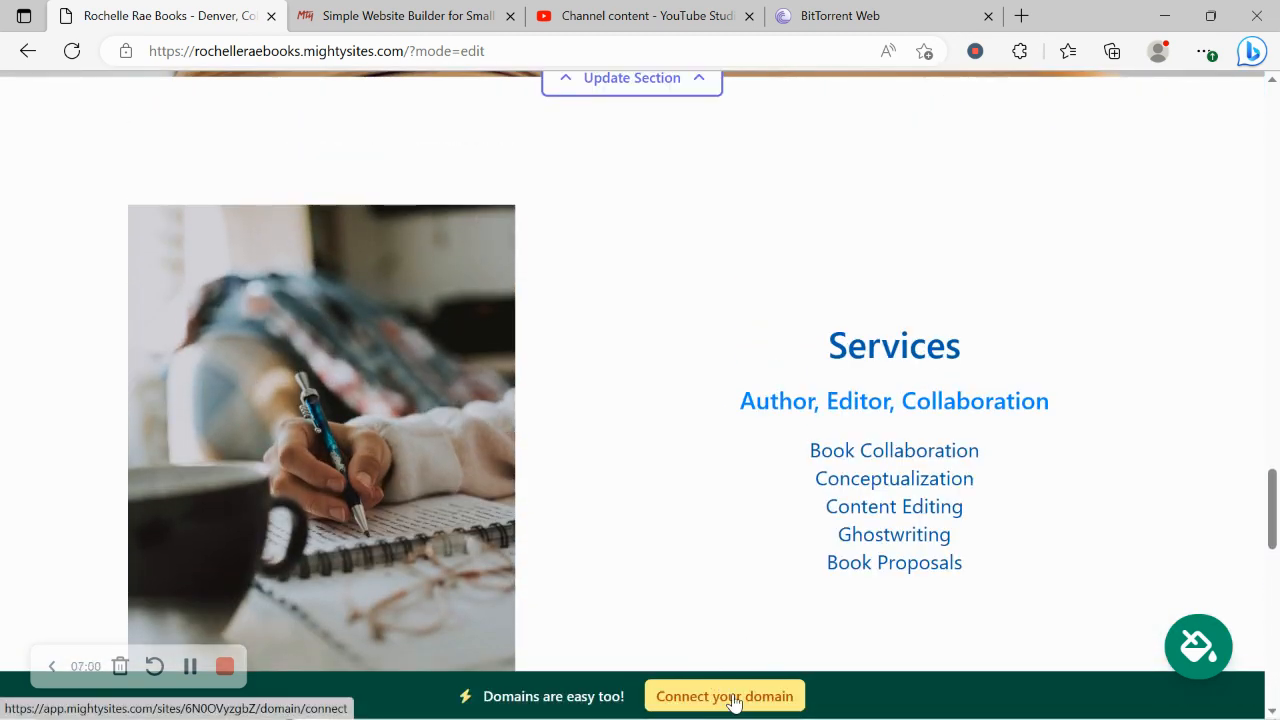
- Open the Connect your domain options from the bottom banner
click(724, 695)
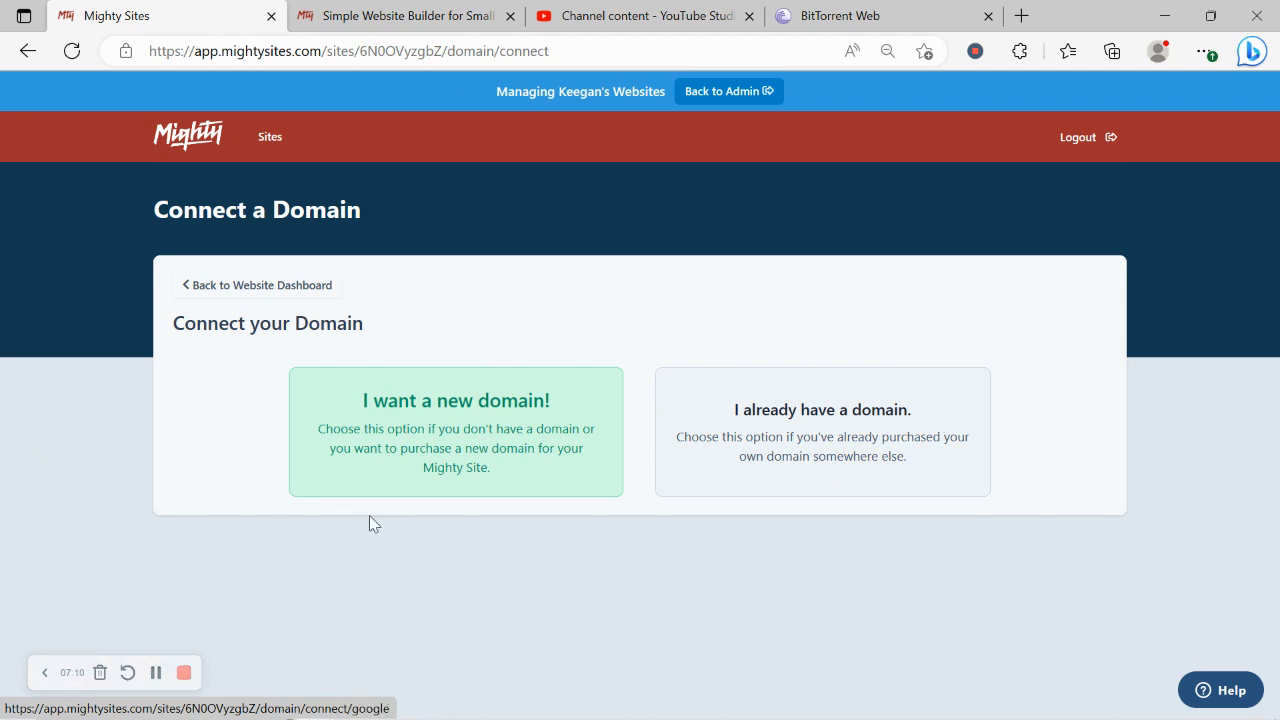
mouse_move(398, 482)
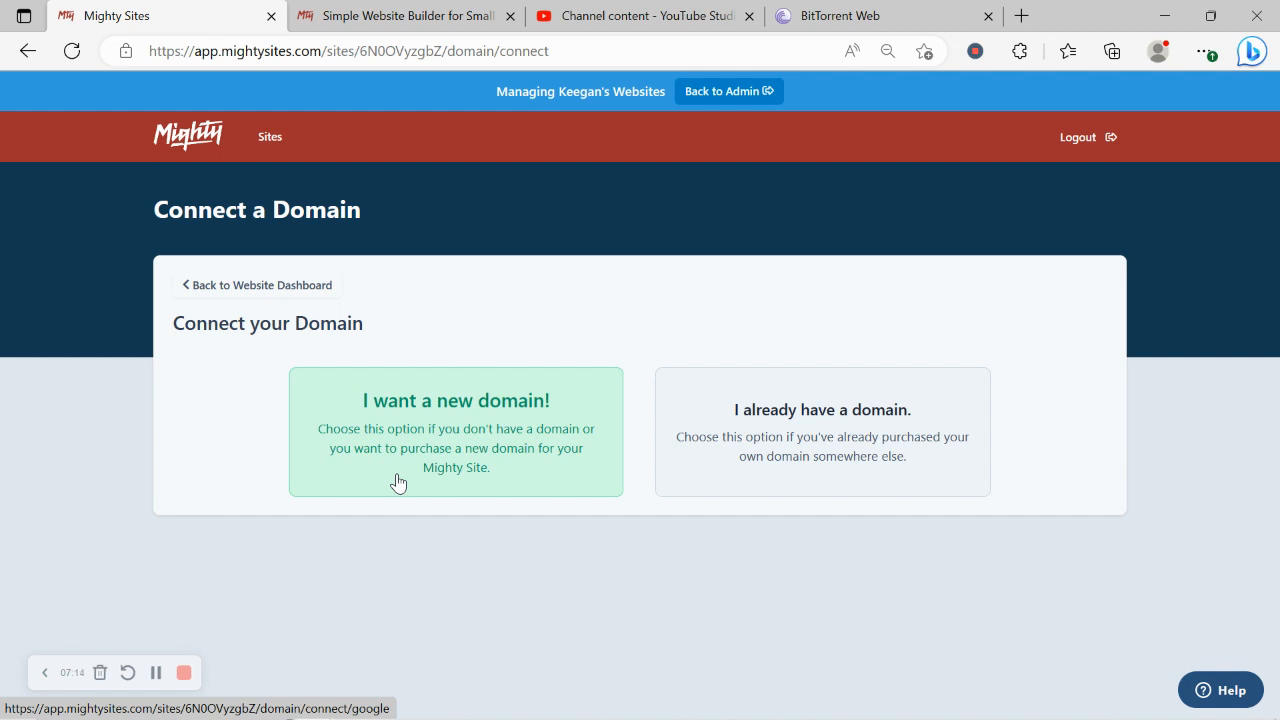
mouse_move(445, 403)
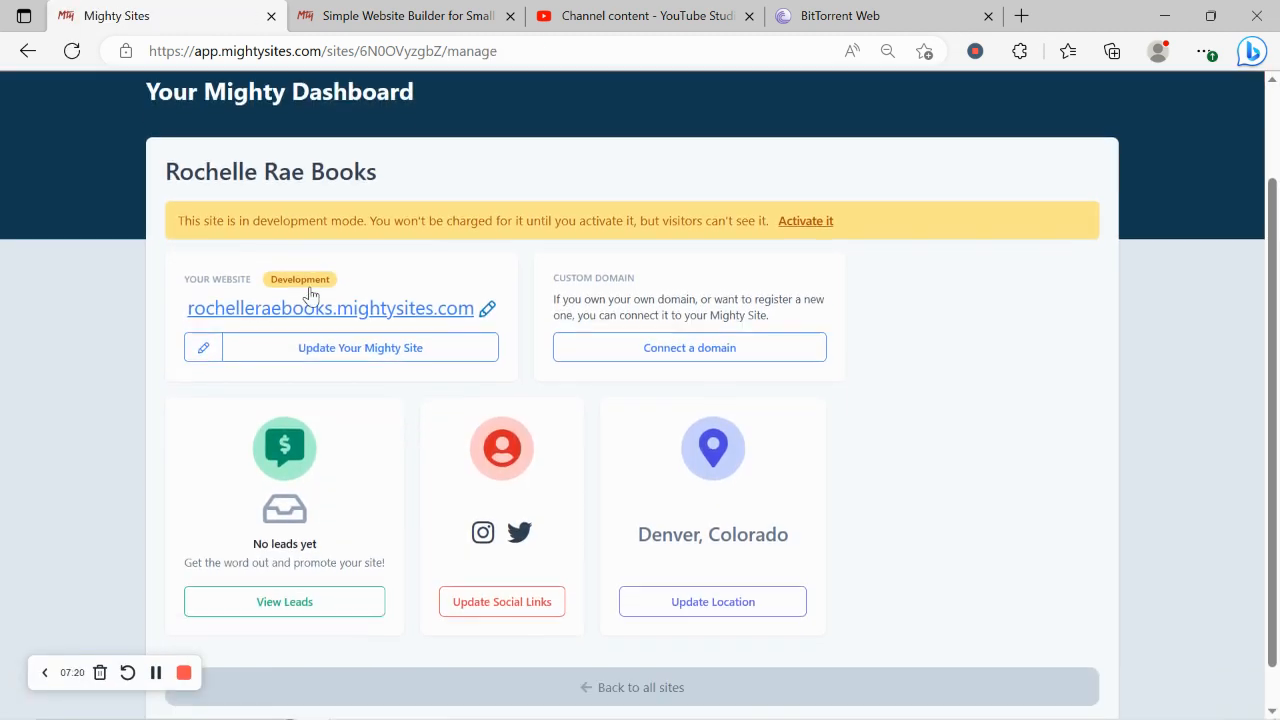
scroll(down, 3)
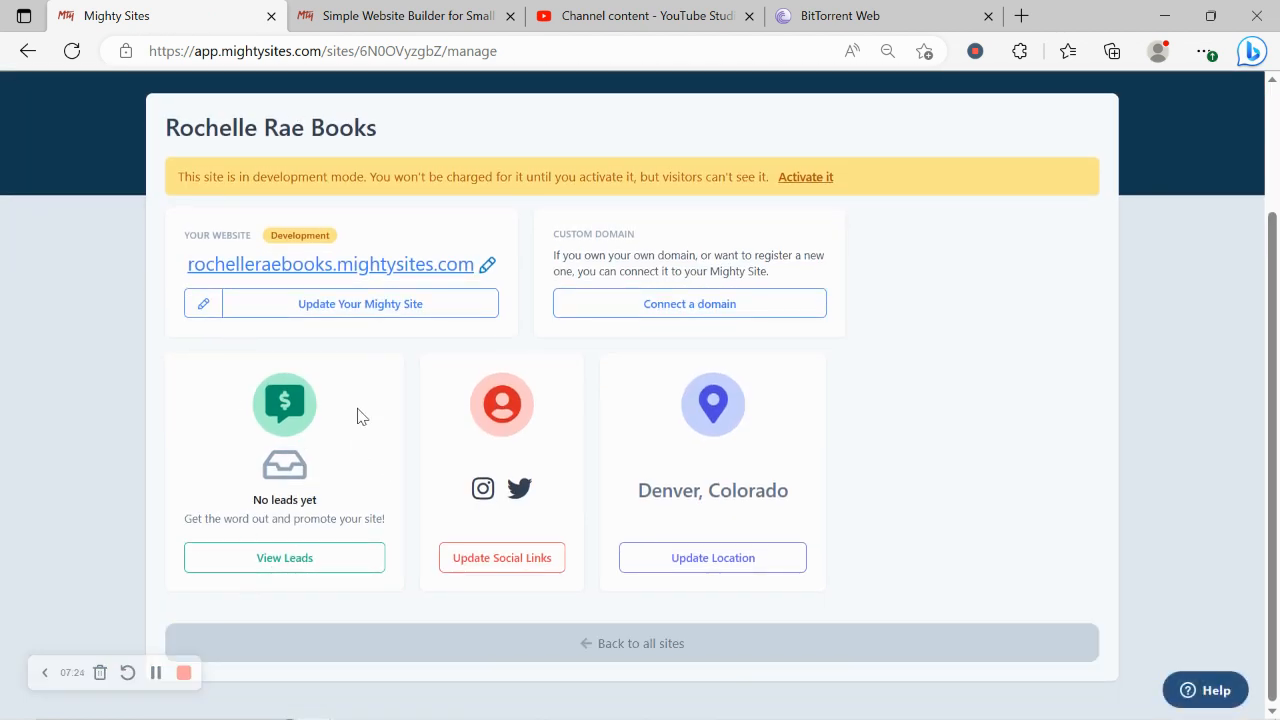
mouse_move(311, 434)
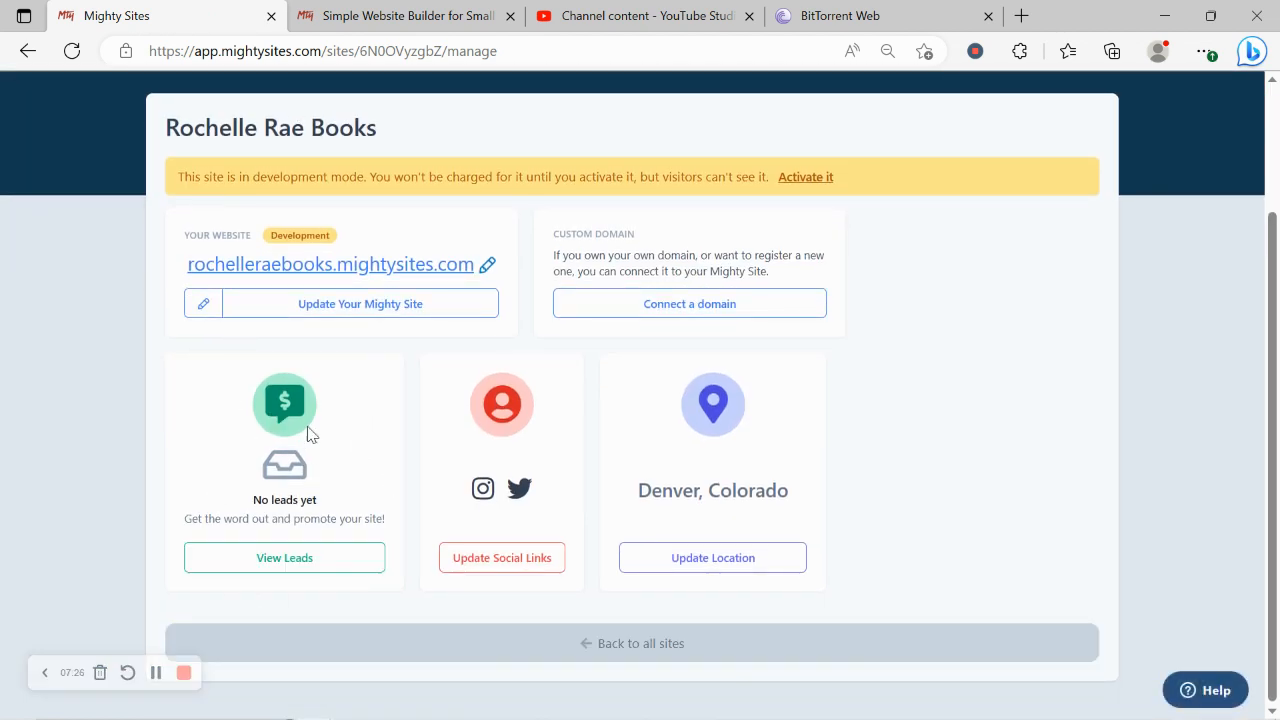
mouse_move(455, 264)
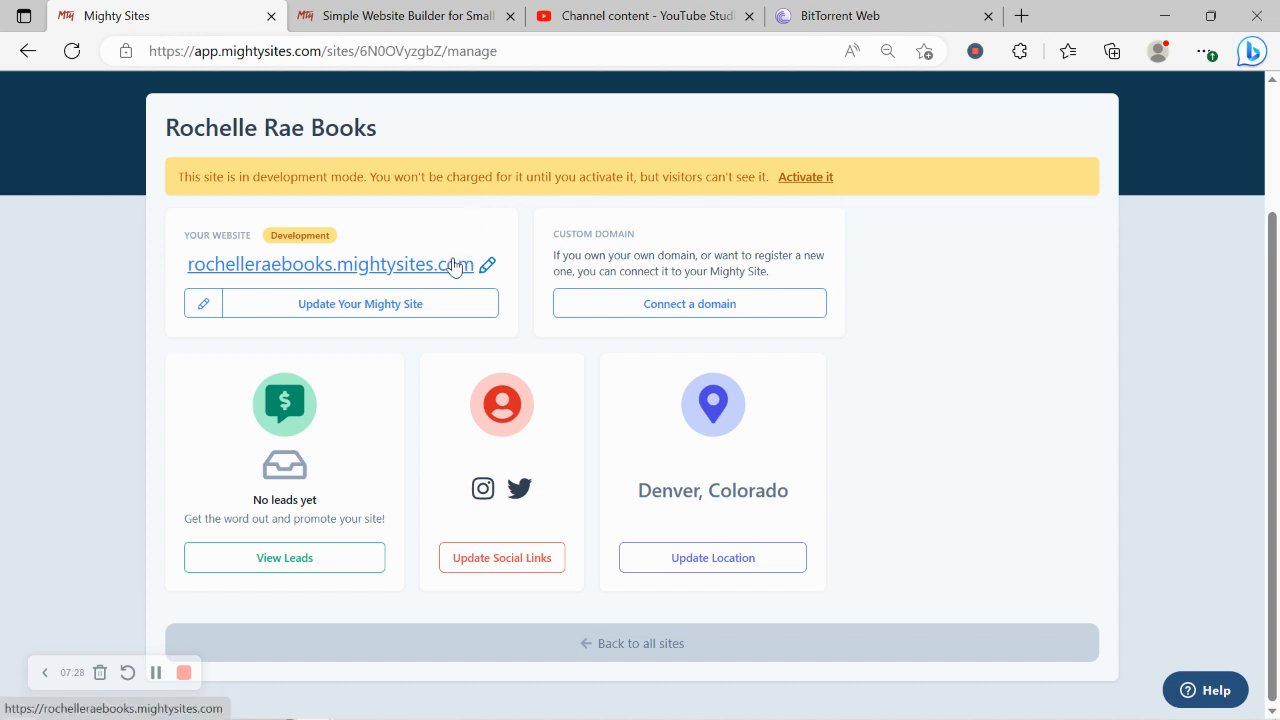
- Open rochelleraebooks.mightysites.com in a new tab and scroll past its hero and About Me sections
click(329, 264)
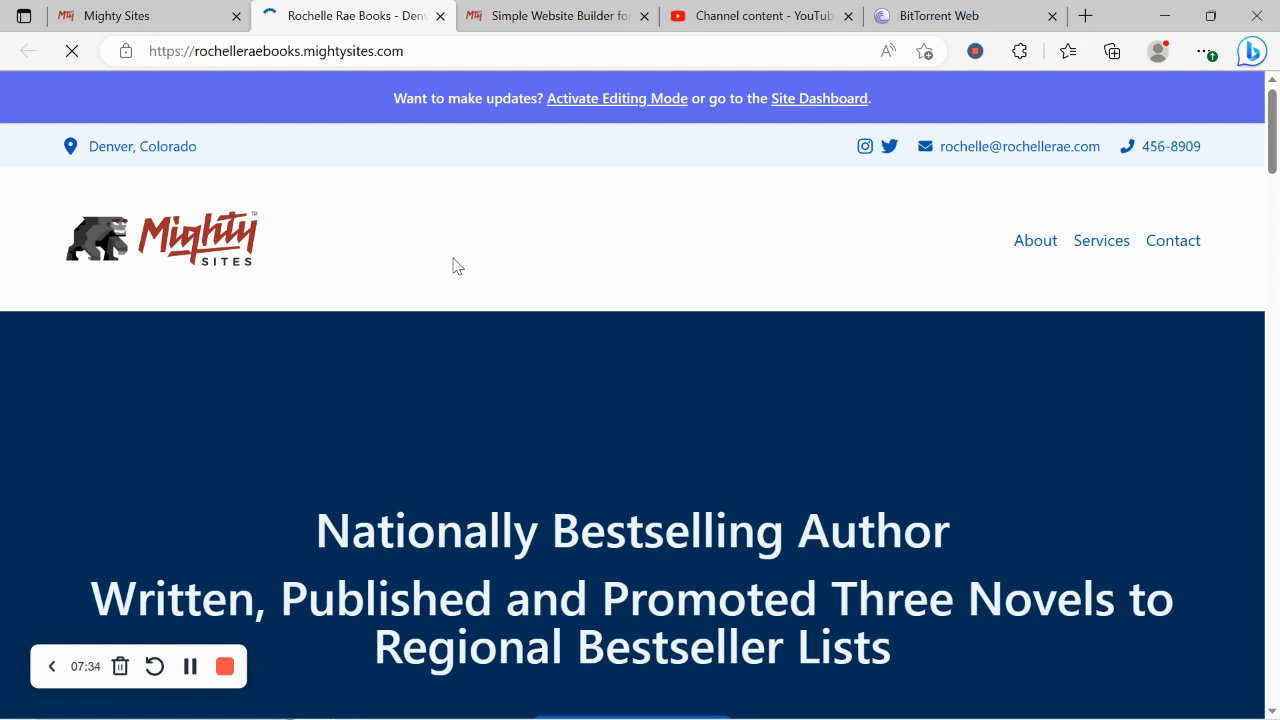
scroll(down, 3)
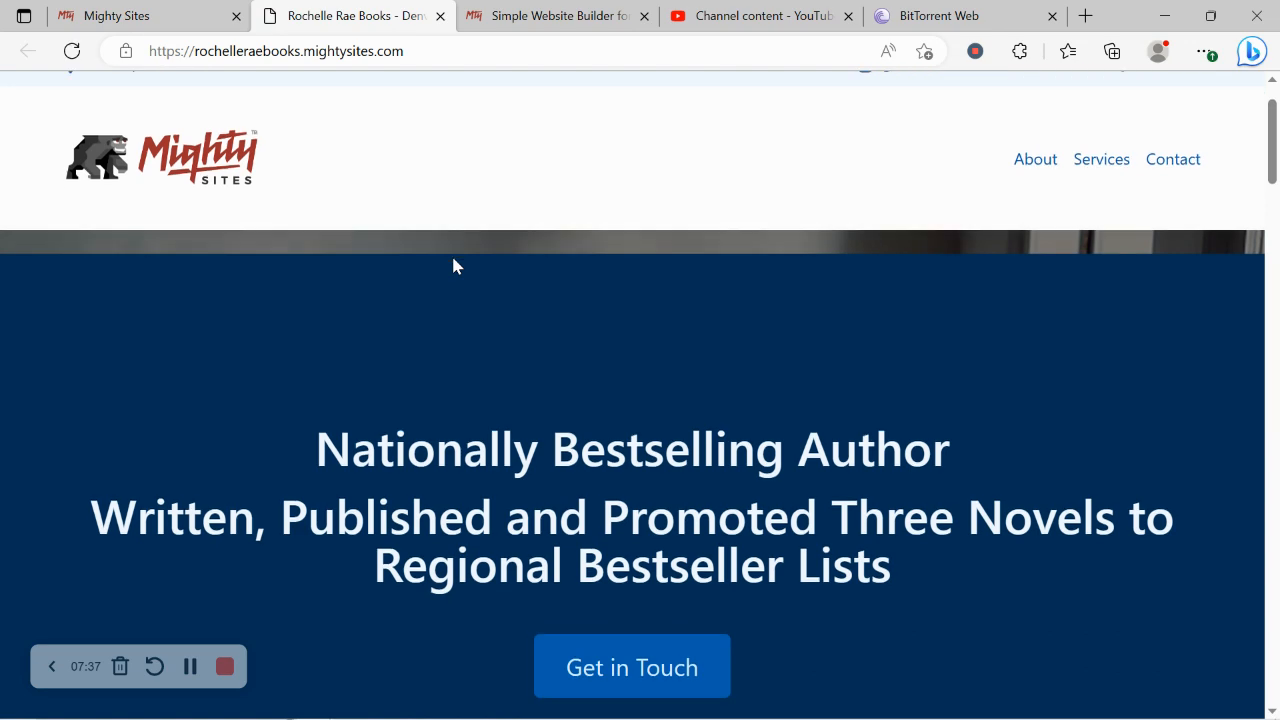
scroll(down, 3)
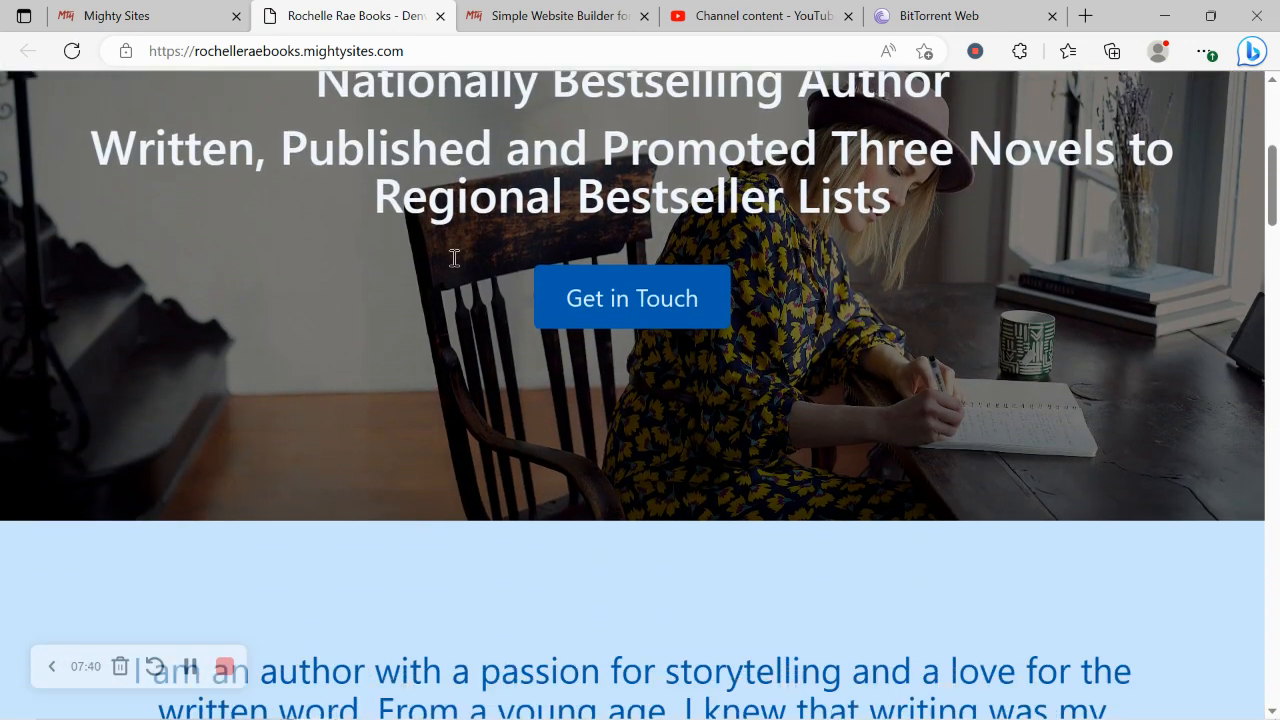
scroll(down, 3)
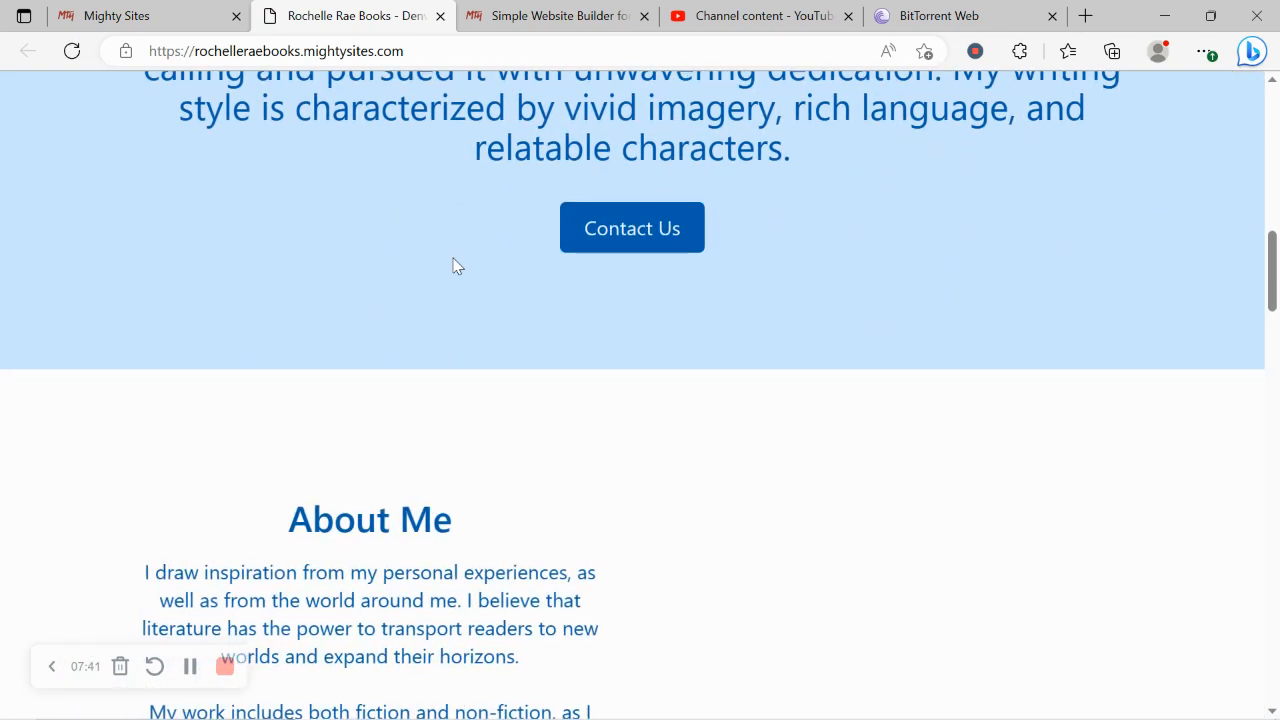
scroll(down, 3)
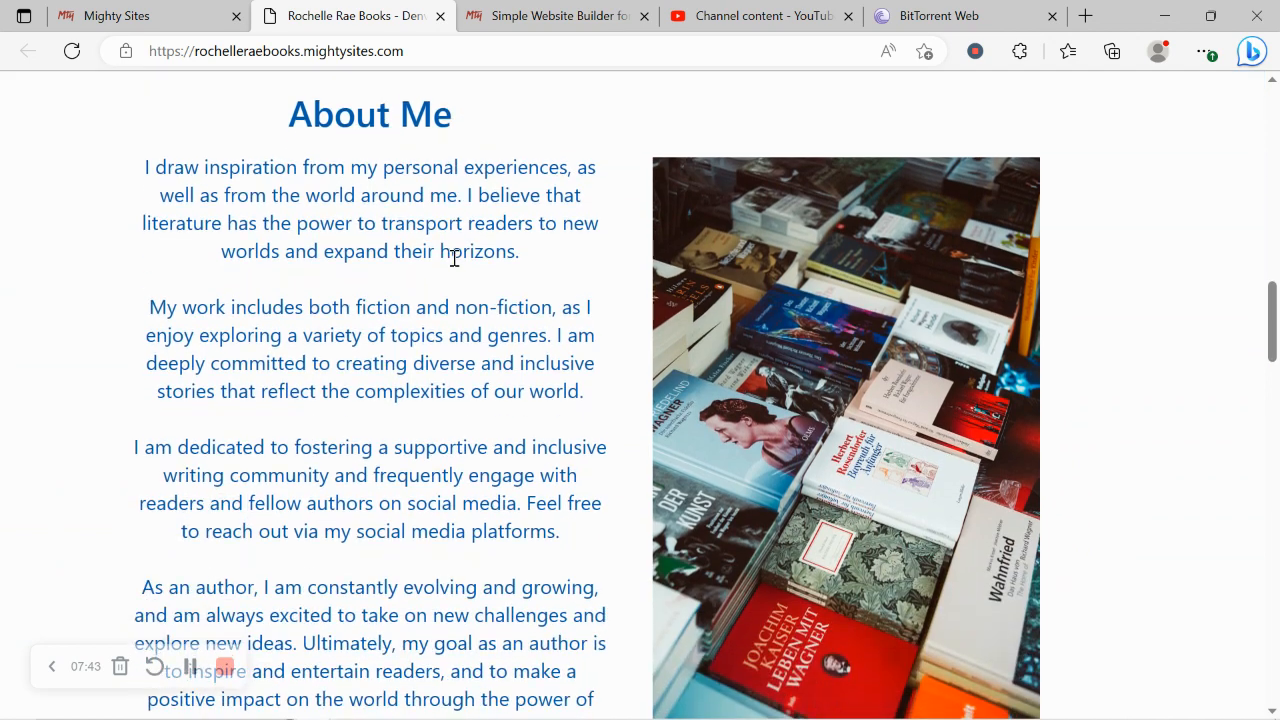
scroll(down, 3)
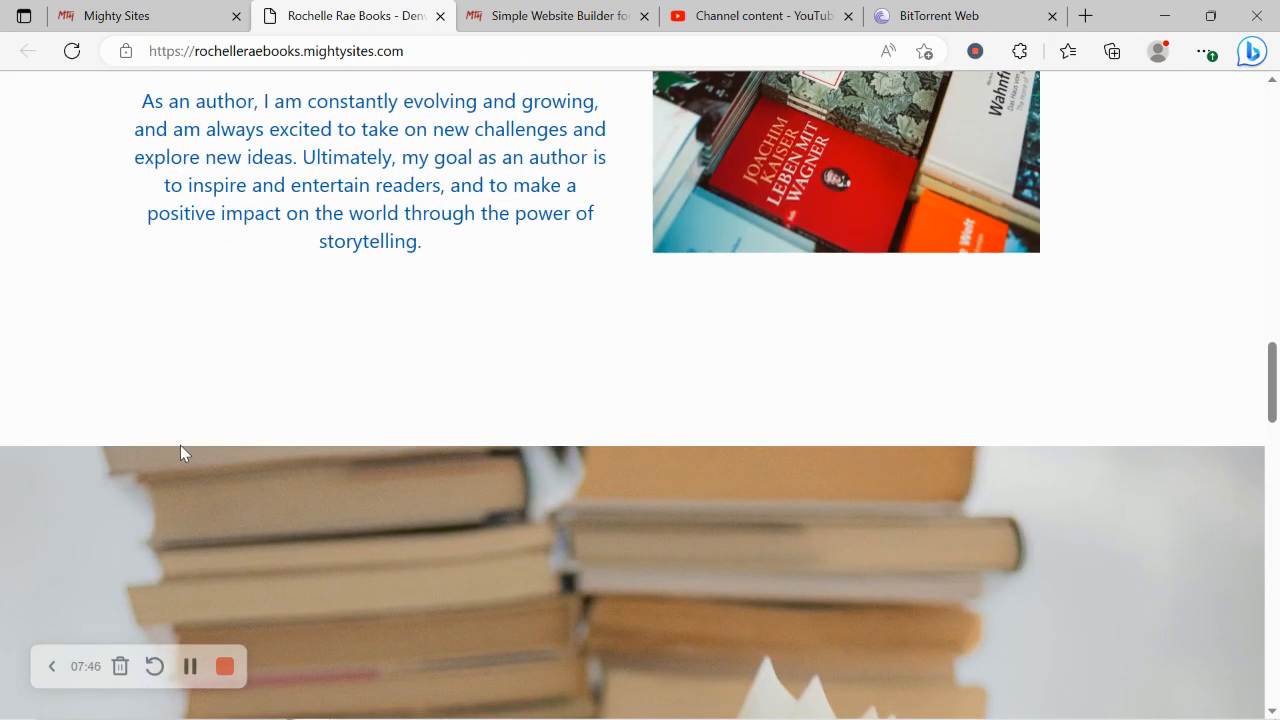